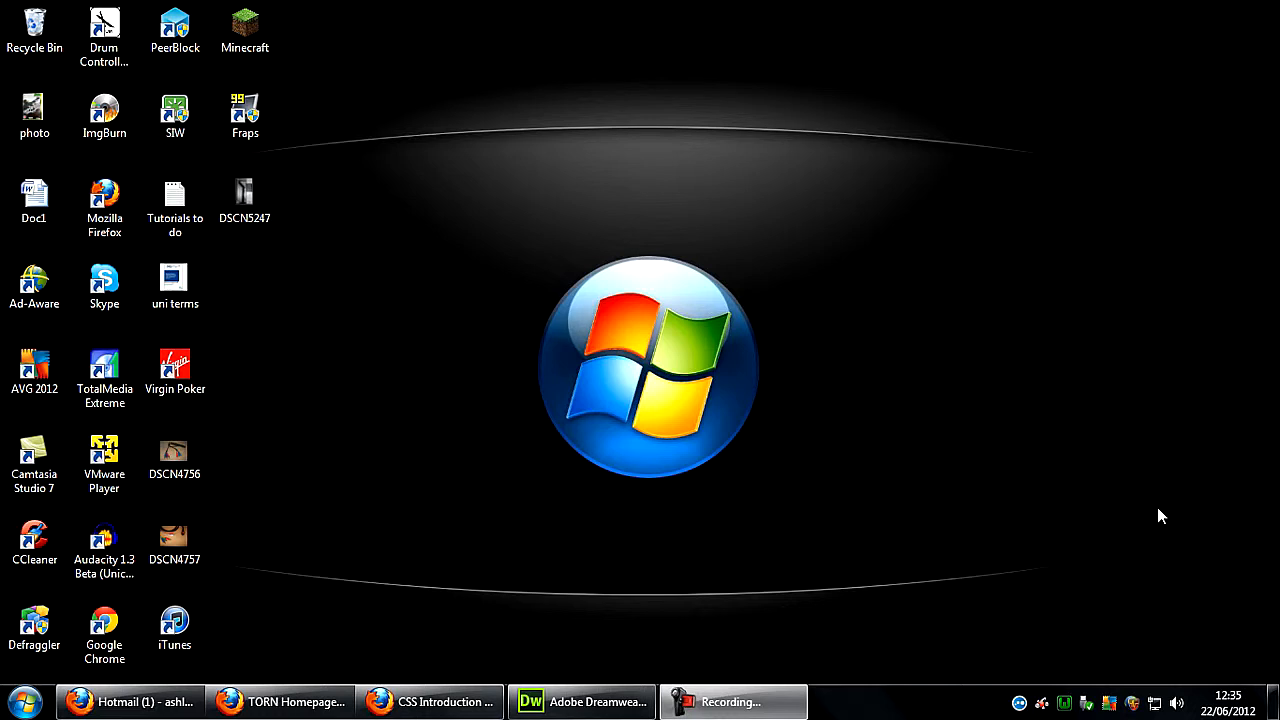
{"action": "mouse_move", "coordinate": [620, 655]}
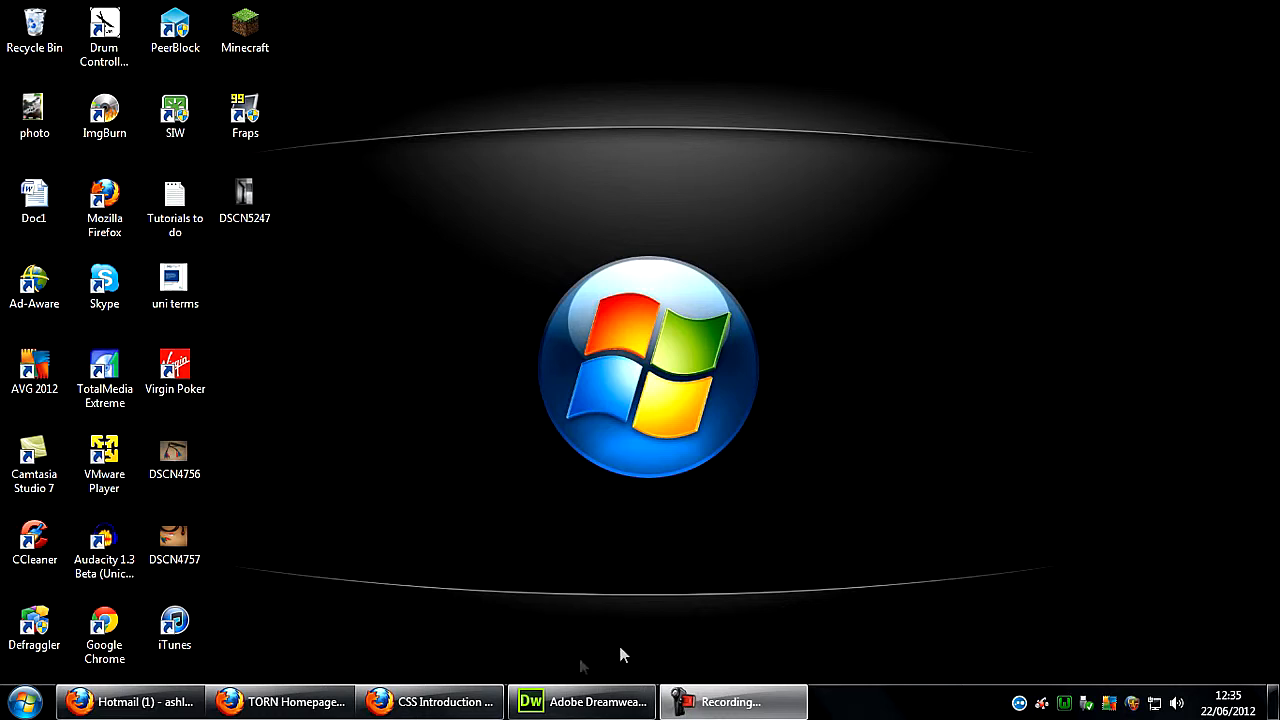
{"action": "mouse_move", "coordinate": [430, 701]}
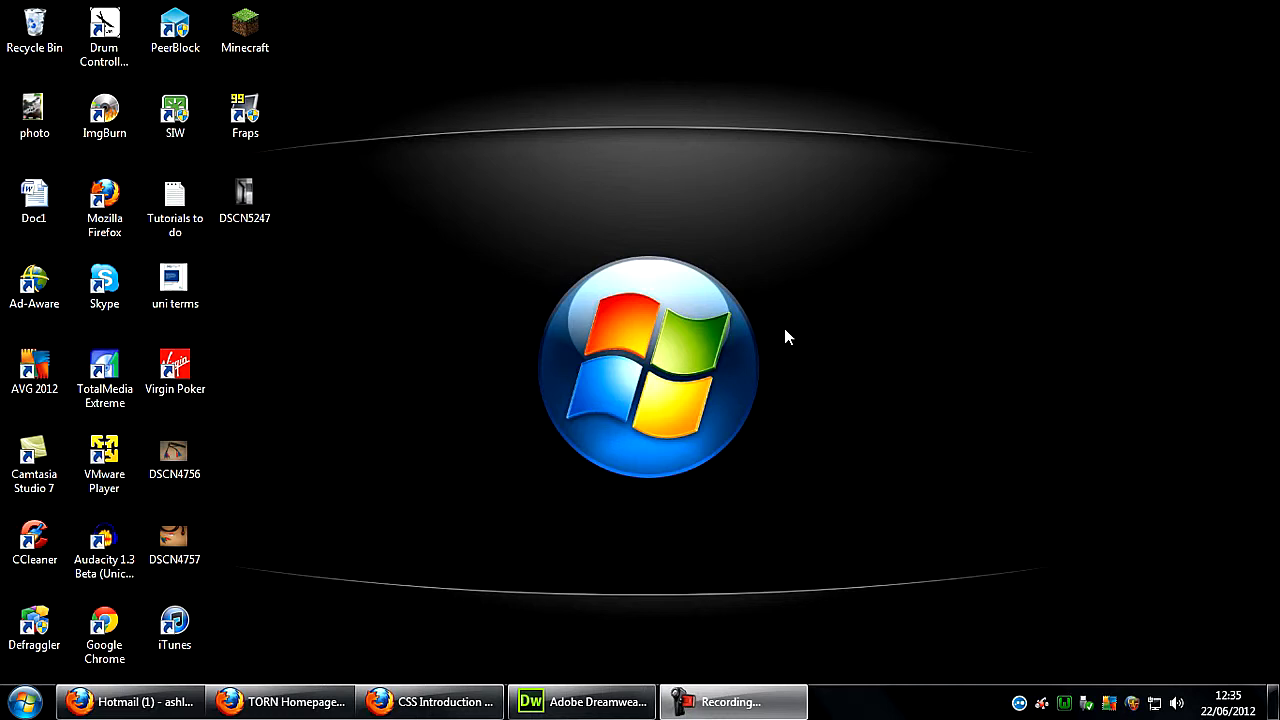
{"action": "mouse_move", "coordinate": [768, 437]}
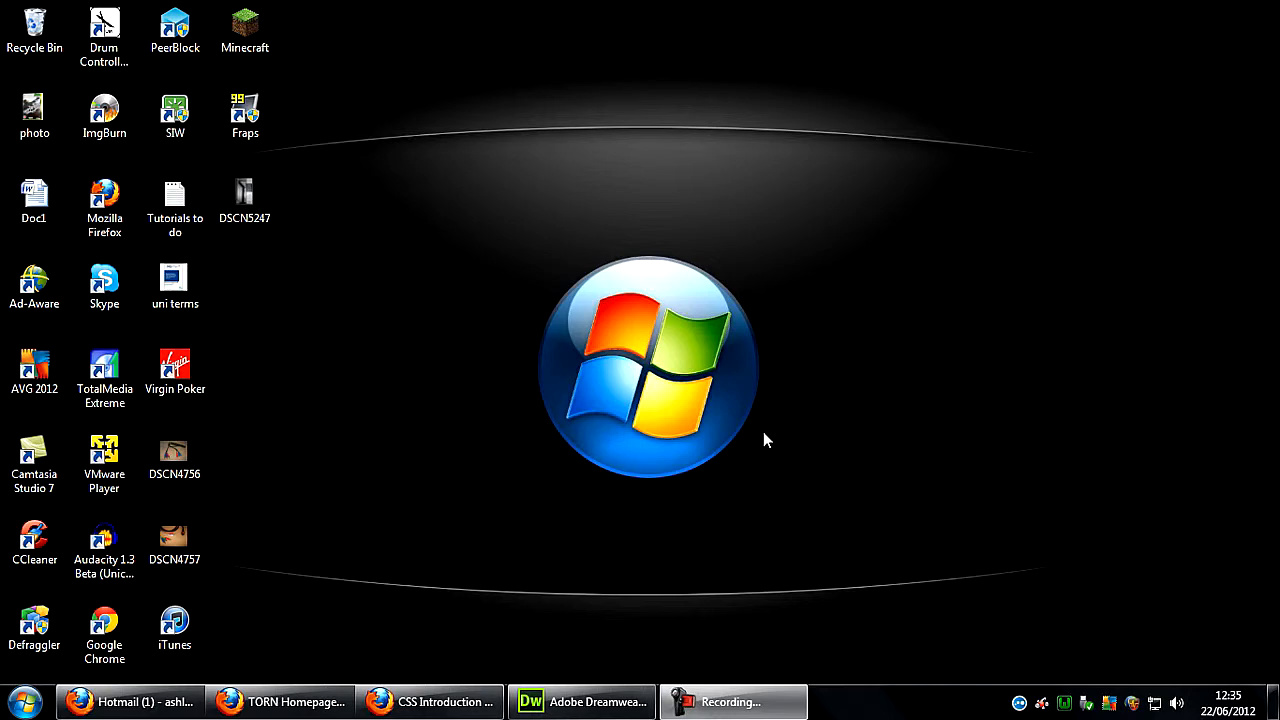
{"action": "mouse_move", "coordinate": [725, 434]}
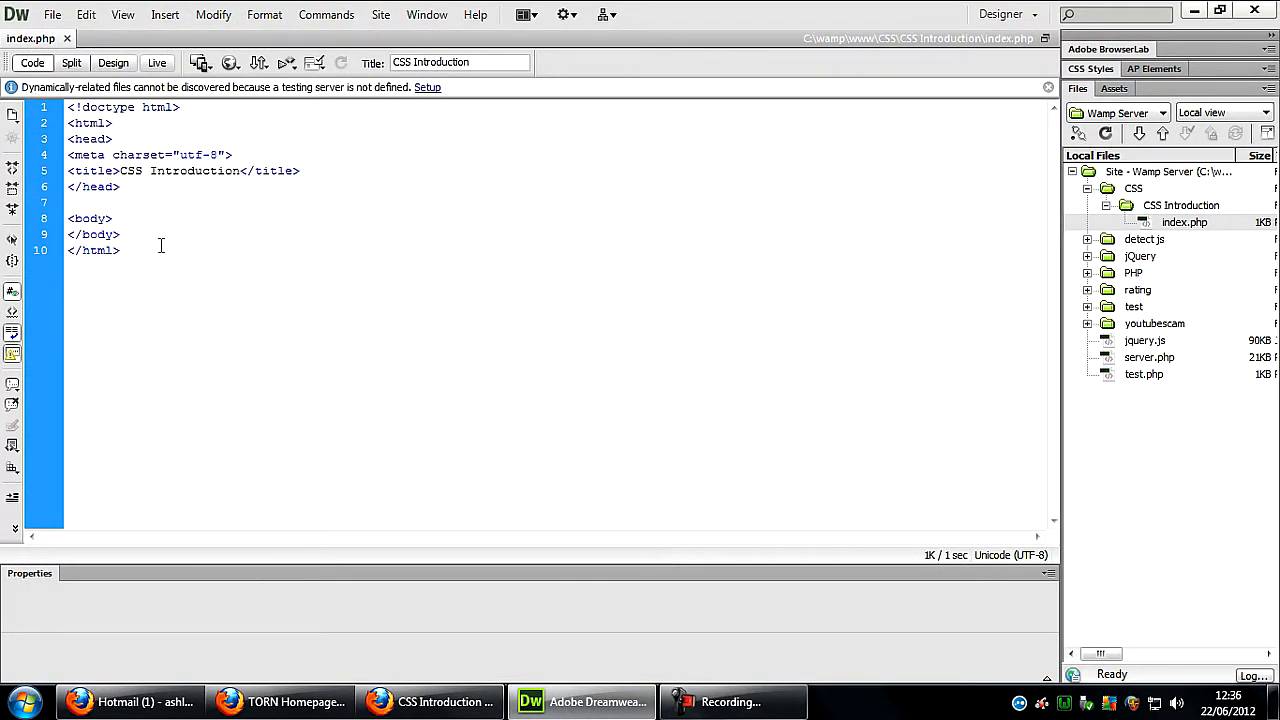
Add a div with id "page" inside the body.
{"action": "left_click", "coordinate": [119, 250]}
{"action": "type", "text": "<>"}
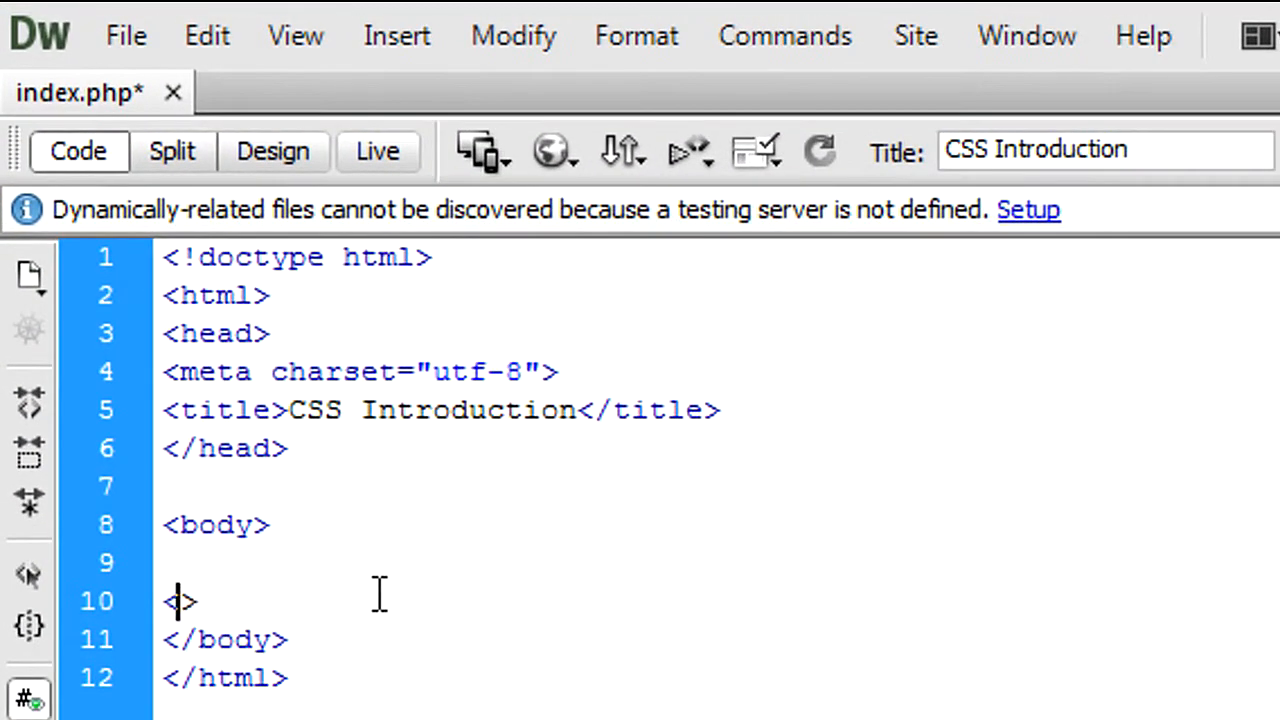
{"action": "type", "text": "div id"}
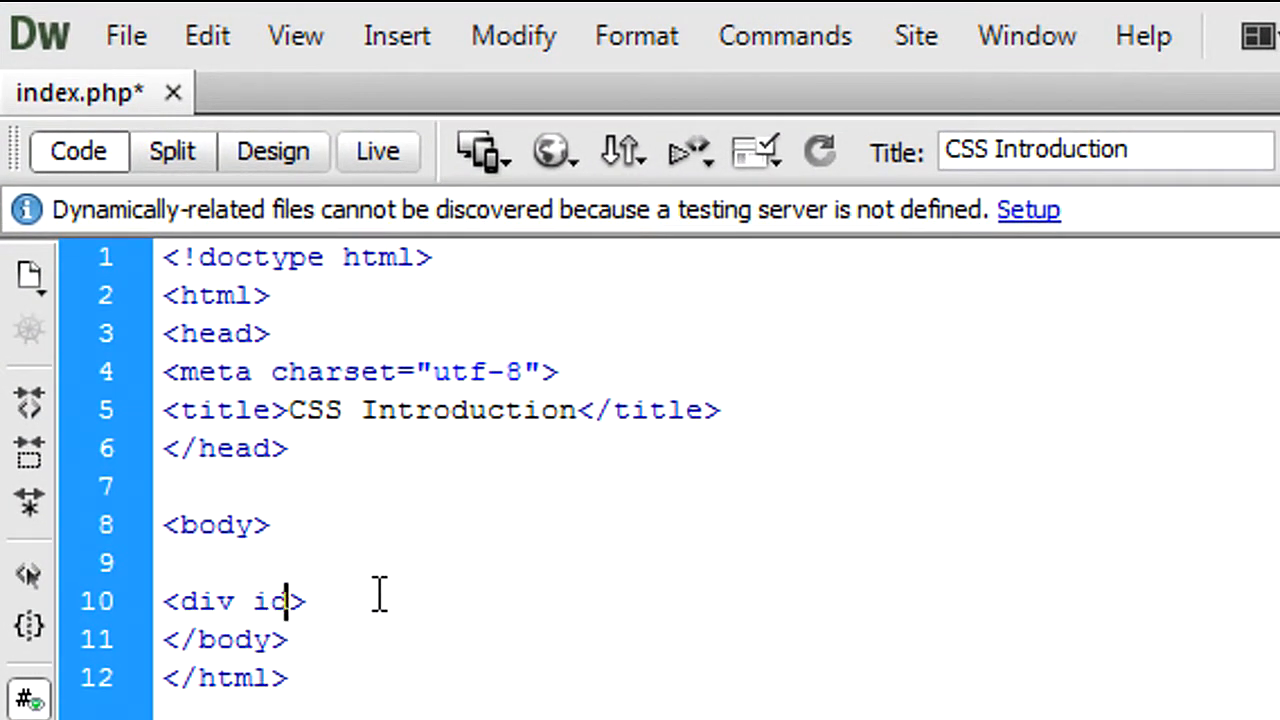
{"action": "type", "text": "=\"\""}
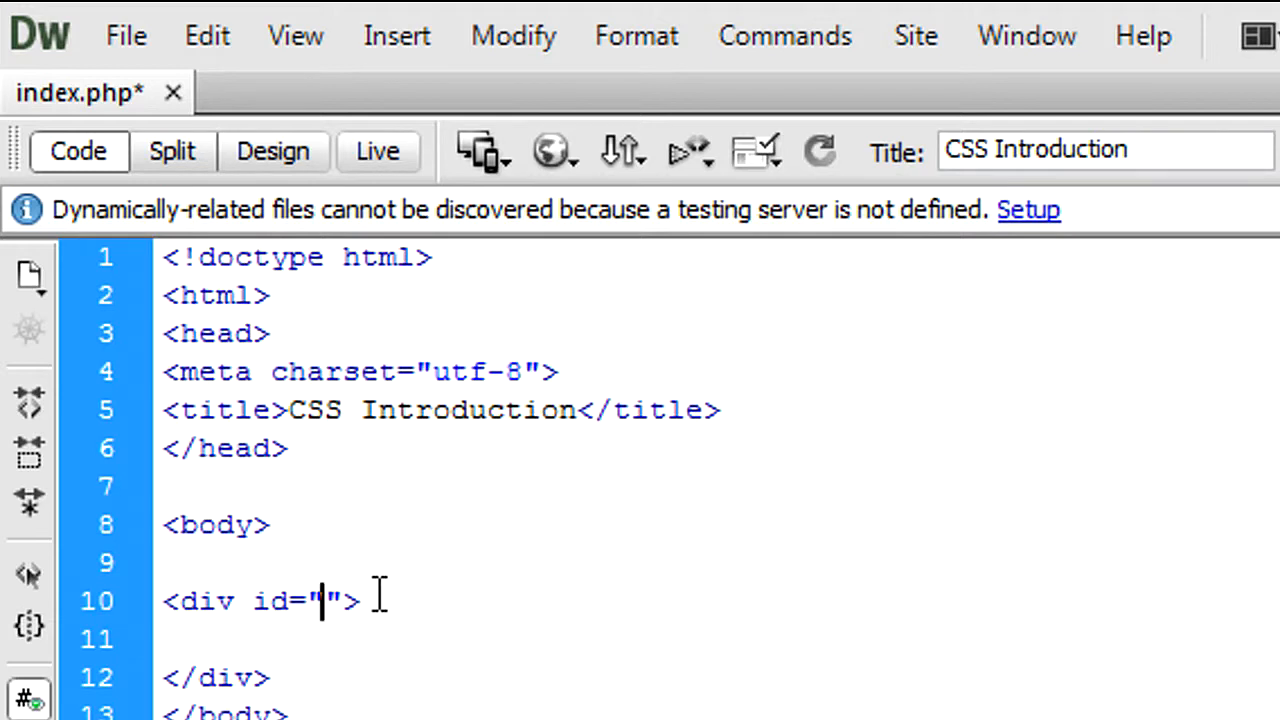
{"action": "type", "text": "page"}
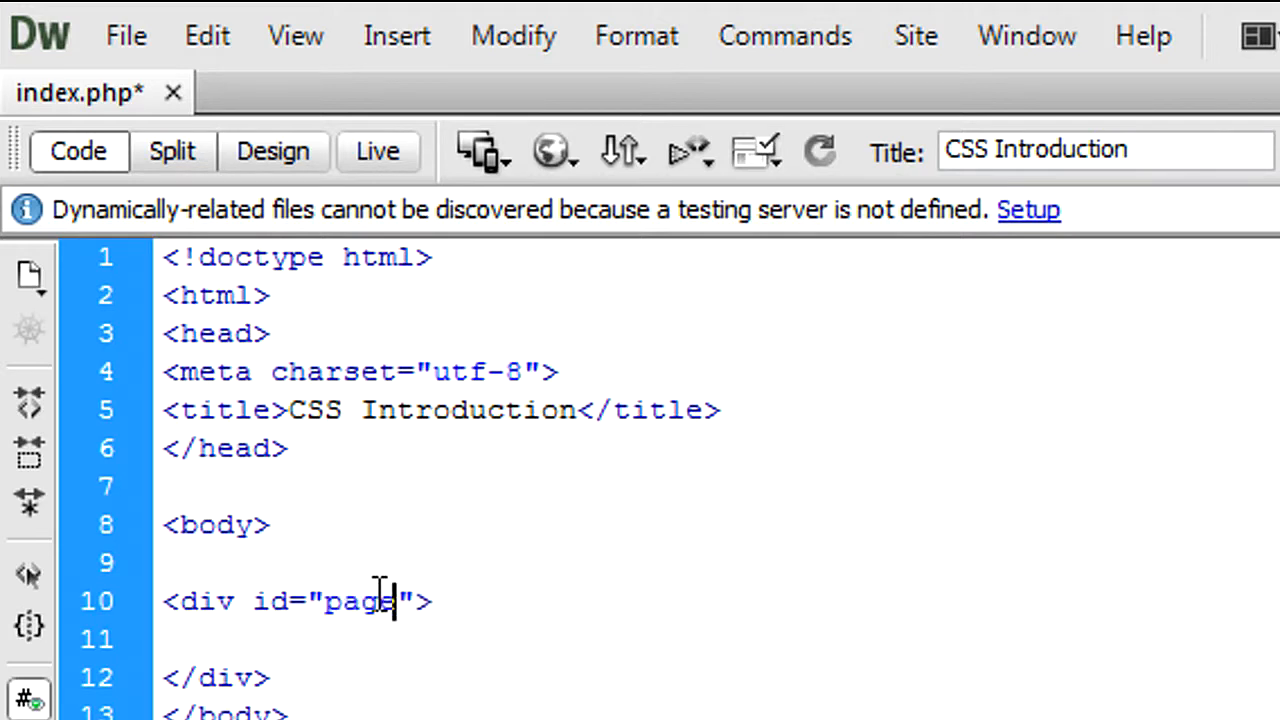
{"action": "double_click", "coordinate": [260, 601]}
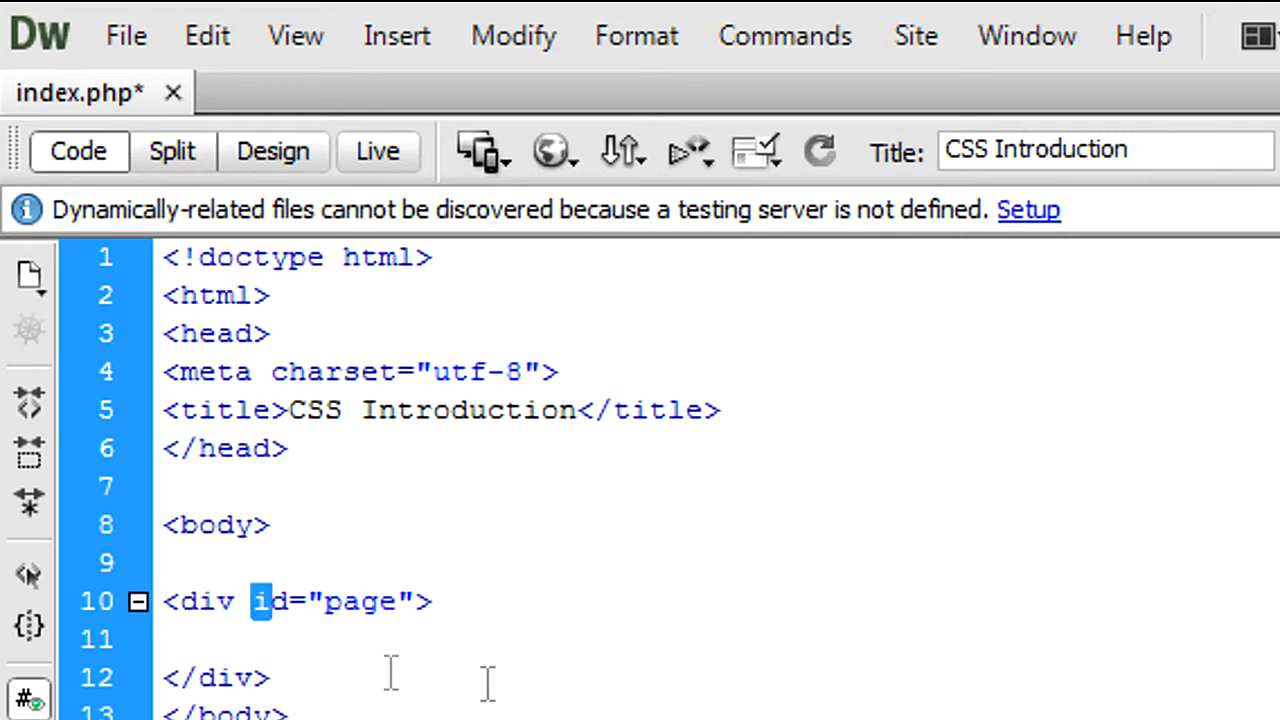
Give the div an inline style of red text on green #0F0, containing "Some" text.
{"action": "type", "text": "style=\""}
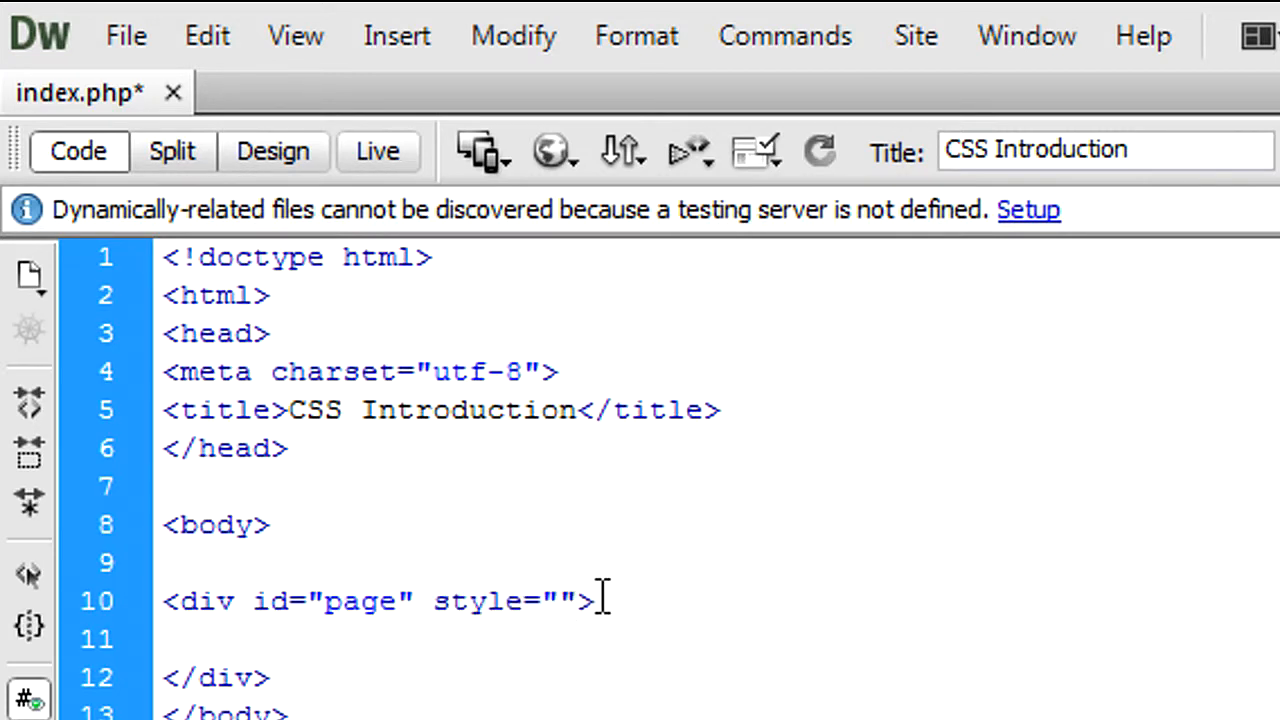
{"action": "left_click", "coordinate": [558, 600]}
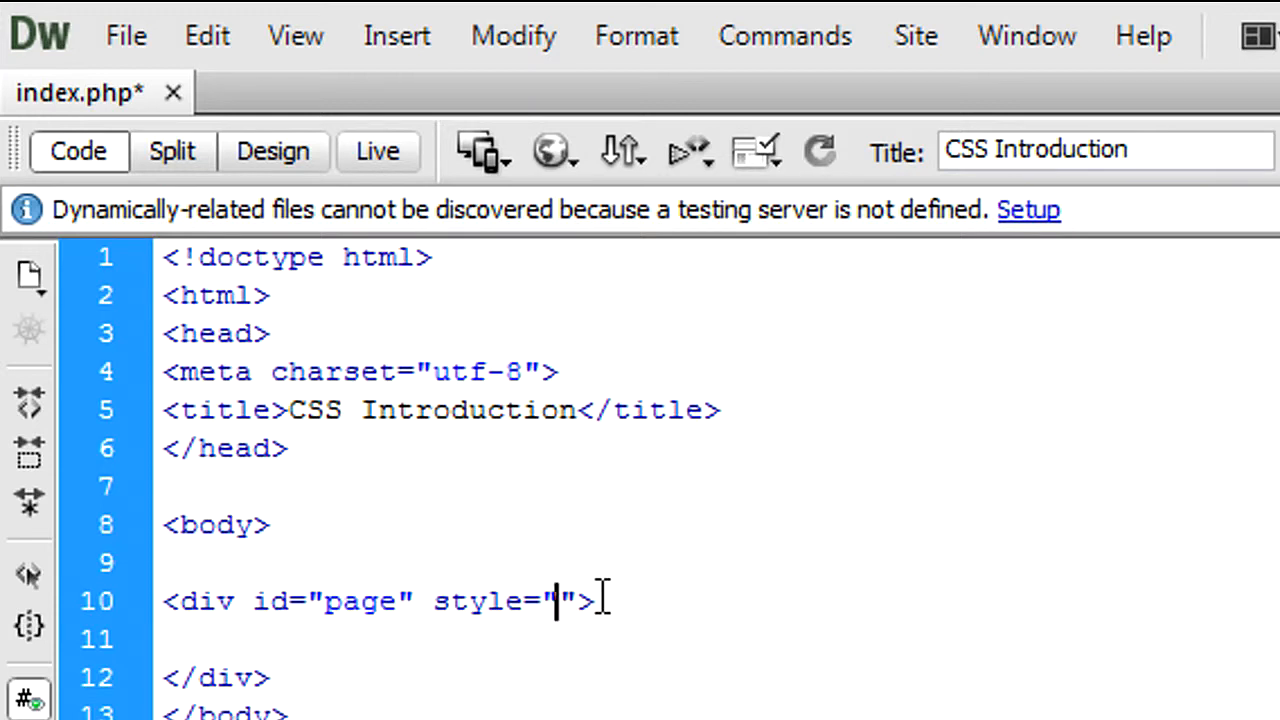
{"action": "type", "text": "color:#F00;"}
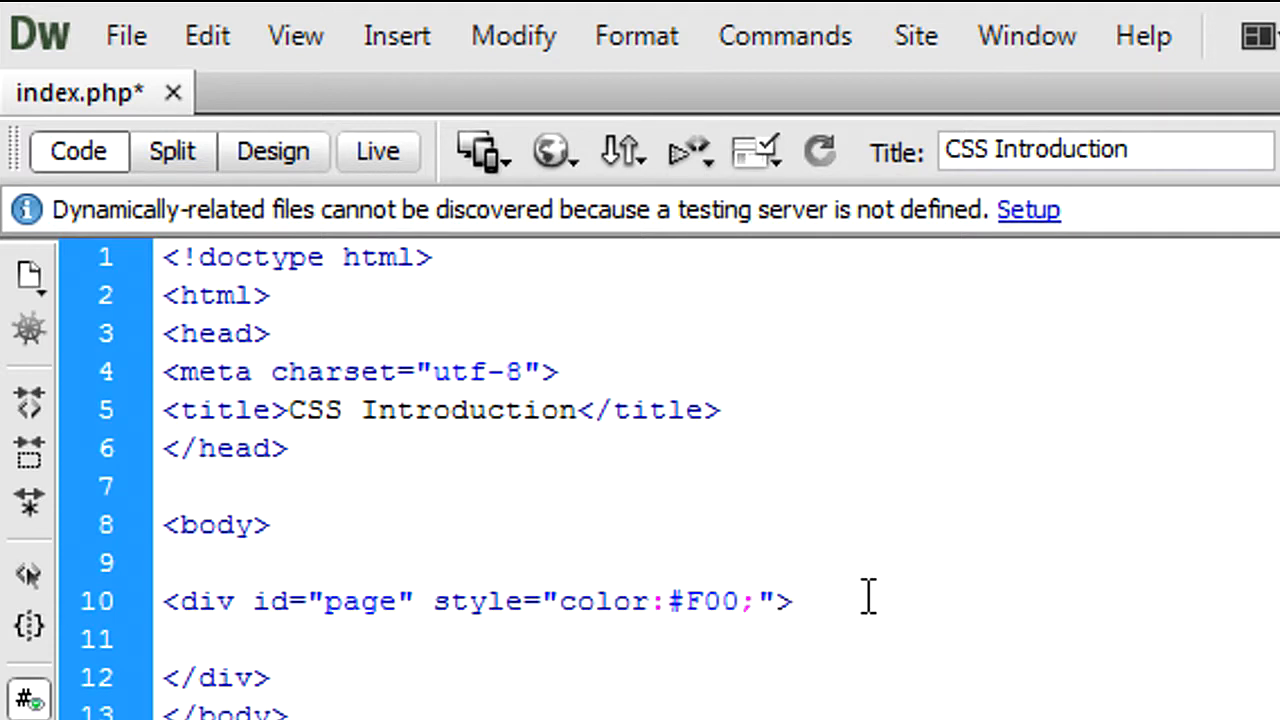
{"action": "left_click", "coordinate": [752, 601]}
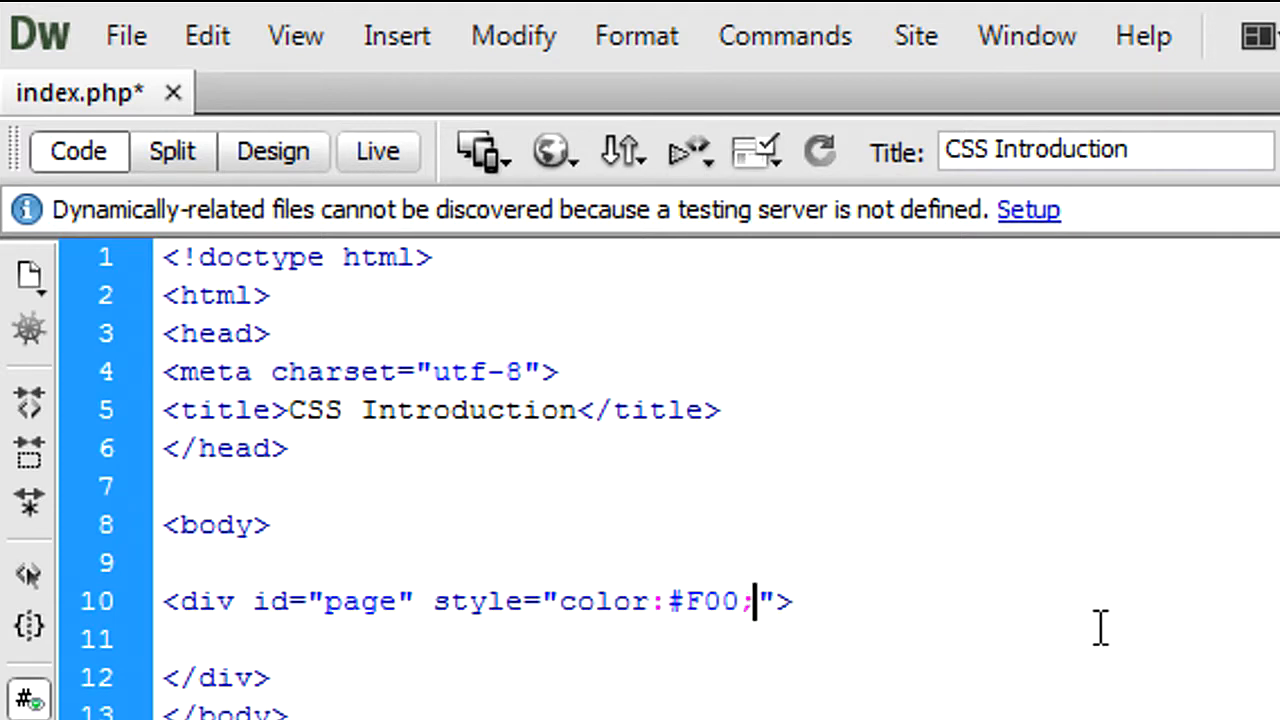
{"action": "mouse_move", "coordinate": [910, 598]}
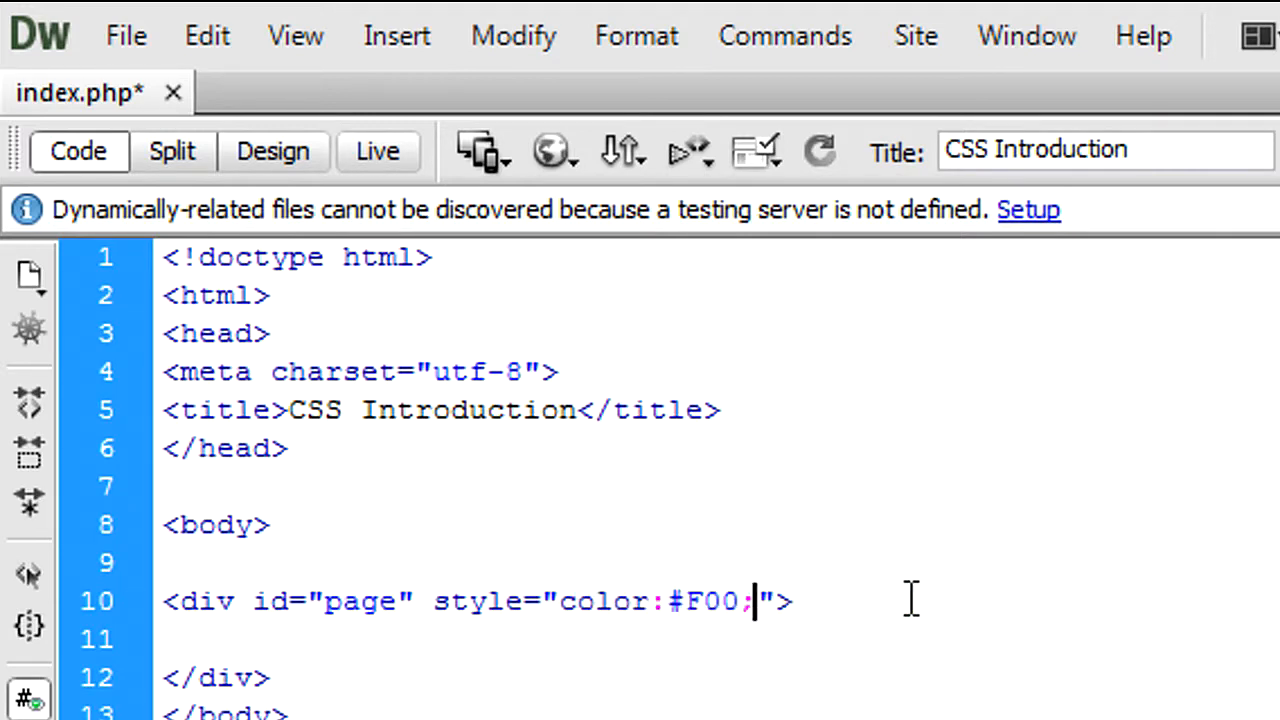
{"action": "type", "text": "background"}
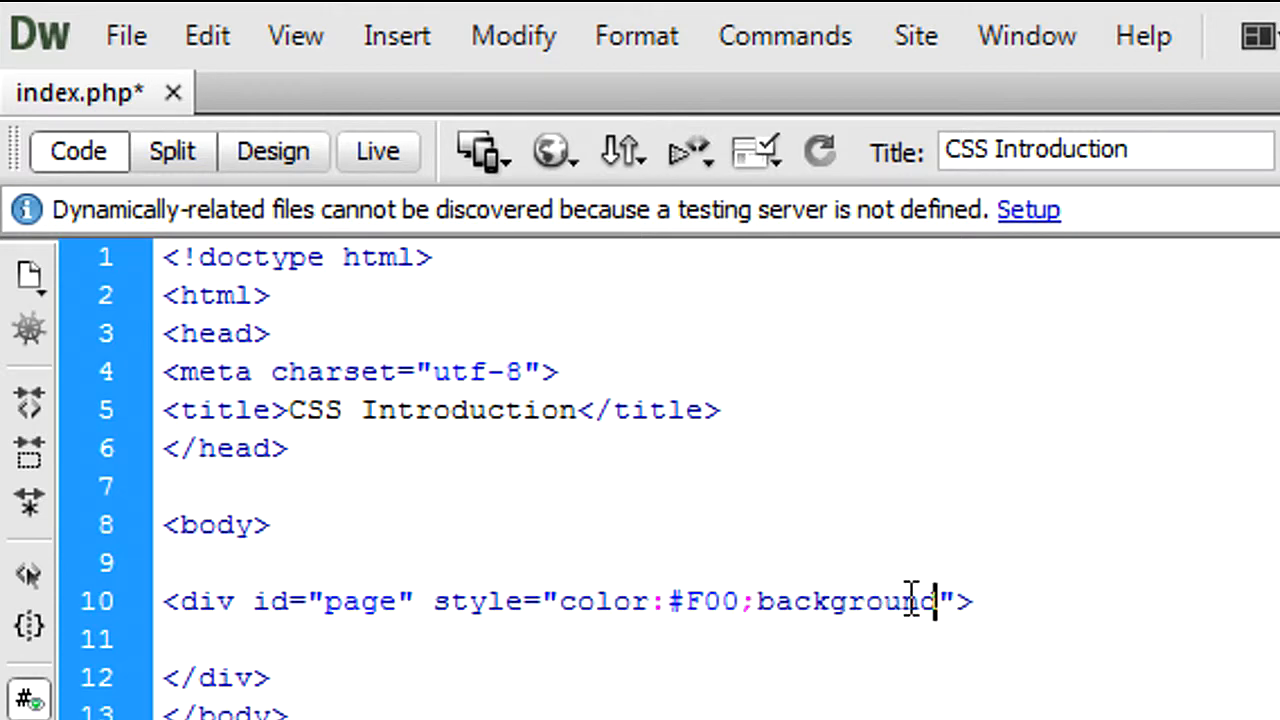
{"action": "type", "text": "-color:"}
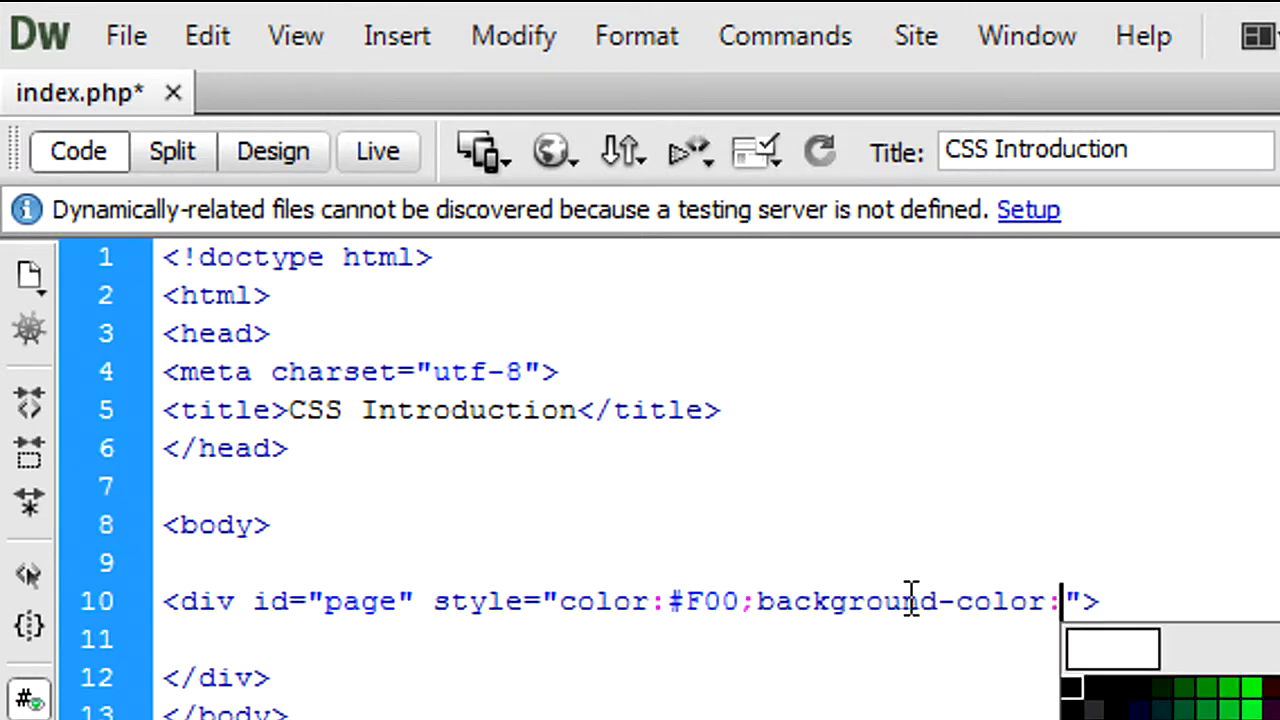
{"action": "type", "text": "#0F0;"}
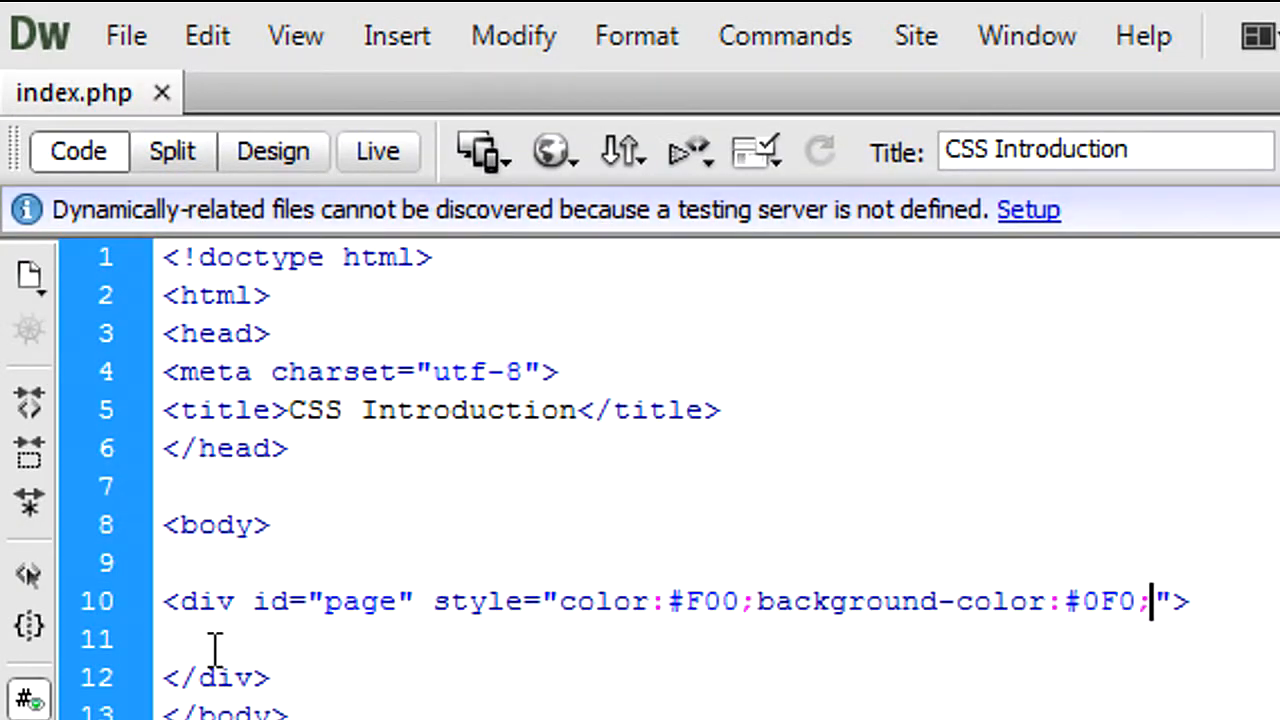
{"action": "type", "text": "Some"}
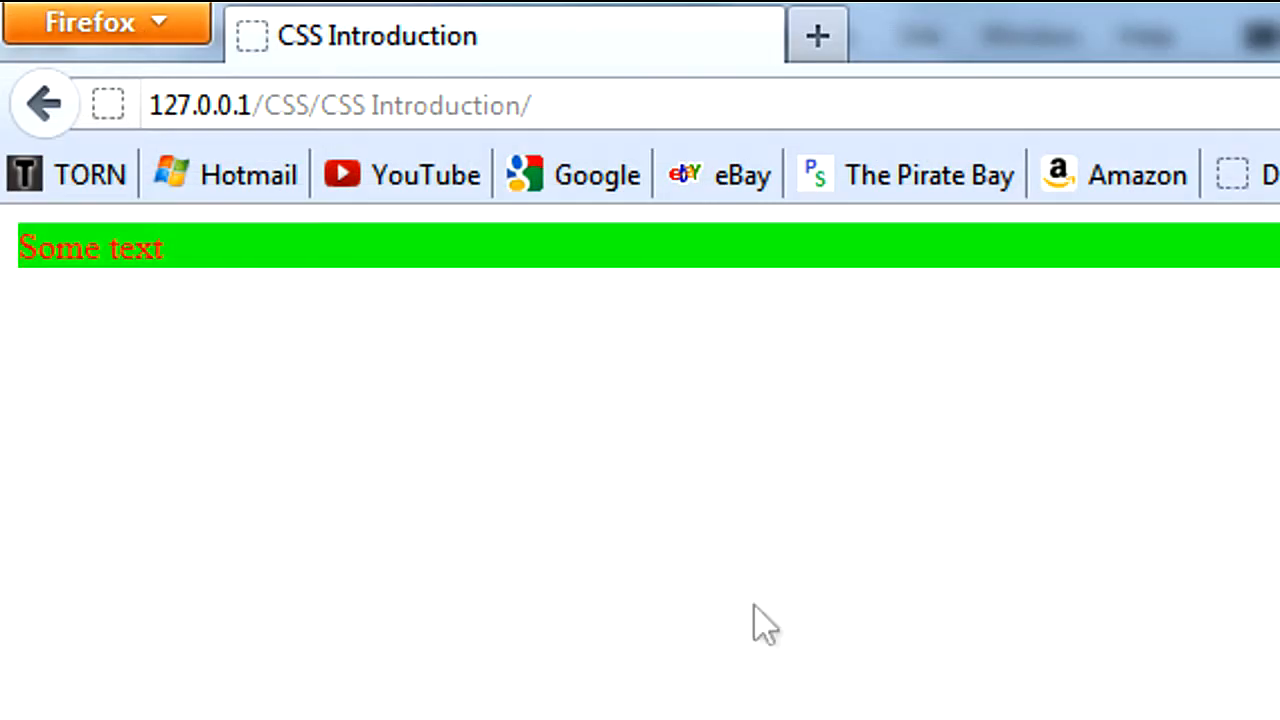
{"action": "mouse_move", "coordinate": [390, 355]}
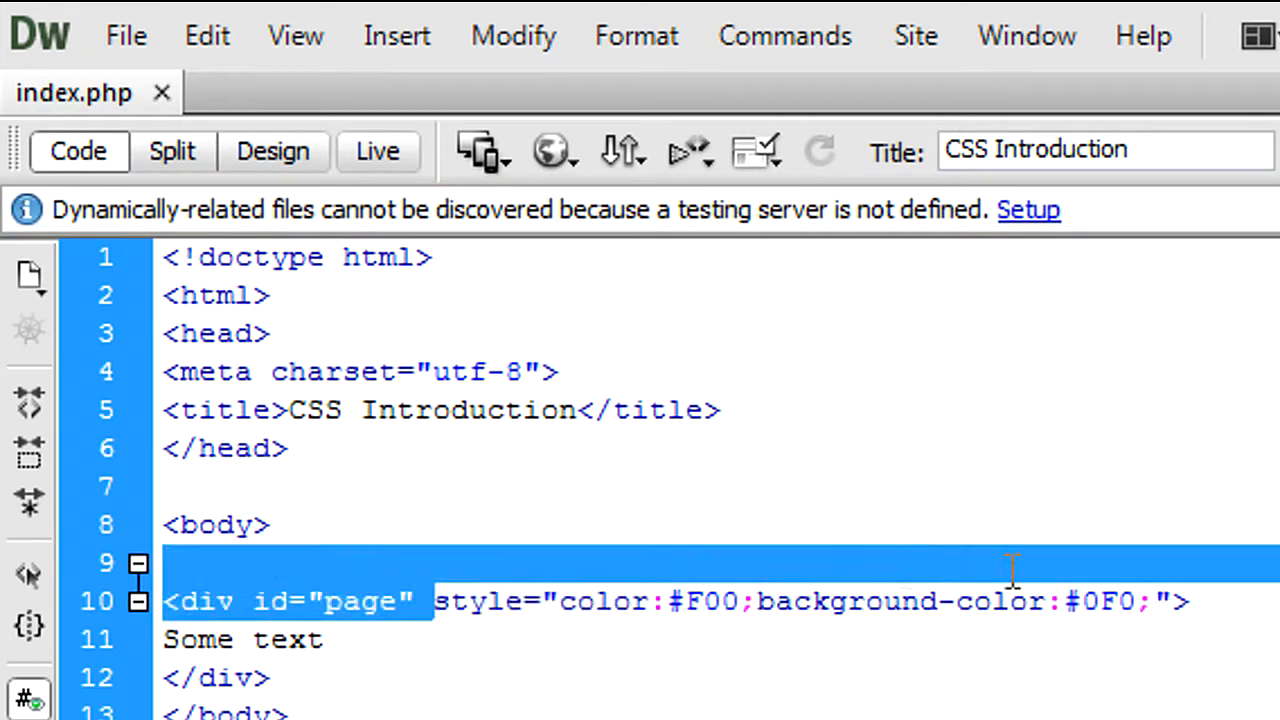
Delete the div's inline style and type a style block of type text/css above it.
{"action": "key", "text": "Delete"}
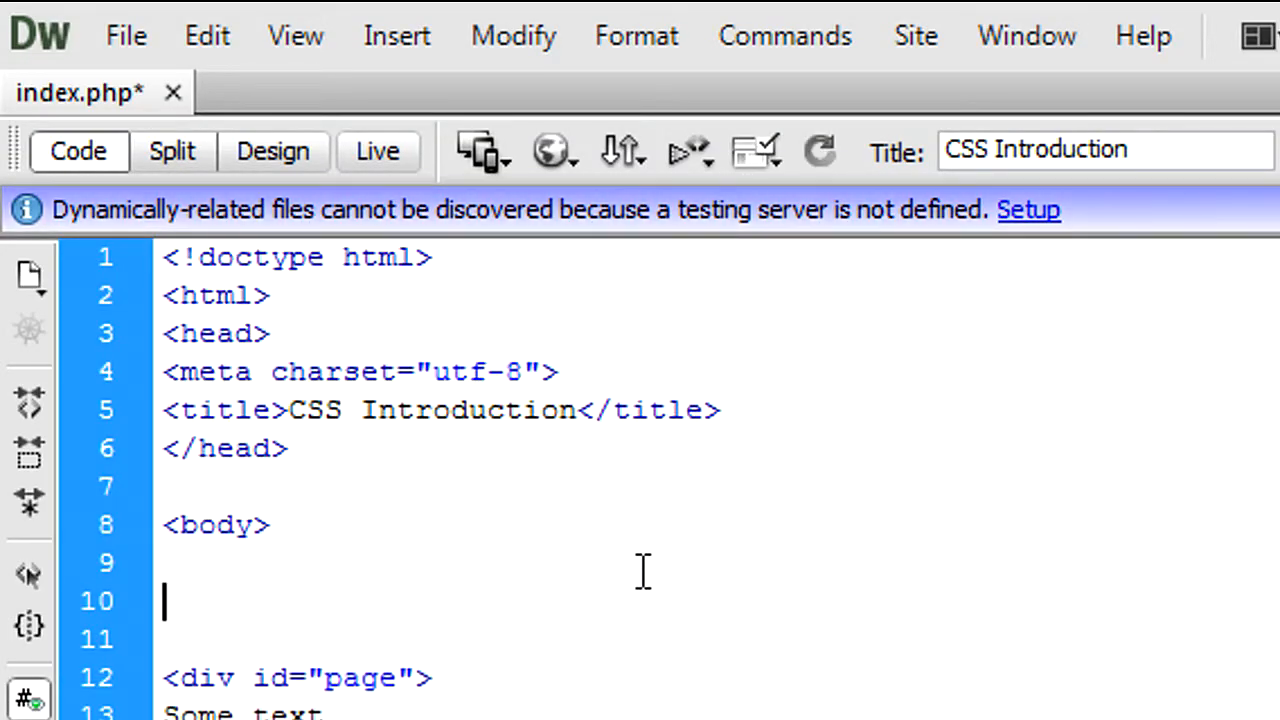
{"action": "type", "text": "<stype1>"}
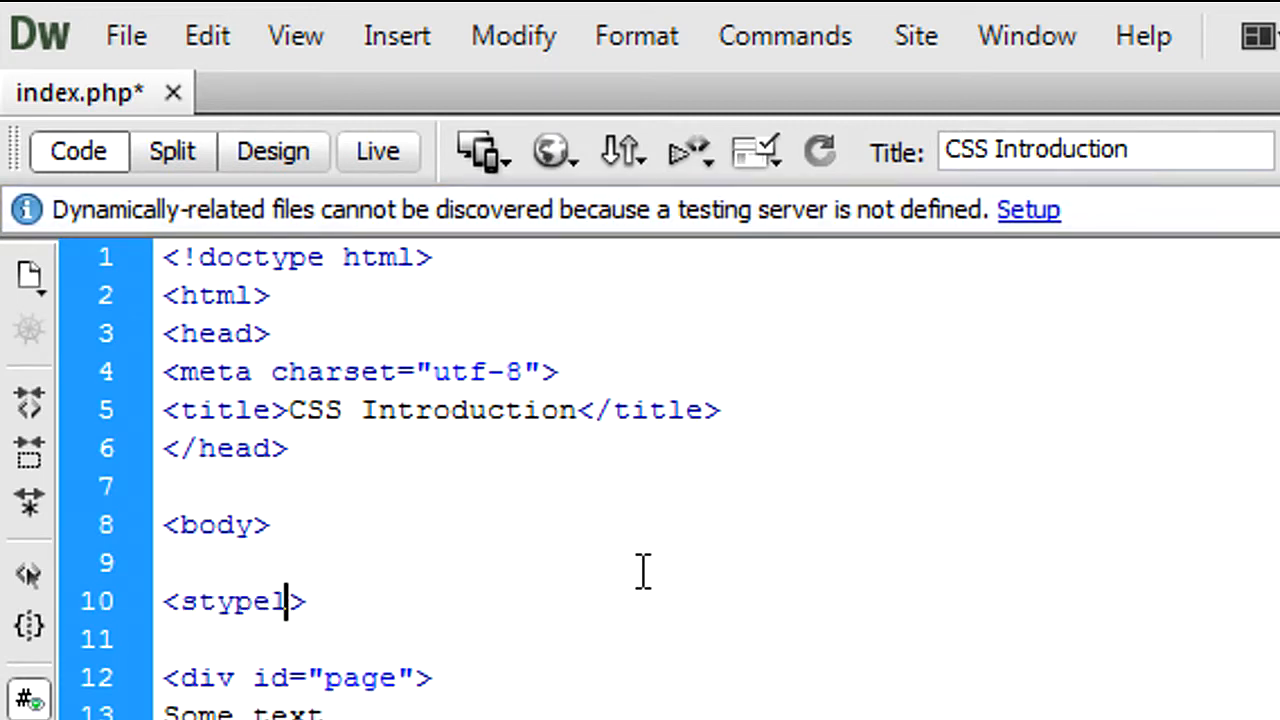
{"action": "key", "text": "Backspace"}
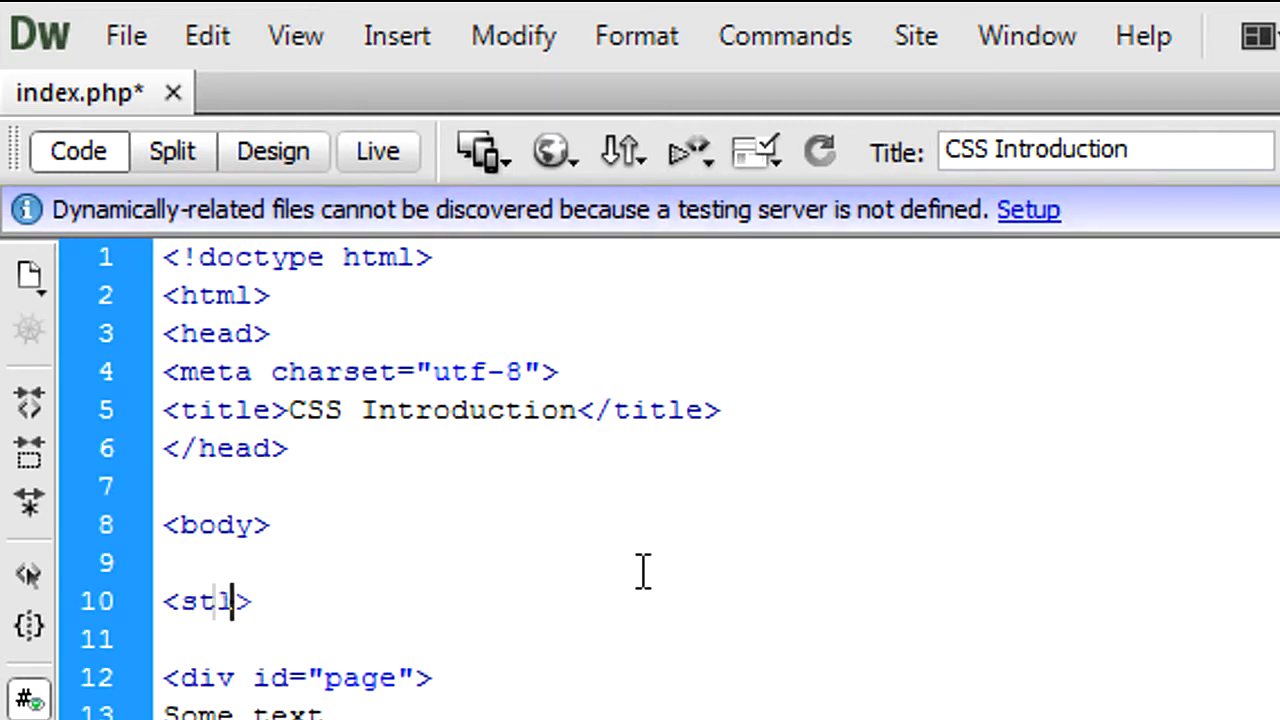
{"action": "type", "text": "yle="}
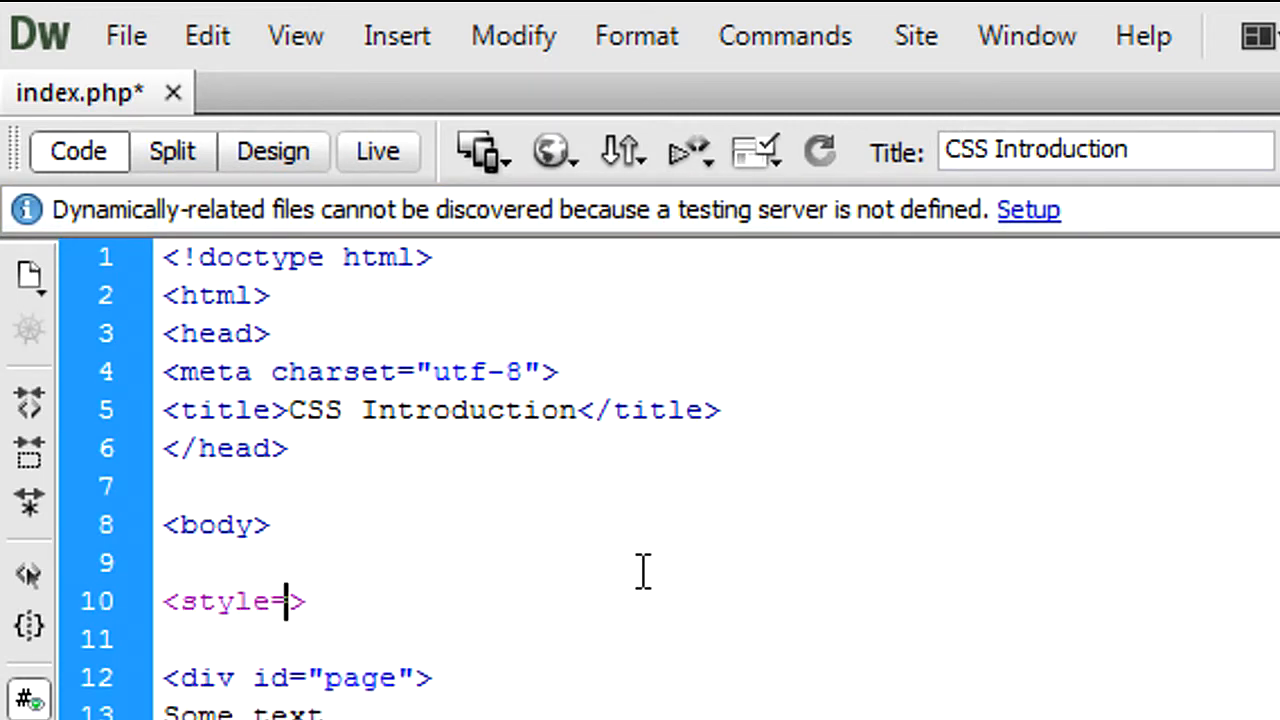
{"action": "type", "text": "type"}
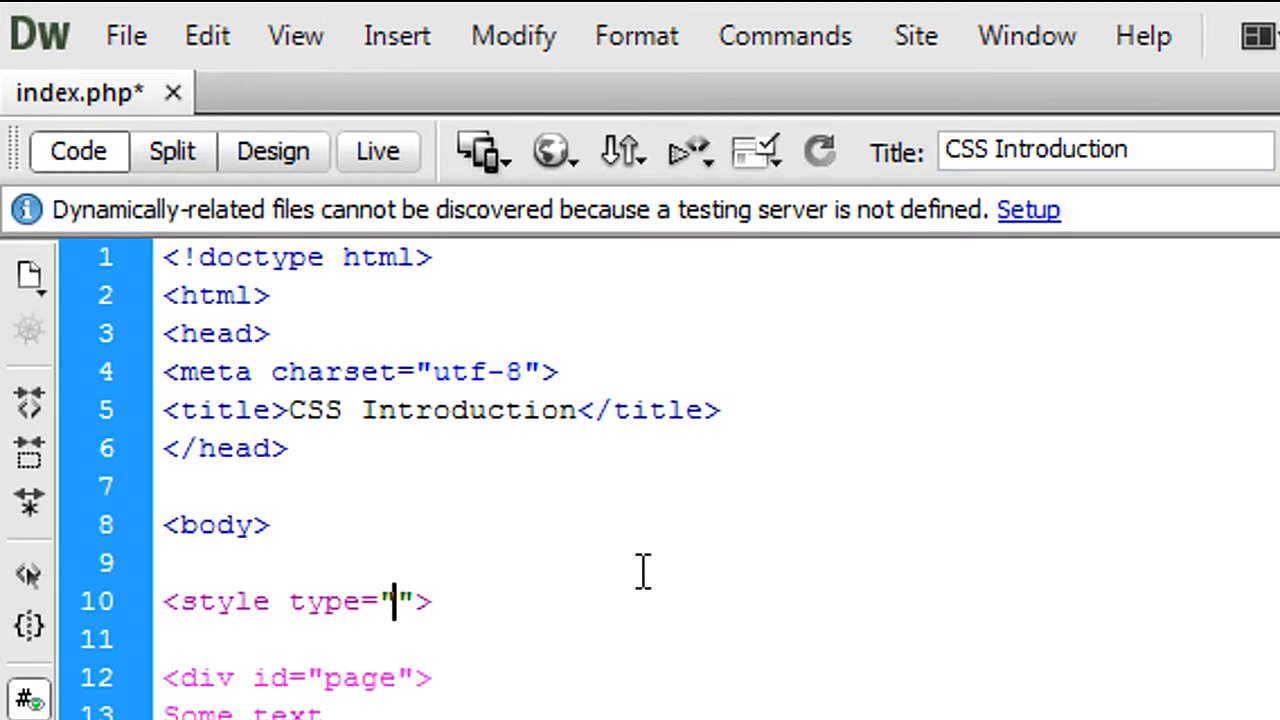
{"action": "type", "text": "text/css"}
{"action": "type", "text": "</style>"}
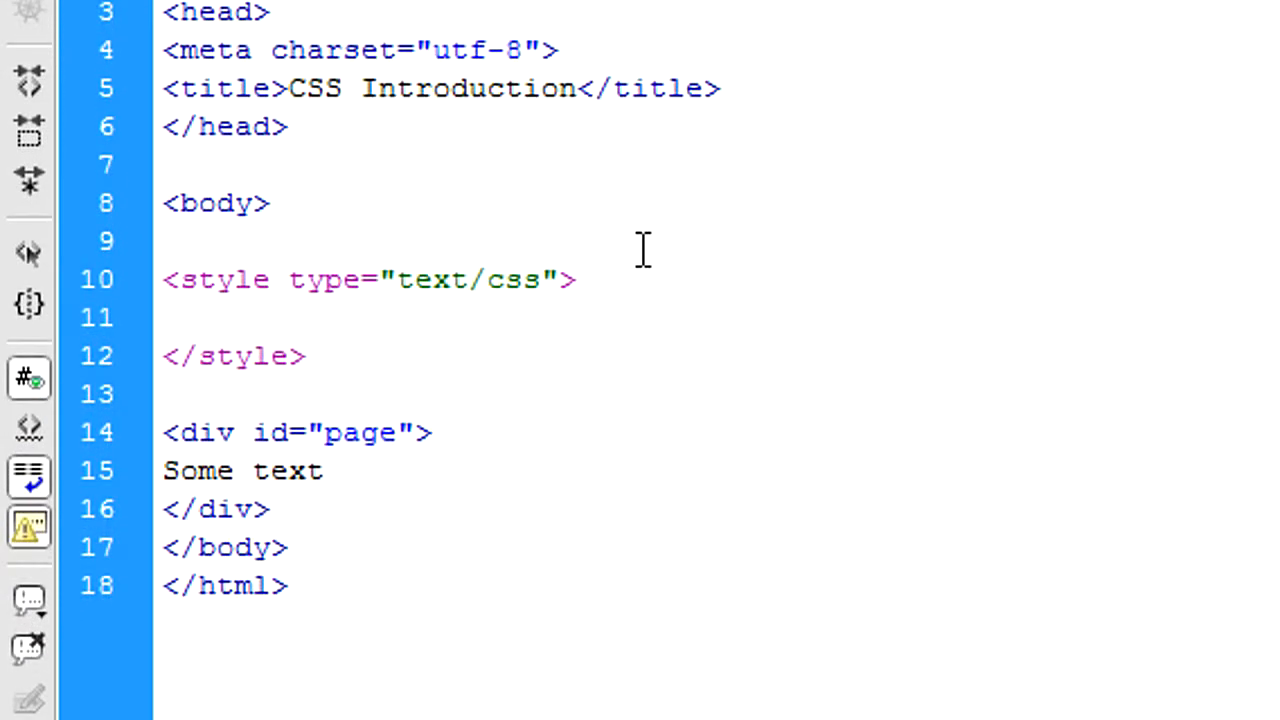
Write a #page rule with the text colour and a background-color declaration.
{"action": "type", "text": "#page"}
{"action": "type", "text": "{"}
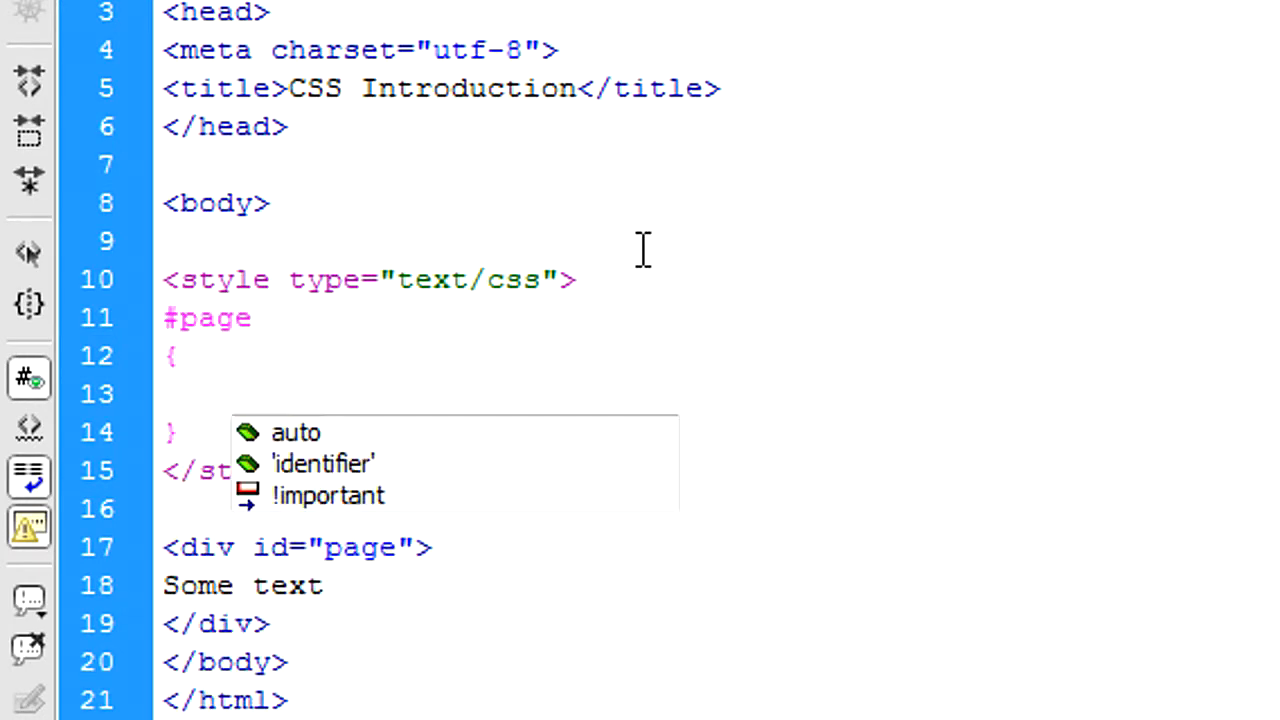
{"action": "type", "text": "color"}
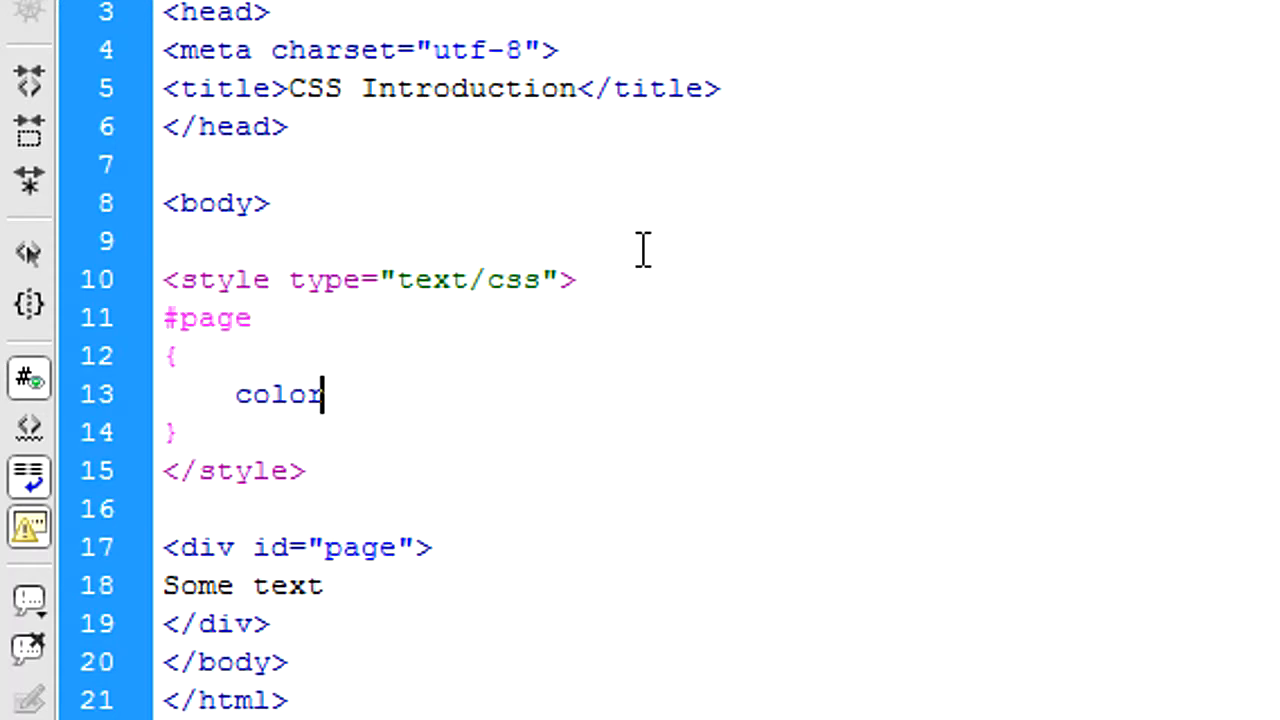
{"action": "type", "text": ":#F00;"}
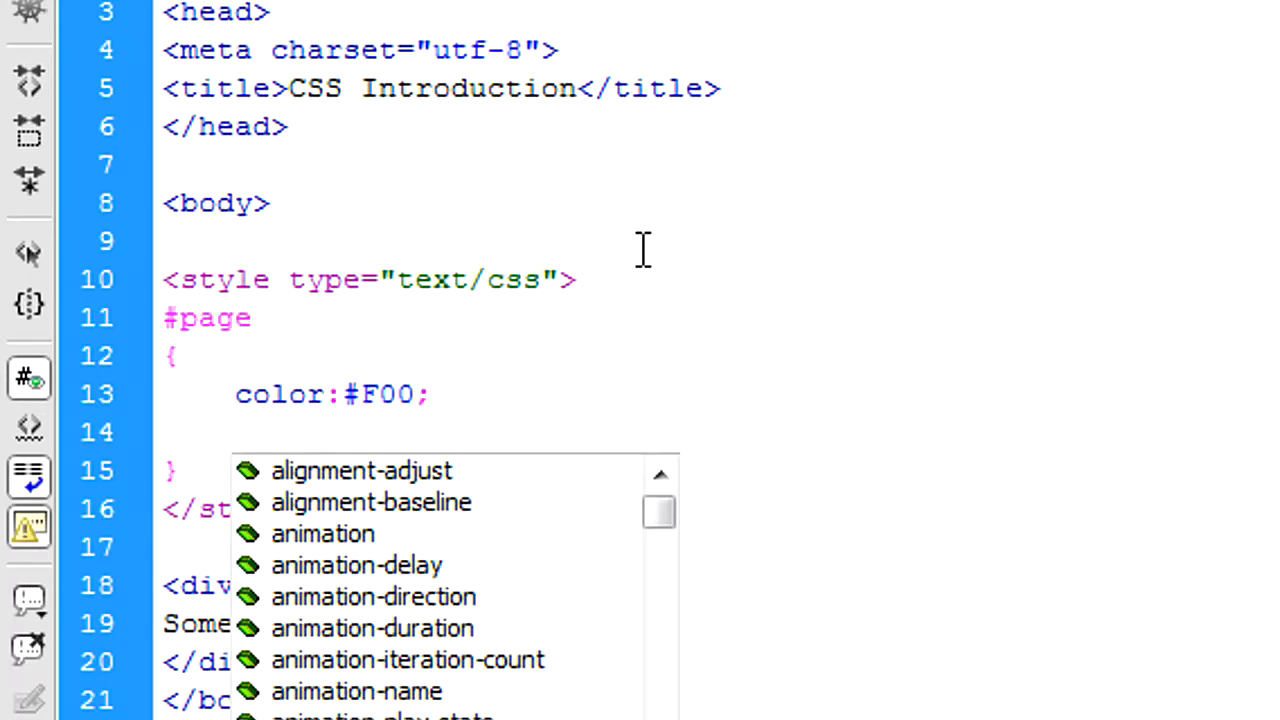
{"action": "type", "text": "background-color"}
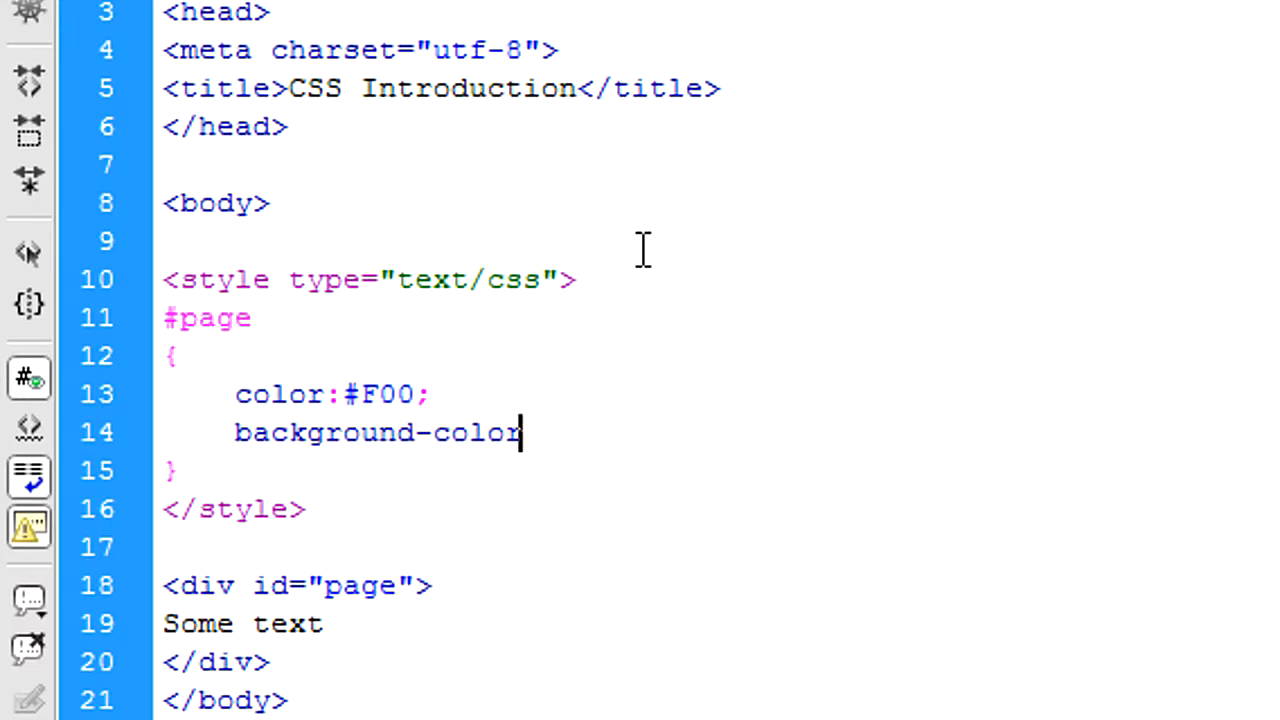
{"action": "type", "text": ":#0F0;"}
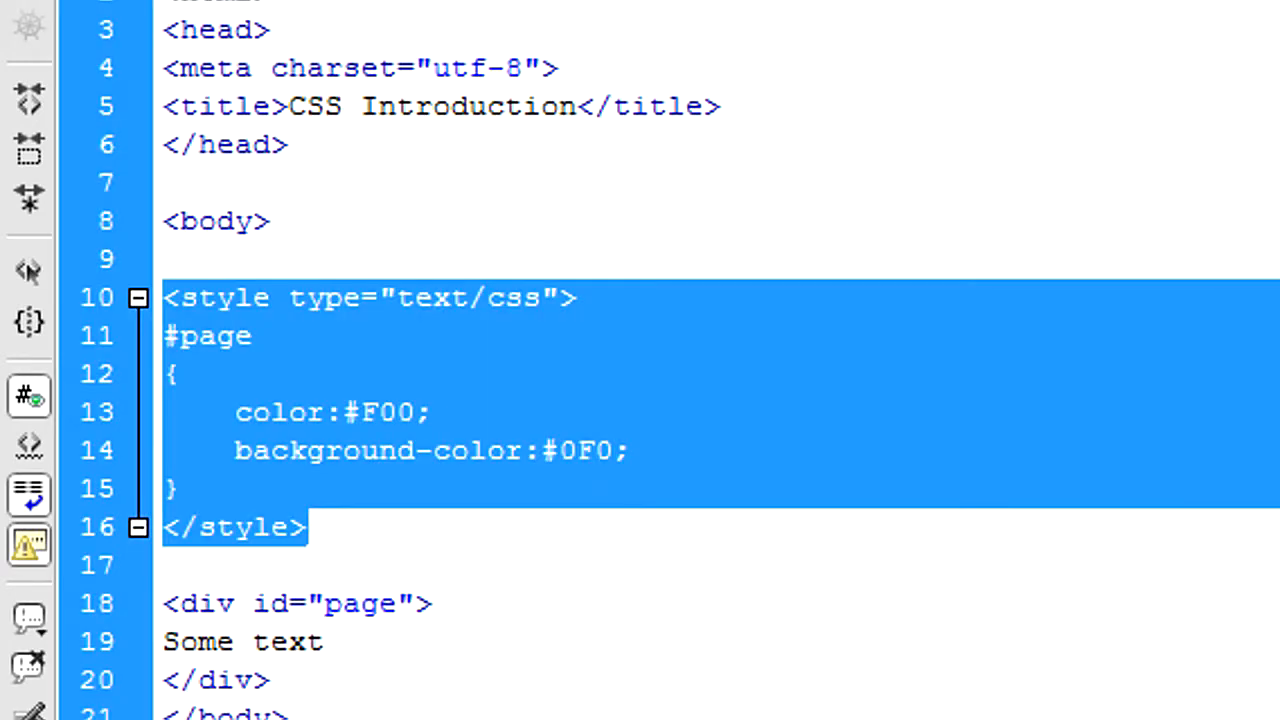
{"action": "mouse_move", "coordinate": [968, 530]}
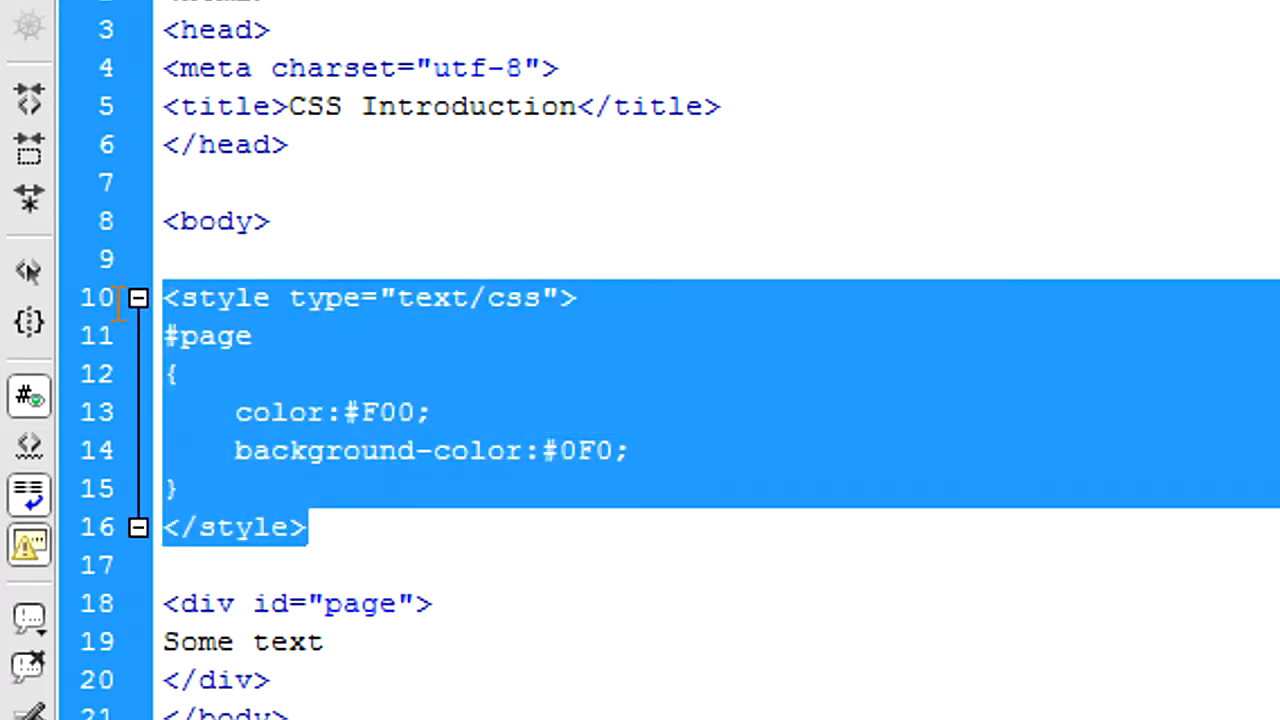
{"action": "mouse_move", "coordinate": [105, 320]}
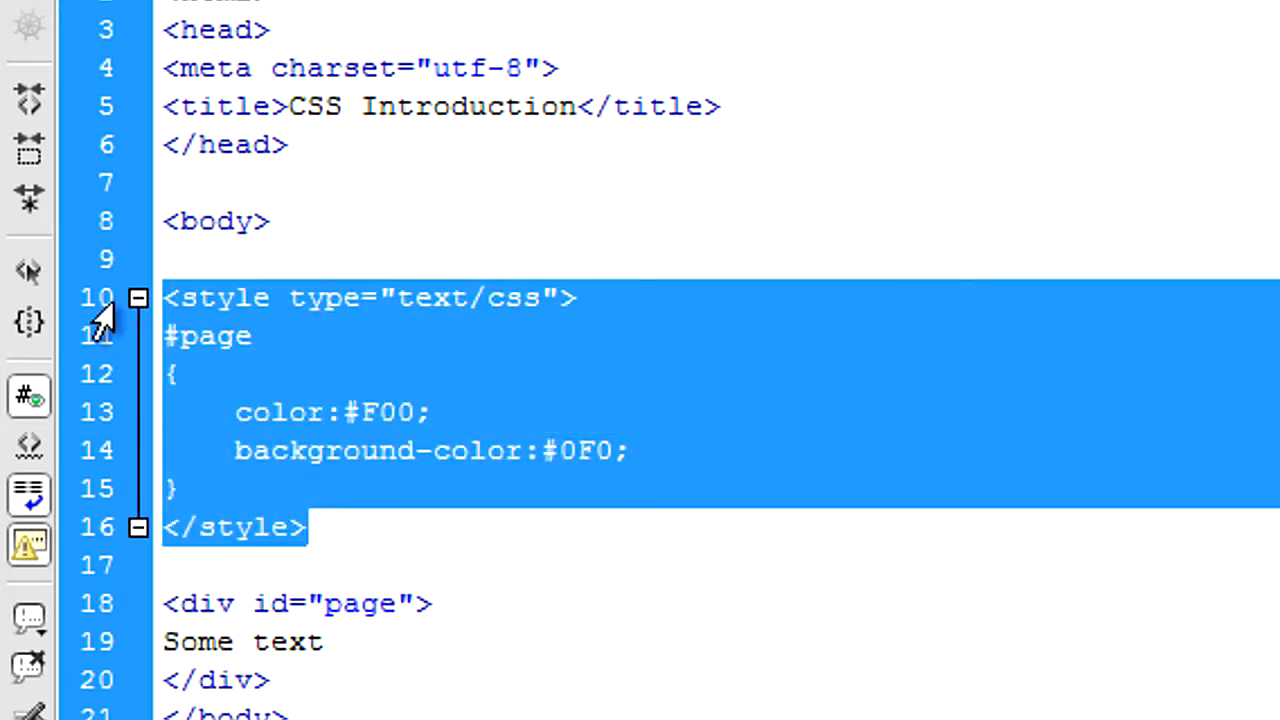
Delete the style block and add a text/css stylesheet link to styles.css in the head.
{"action": "key", "text": "Delete"}
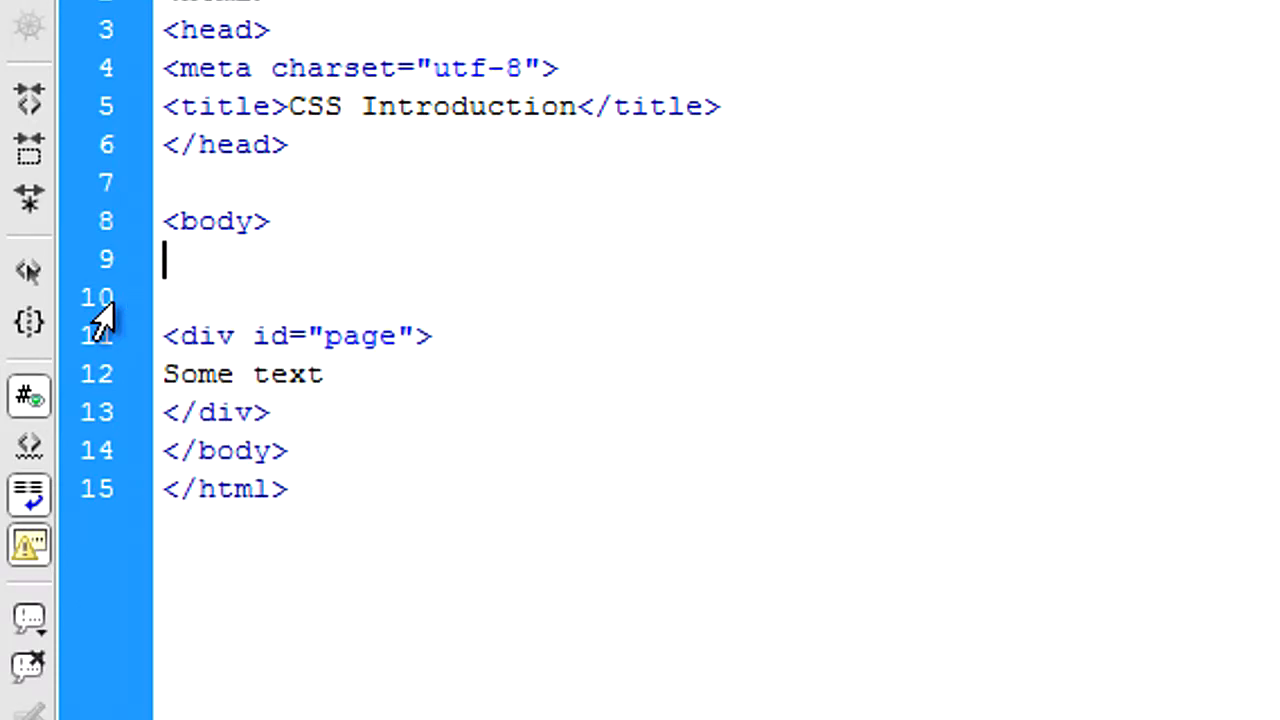
{"action": "key", "text": "Backspace"}
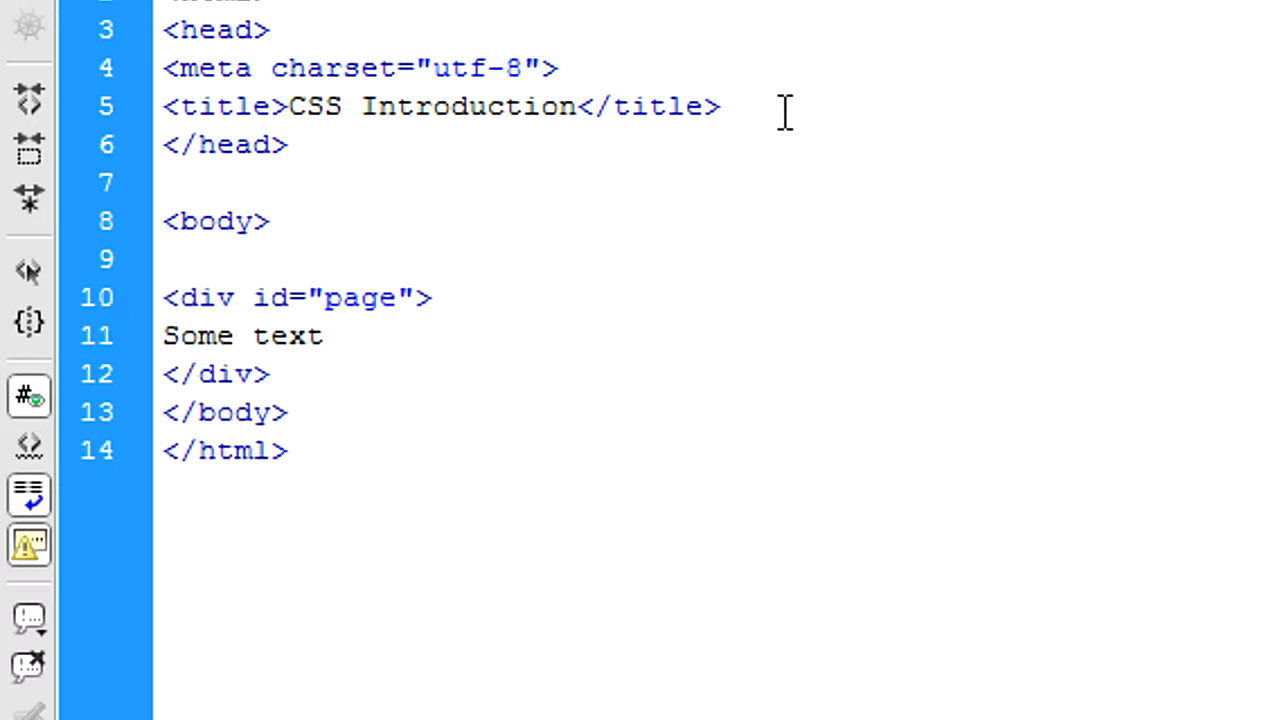
{"action": "type", "text": "<>"}
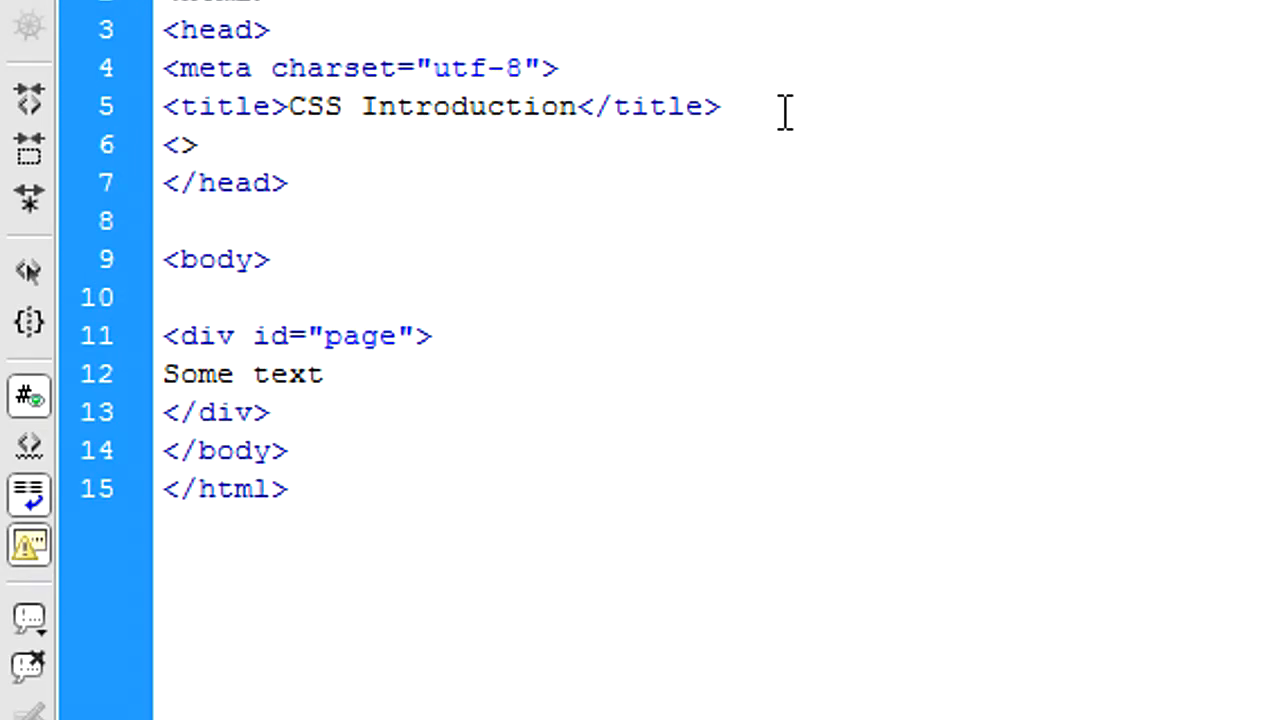
{"action": "type", "text": "1"}
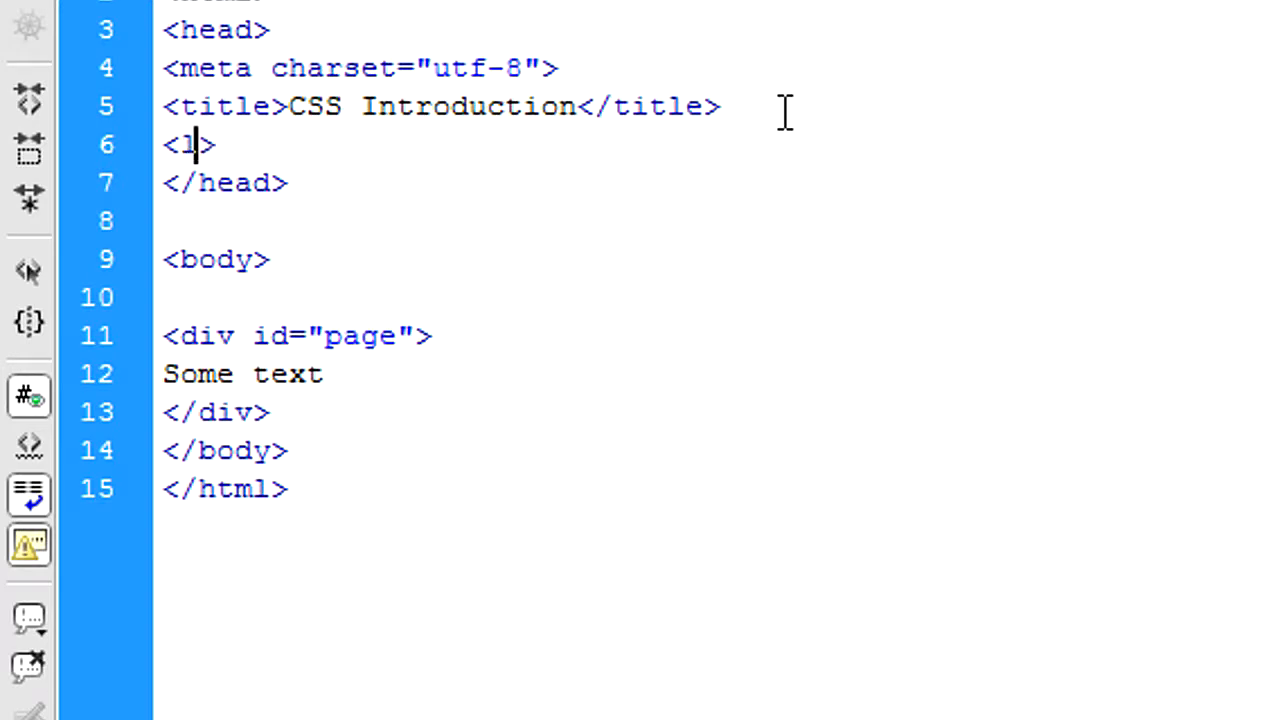
{"action": "type", "text": "ink rel=\"\""}
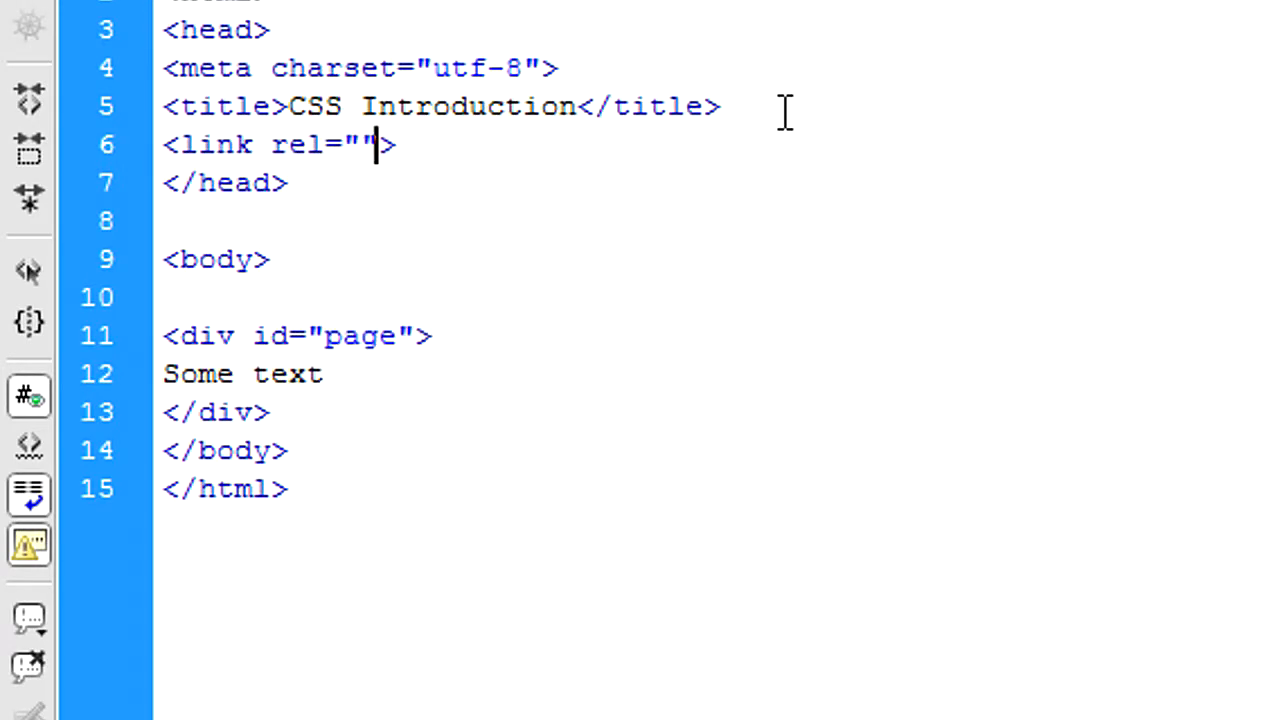
{"action": "type", "text": "stylesheet"}
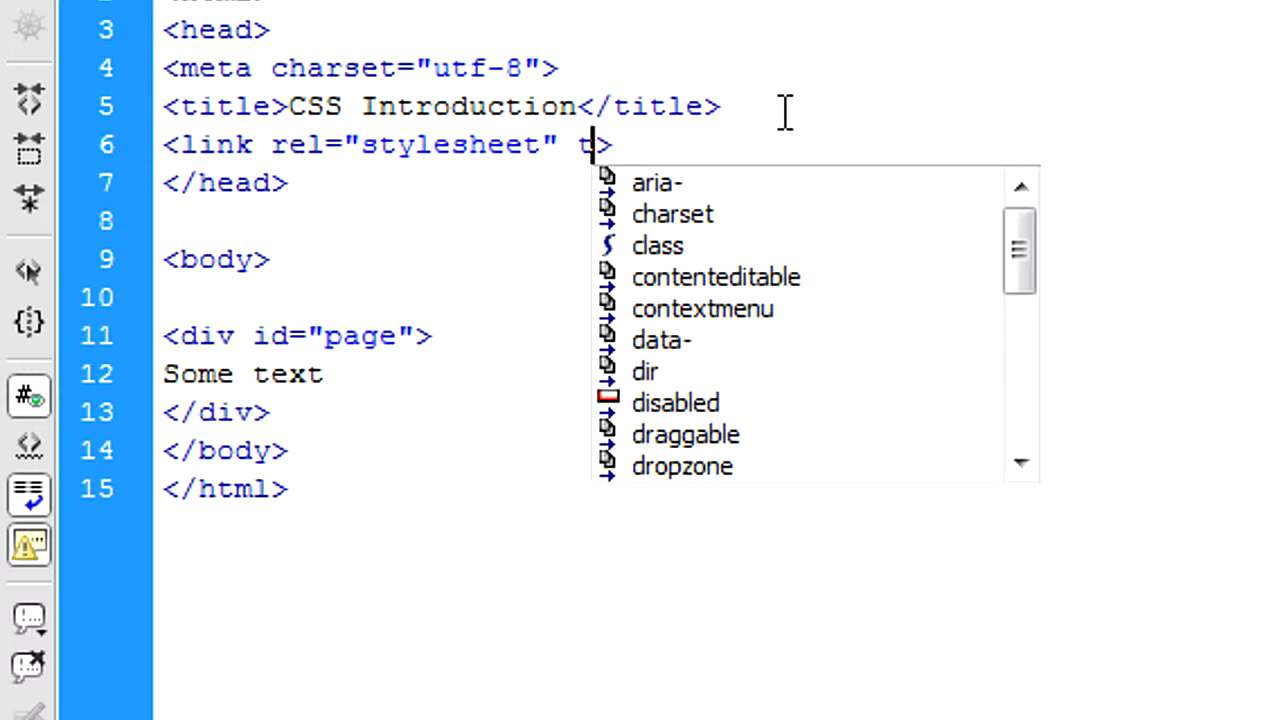
{"action": "type", "text": "ype=\"\""}
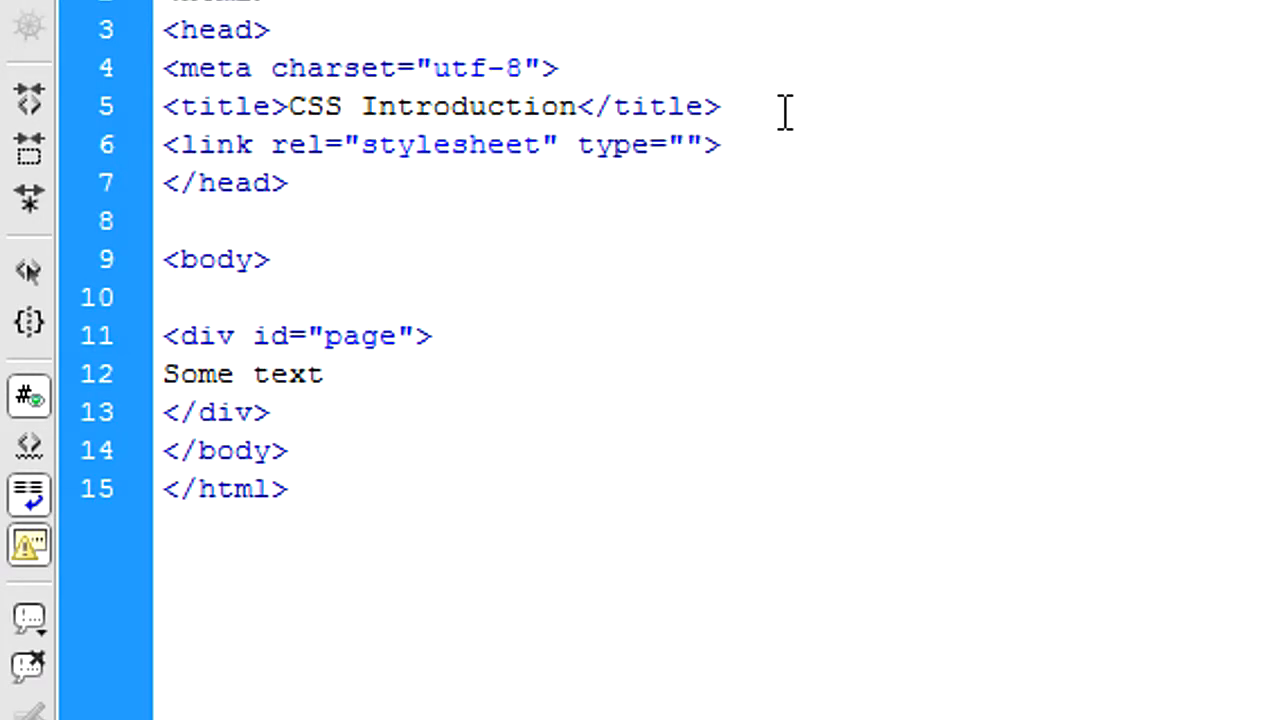
{"action": "type", "text": "text/css"}
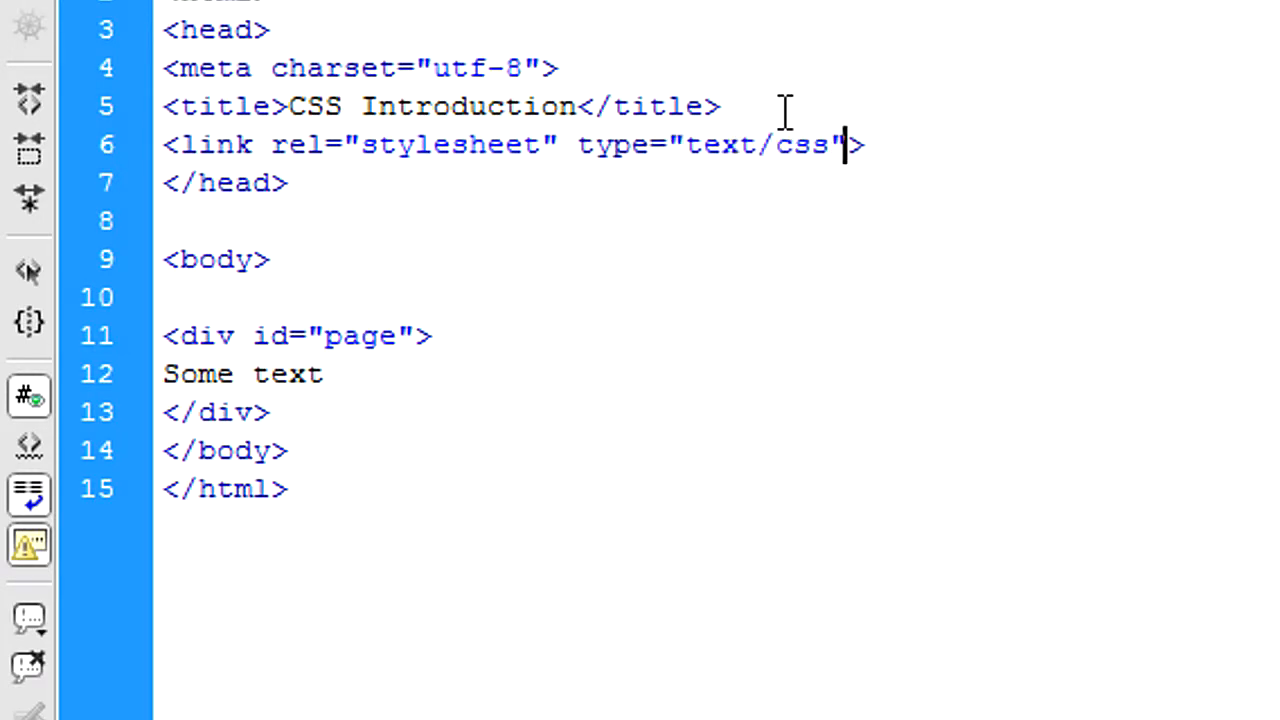
{"action": "type", "text": "href=\"\""}
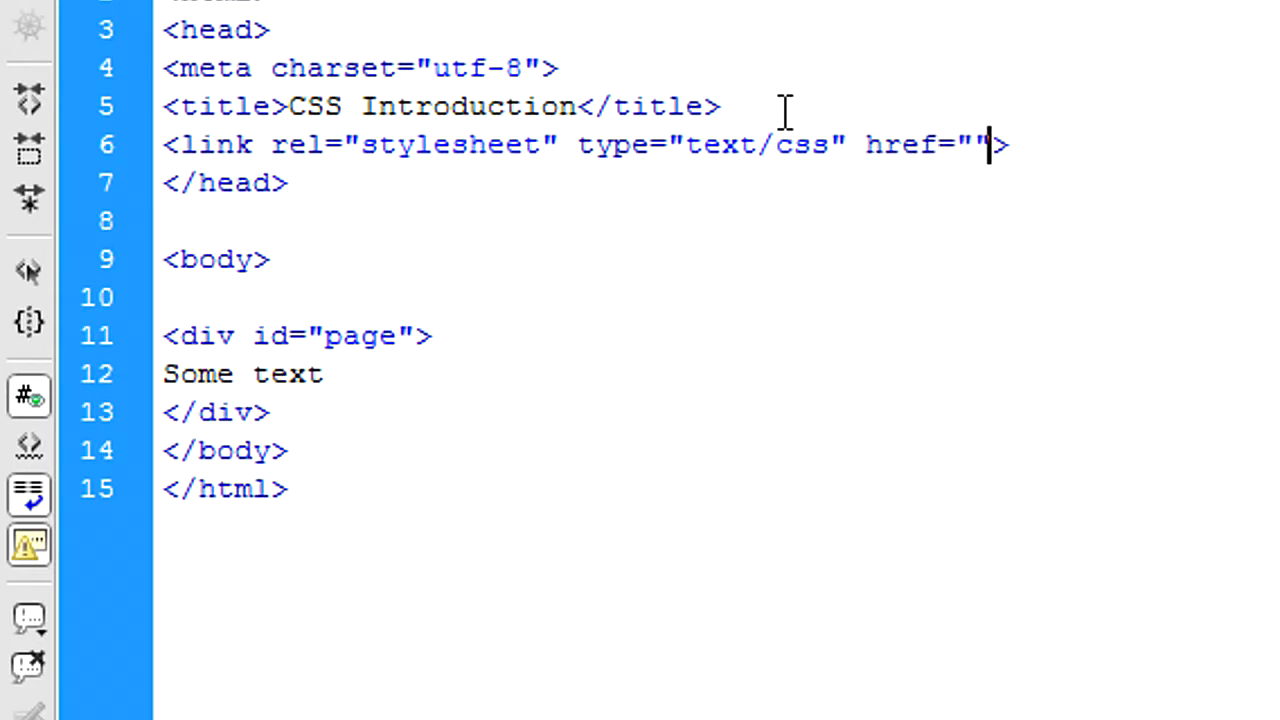
{"action": "type", "text": "styles"}
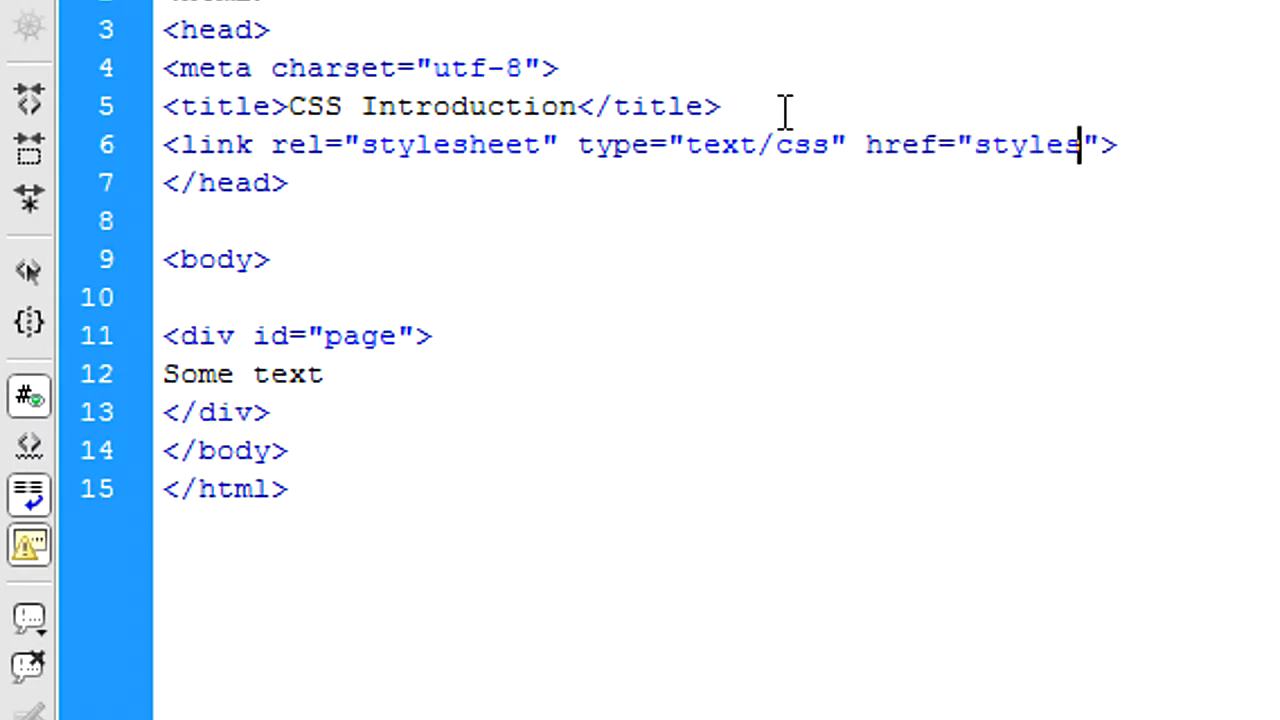
{"action": "type", "text": ".css"}
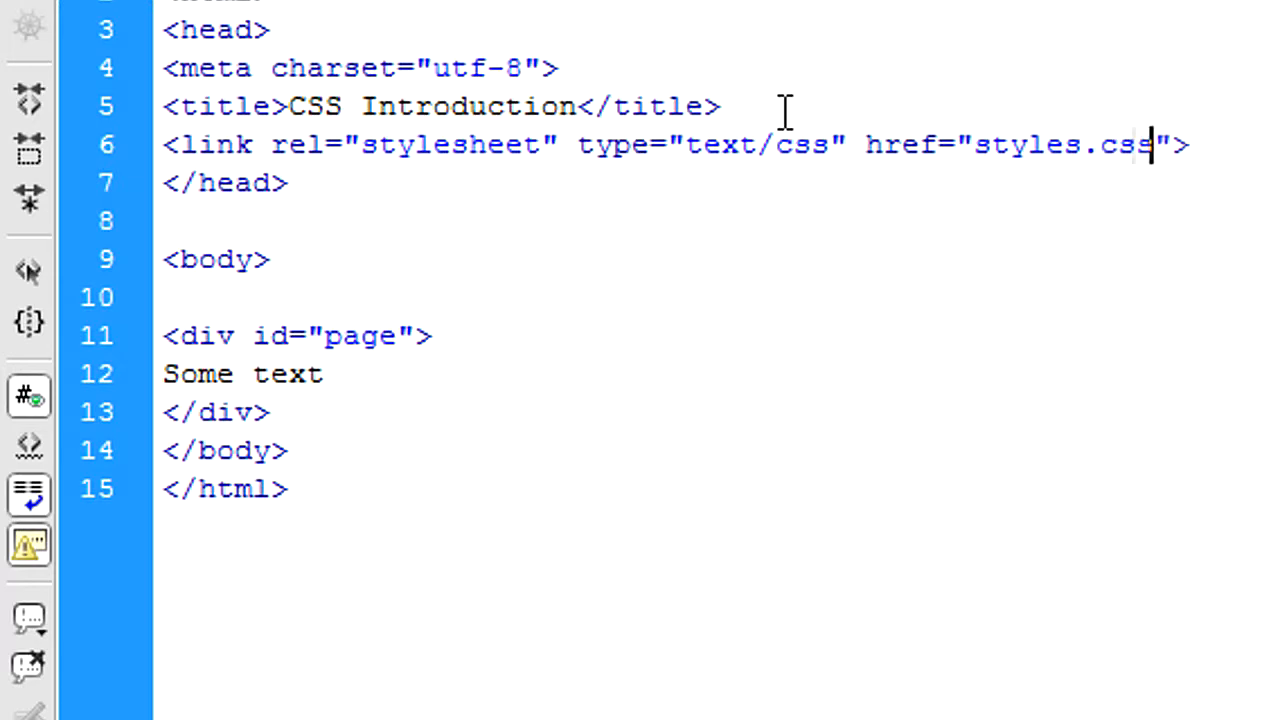
{"action": "scroll", "scroll_direction": "down", "scroll_amount": 3}
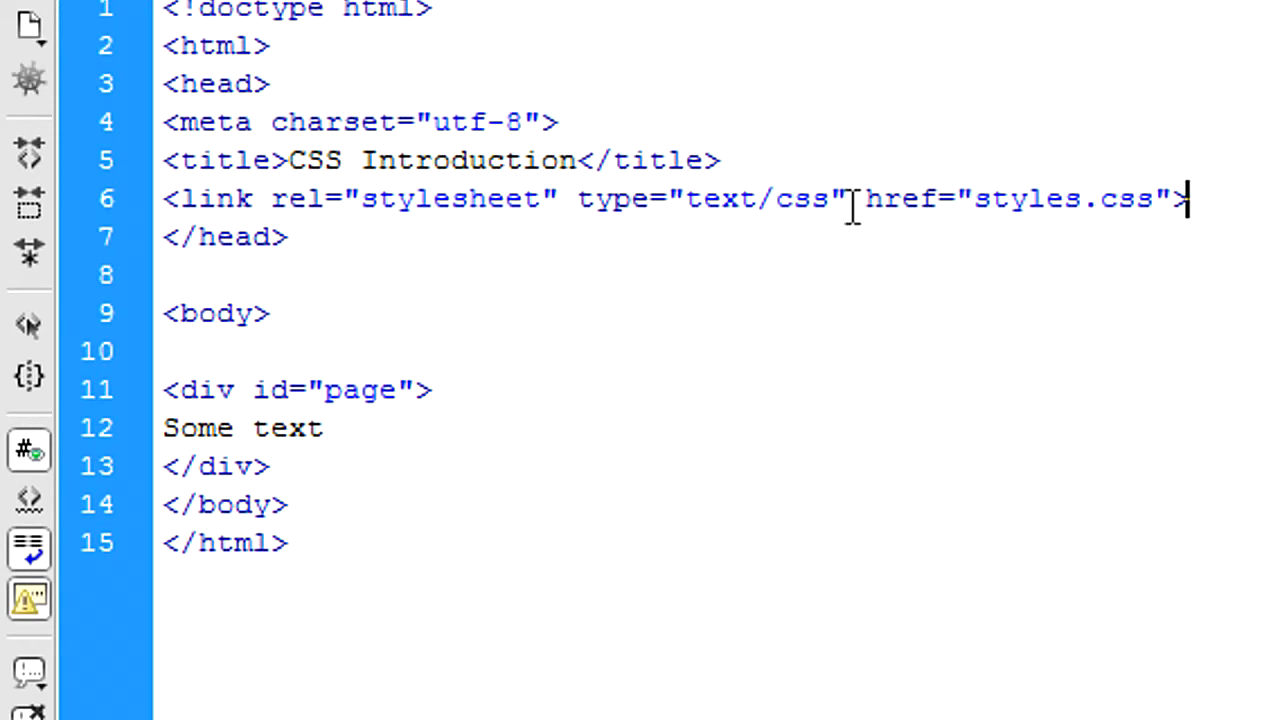
Create styles.css in the CSS Introduction folder via the Files panel and open it.
{"action": "right_click", "coordinate": [1192, 11]}
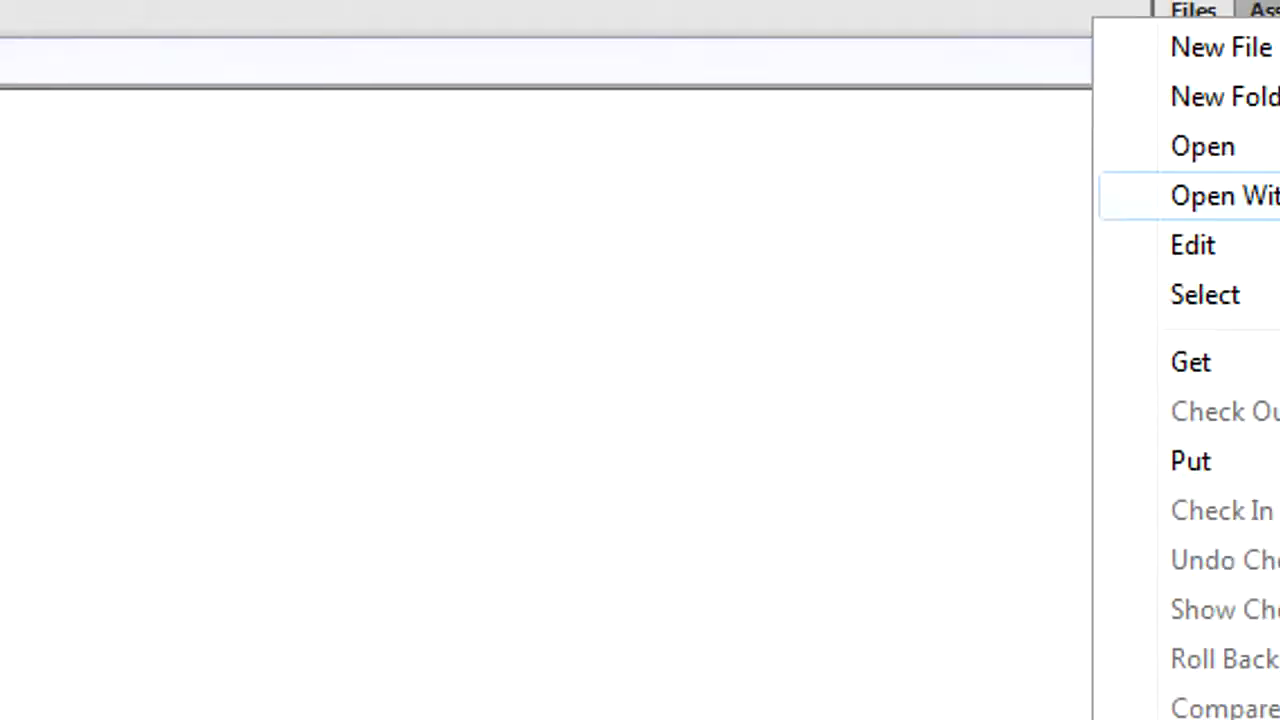
{"action": "left_click", "coordinate": [1221, 47]}
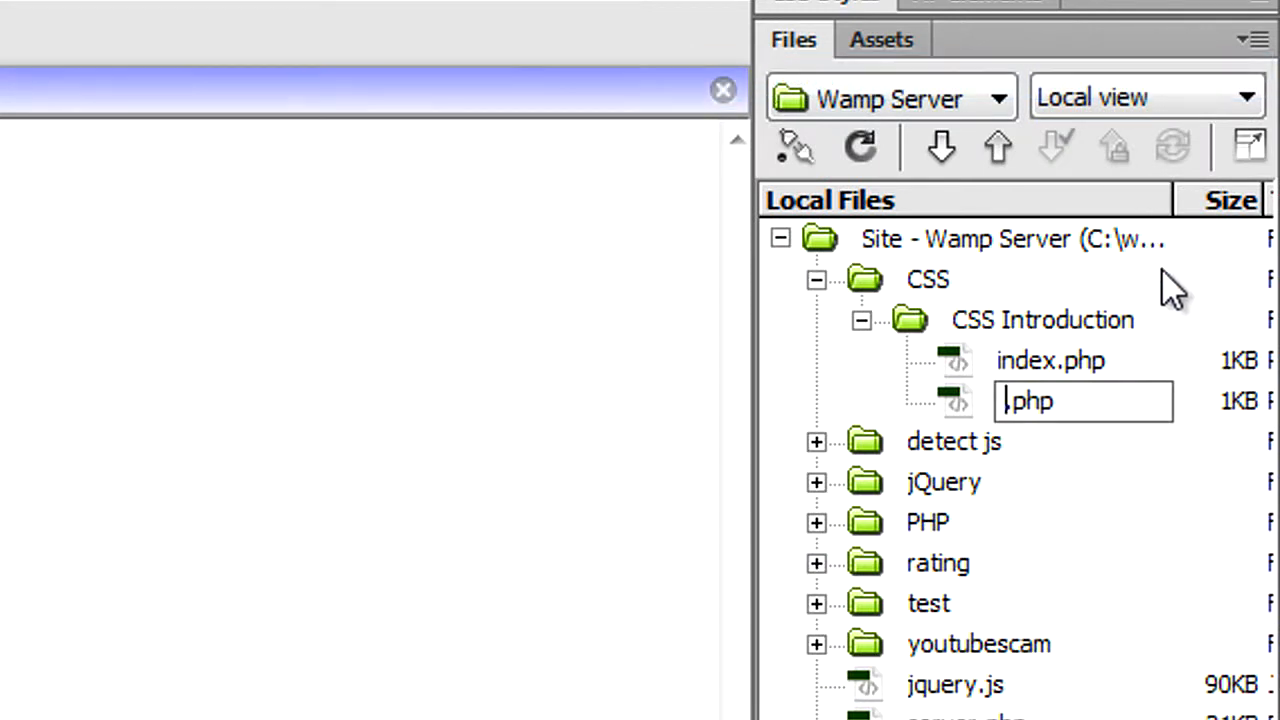
{"action": "type", "text": "styles.css"}
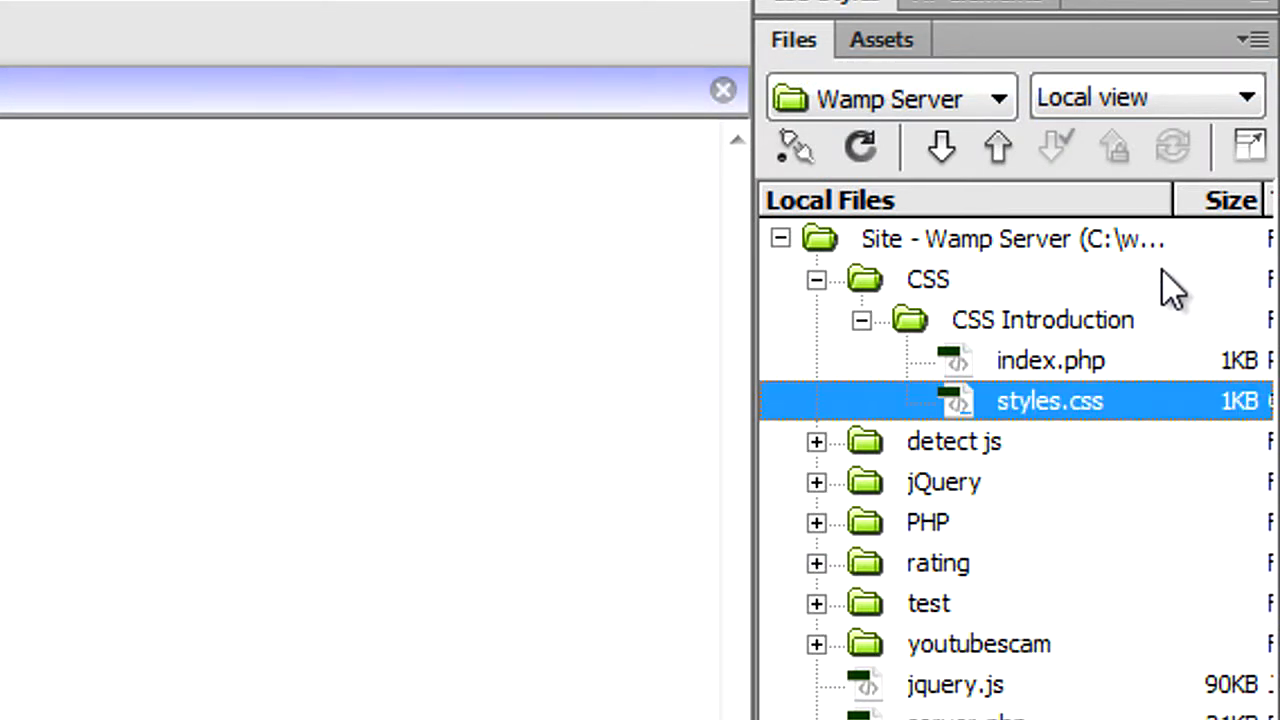
{"action": "double_click", "coordinate": [1049, 400]}
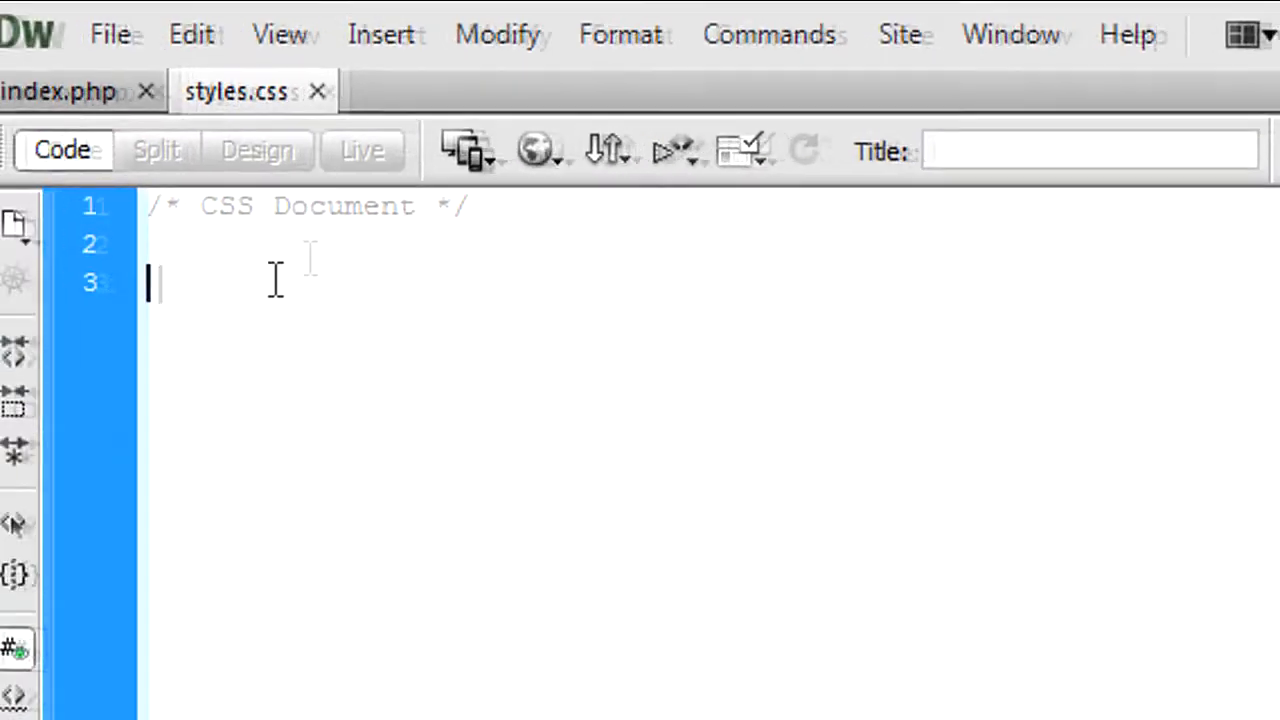
Type a #page rule with color #F00 and background-color #0F0 into styles.css.
{"action": "left_click", "coordinate": [75, 91]}
{"action": "type", "text": "#"}
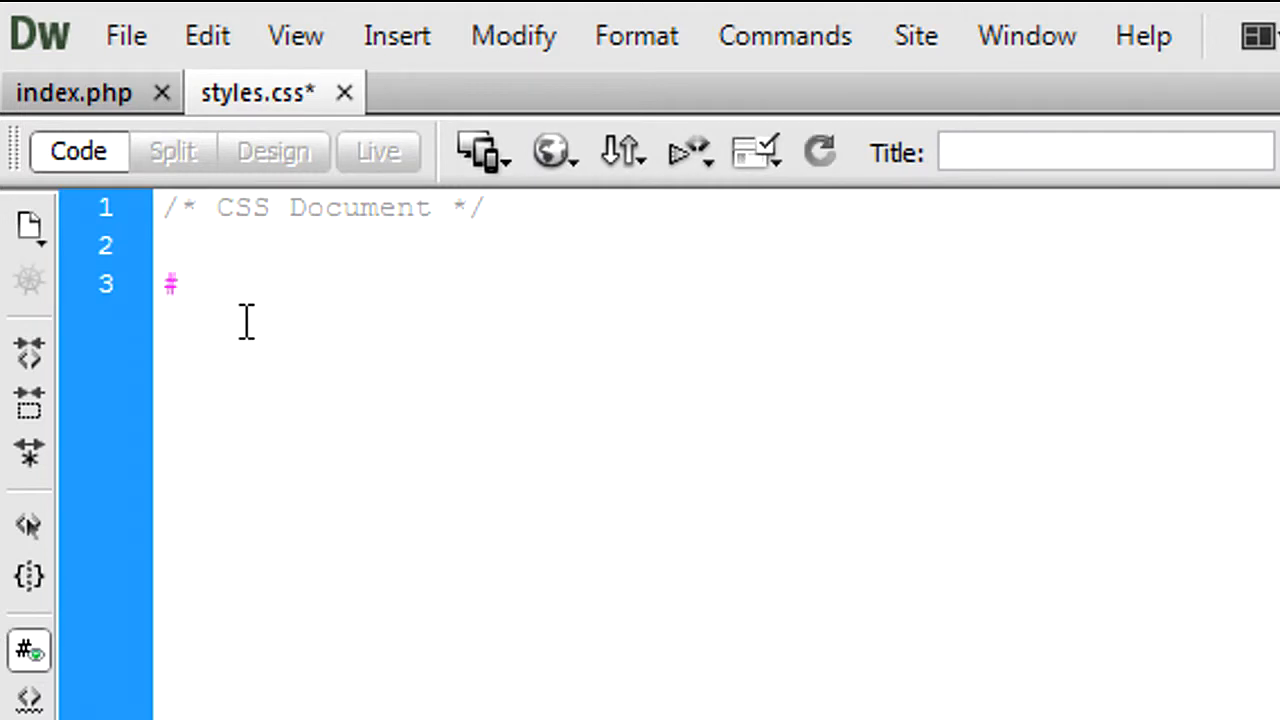
{"action": "left_click", "coordinate": [74, 92]}
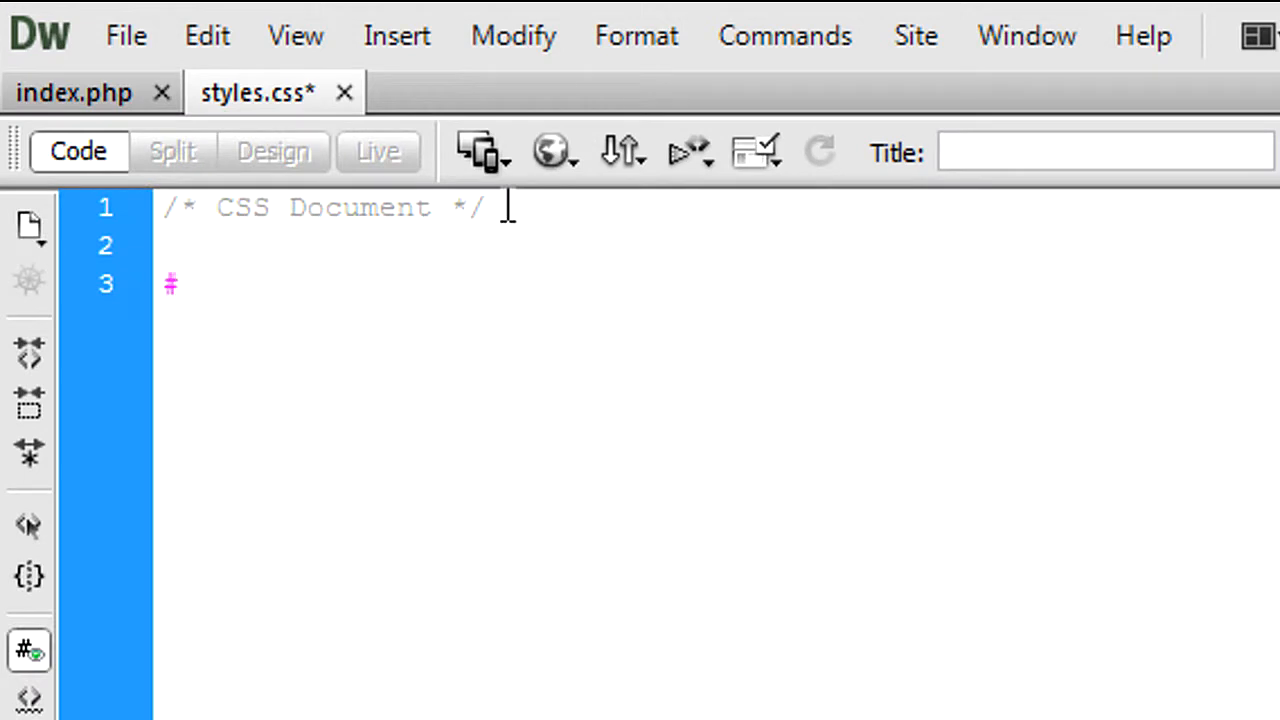
{"action": "type", "text": "page"}
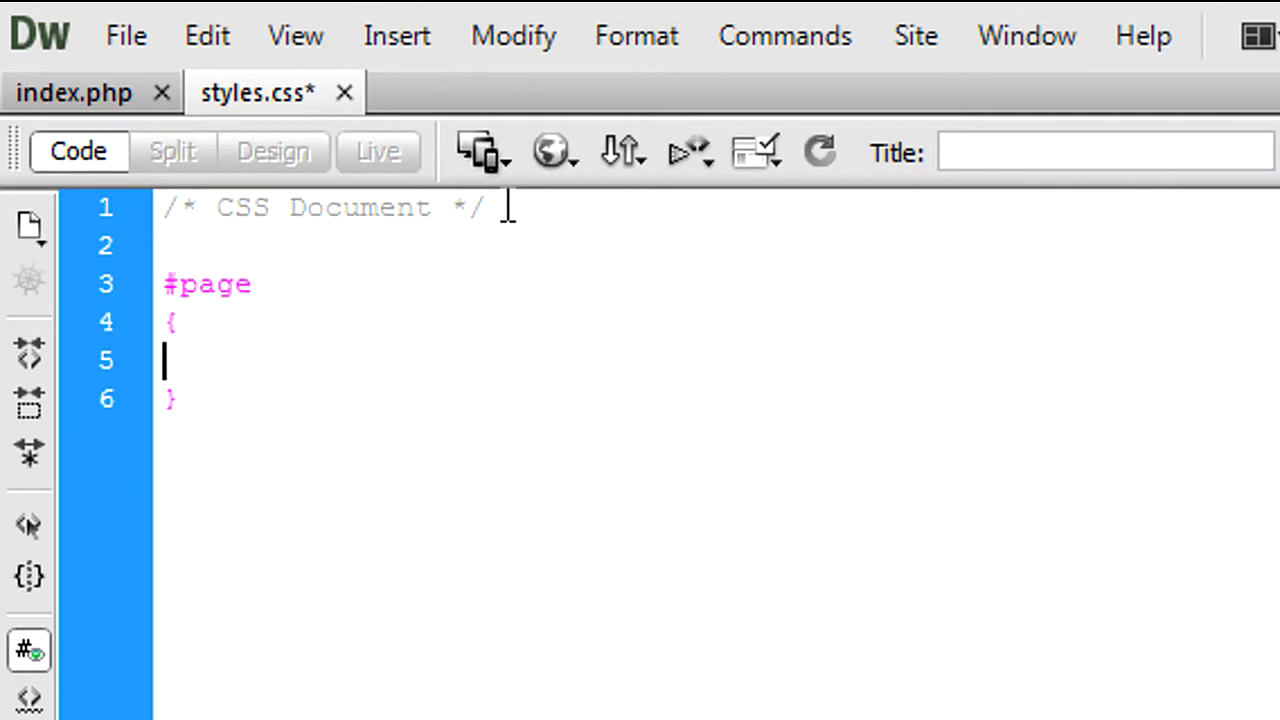
{"action": "type", "text": "c"}
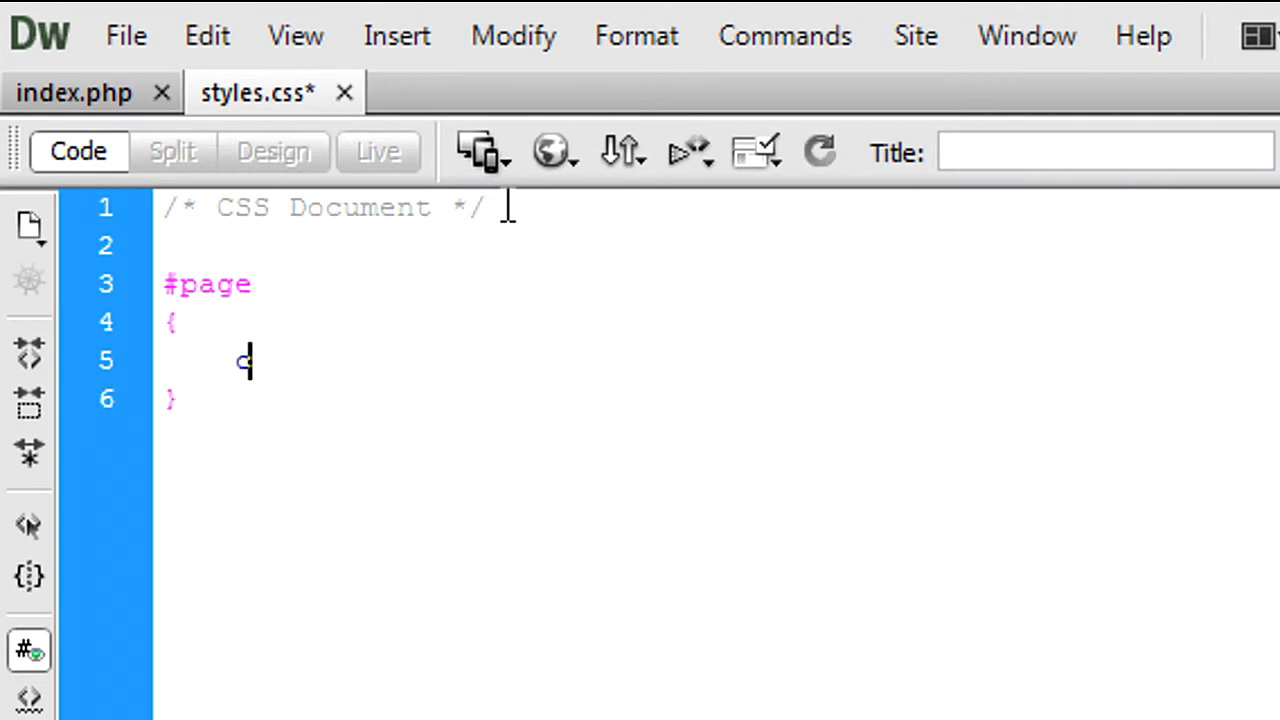
{"action": "type", "text": "color:#0F0;"}
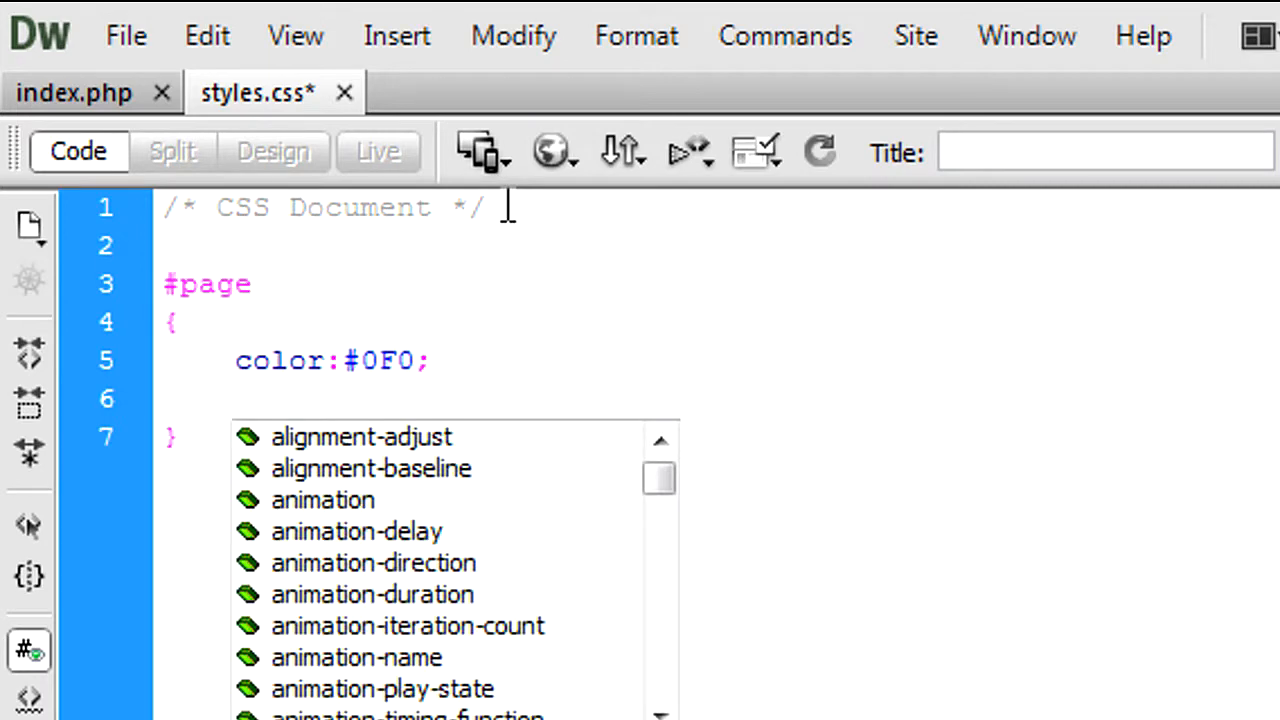
{"action": "type", "text": "backgr"}
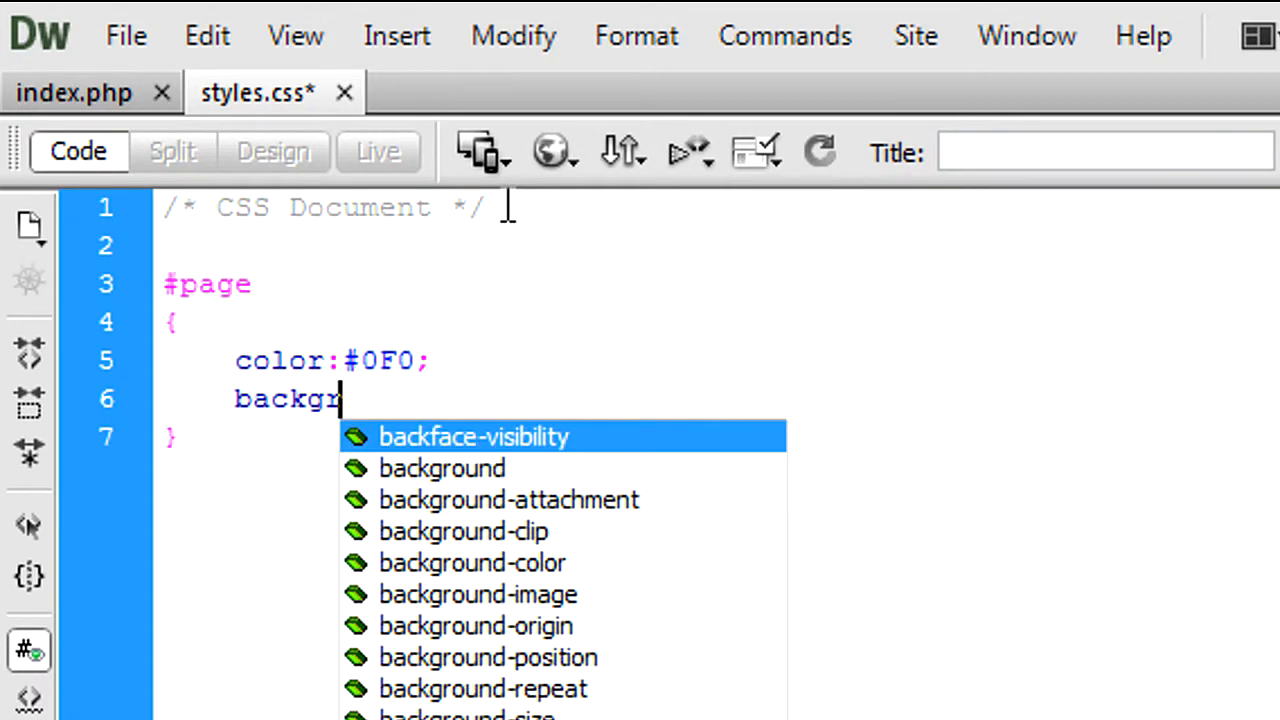
{"action": "type", "text": "ound-color:#F00;"}
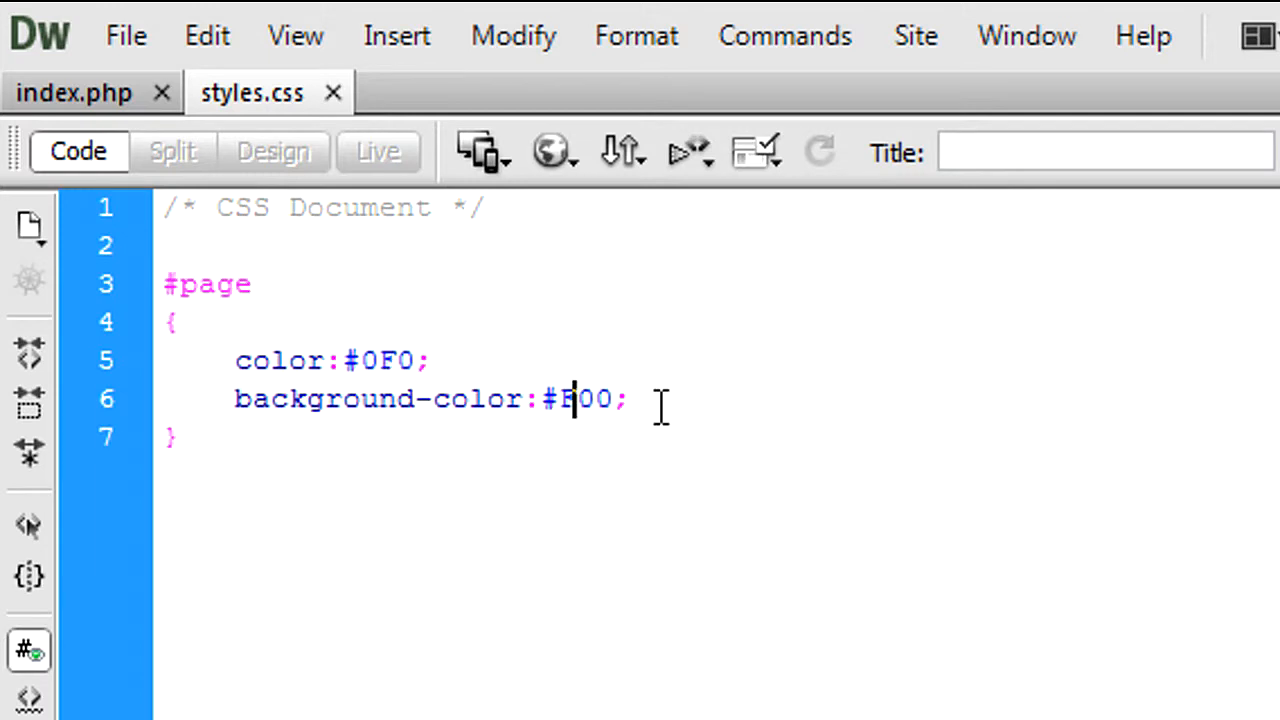
{"action": "key", "text": "Backspace"}
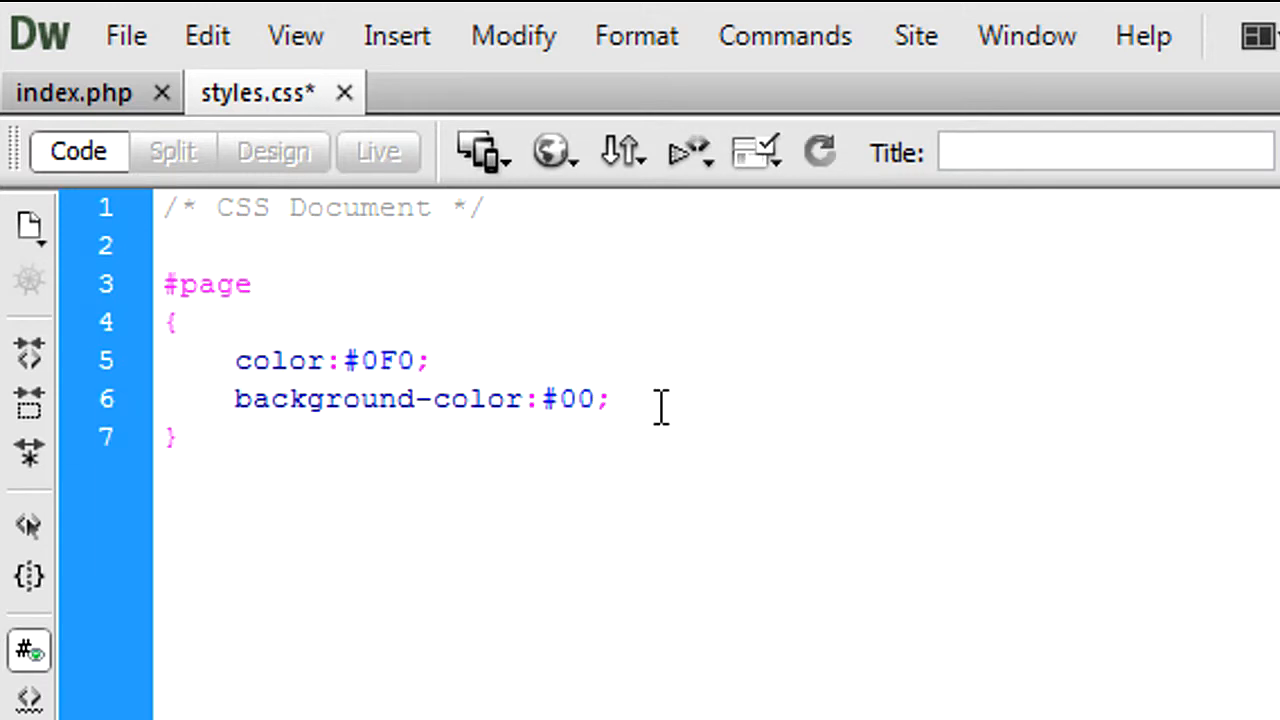
{"action": "type", "text": "F"}
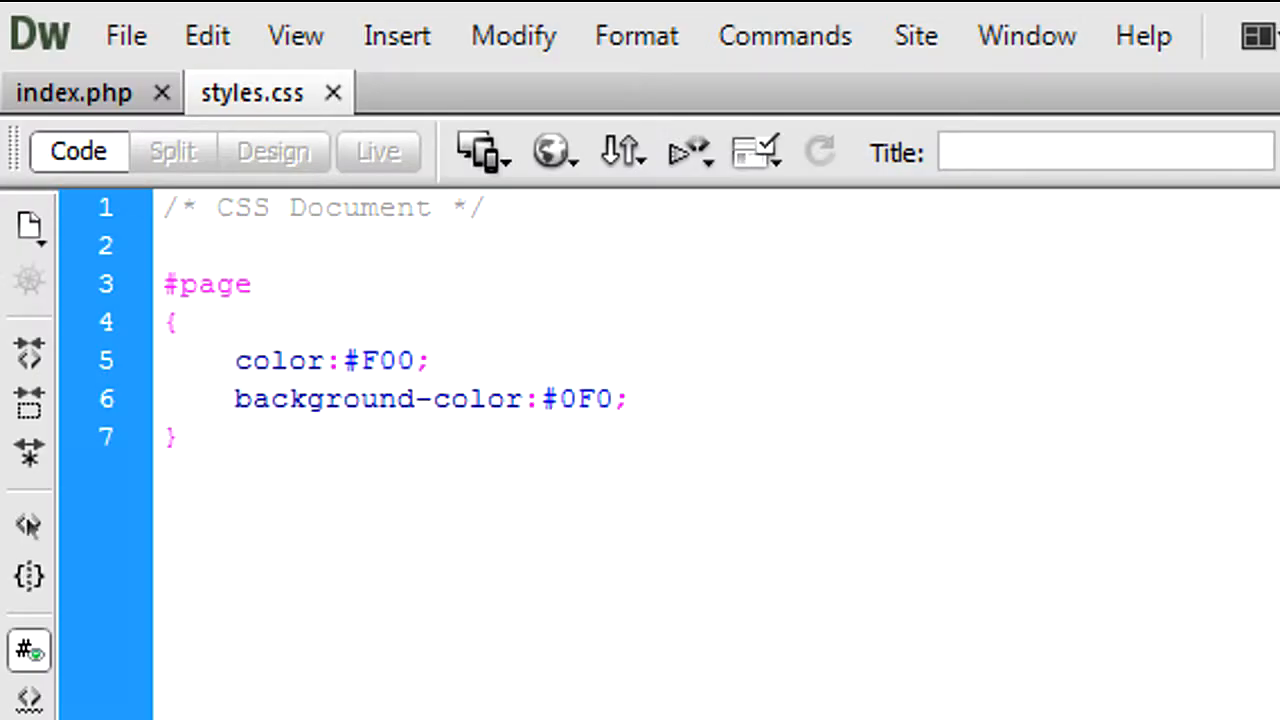
Deselect the stylesheet code and switch to the index.php document.
{"action": "left_click", "coordinate": [375, 360]}
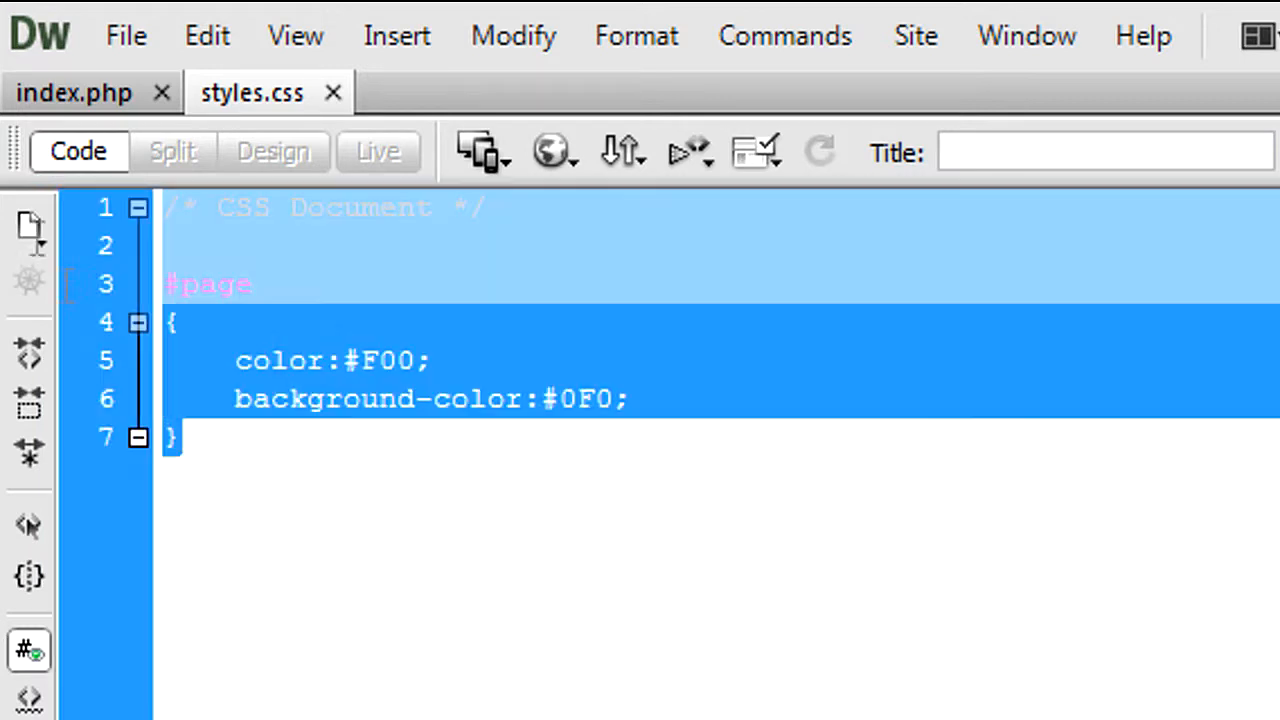
{"action": "left_click", "coordinate": [405, 438]}
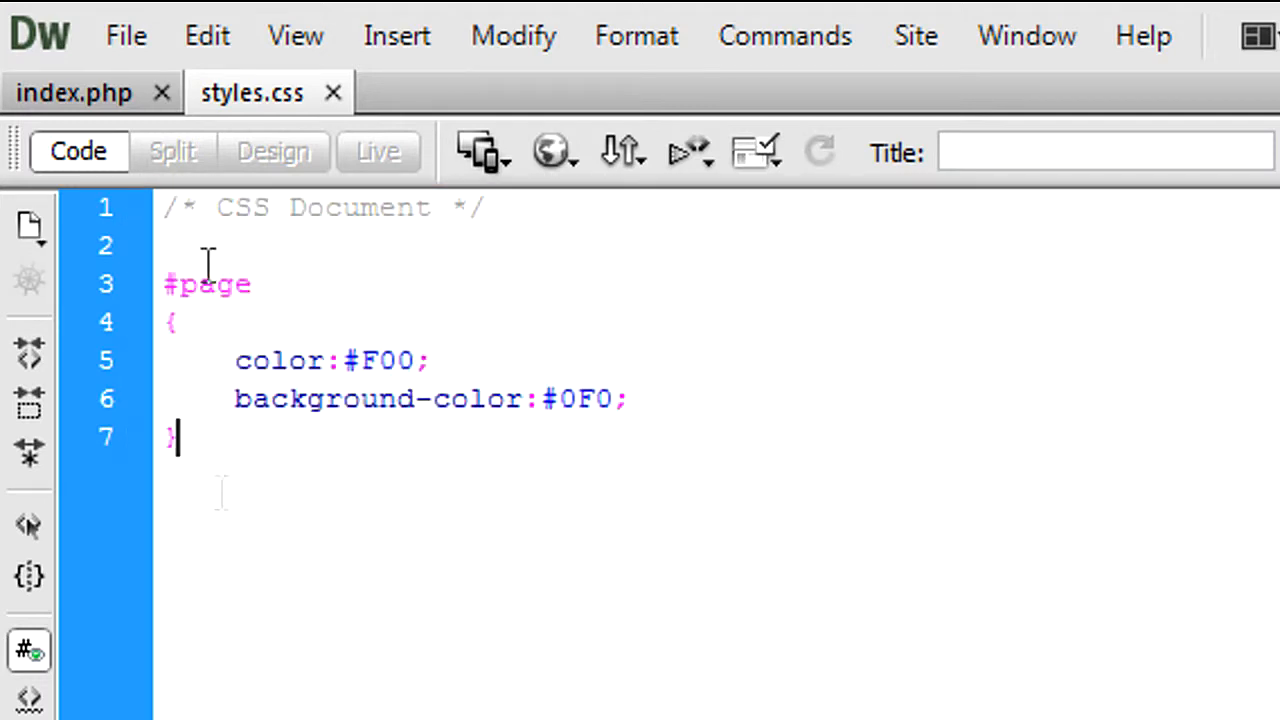
{"action": "left_click", "coordinate": [74, 92]}
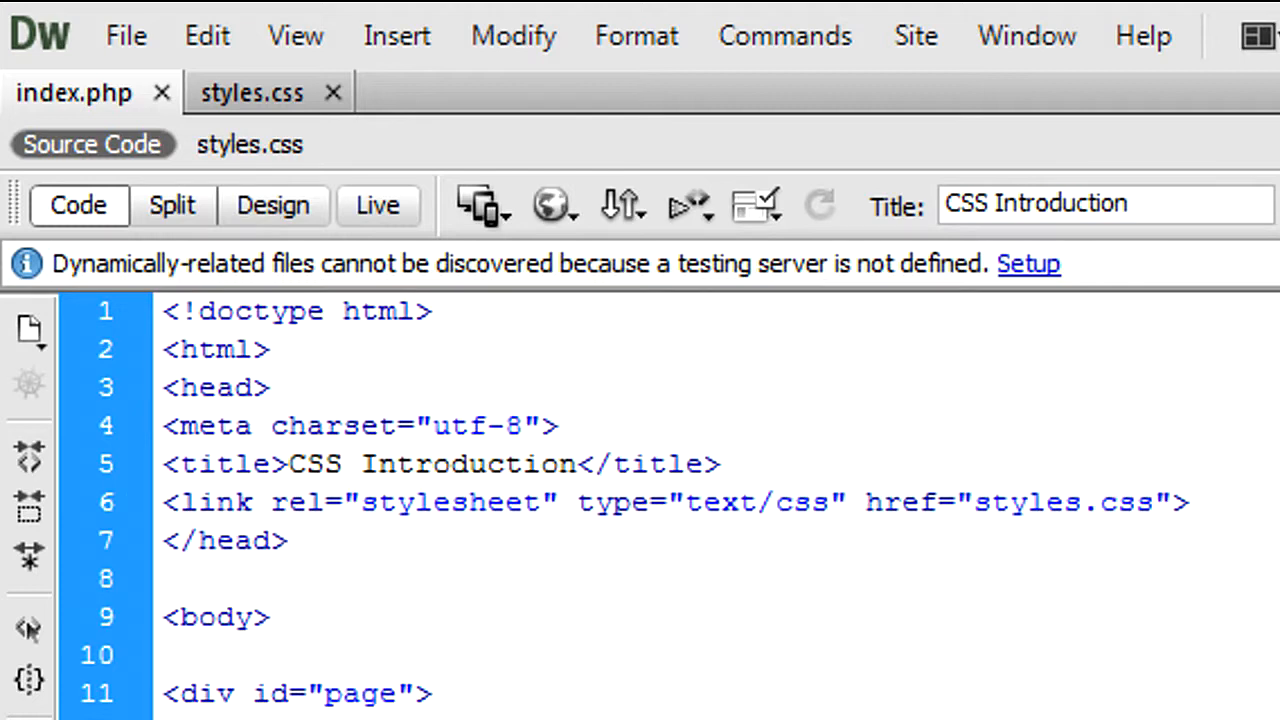
Type "style" in the page div tag to insert an empty style attribute.
{"action": "left_click", "coordinate": [287, 540]}
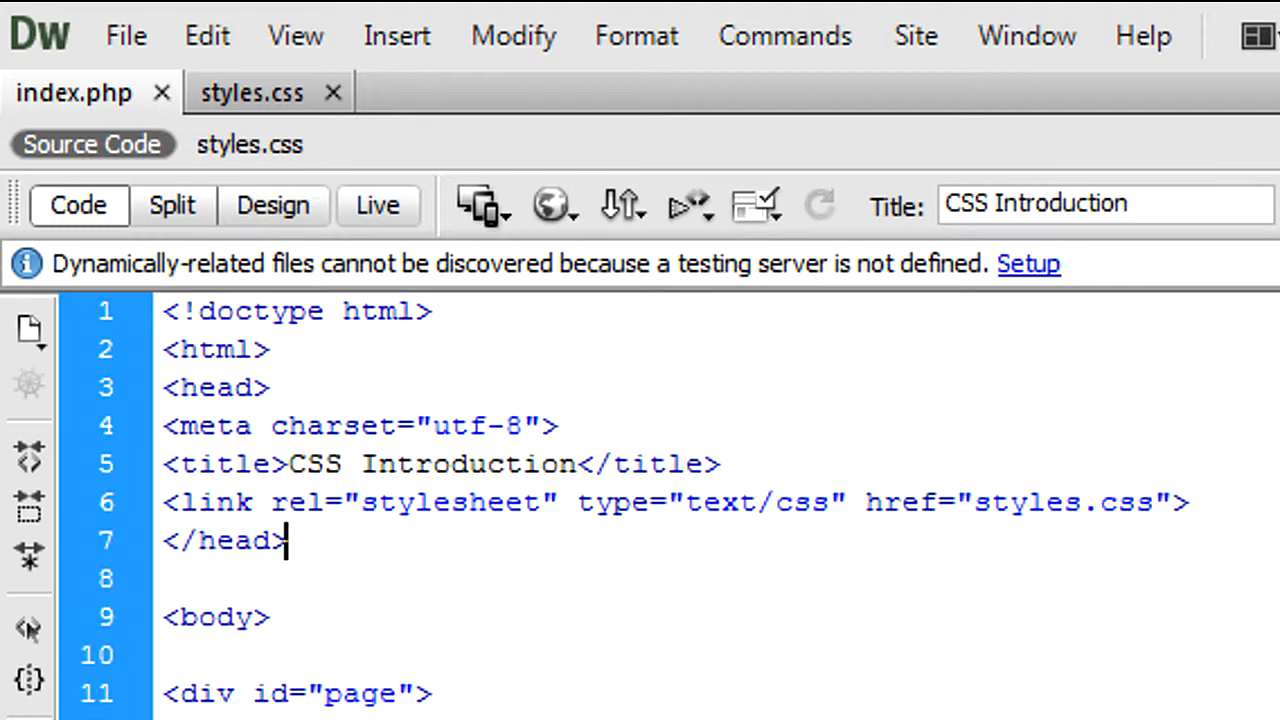
{"action": "mouse_move", "coordinate": [618, 657]}
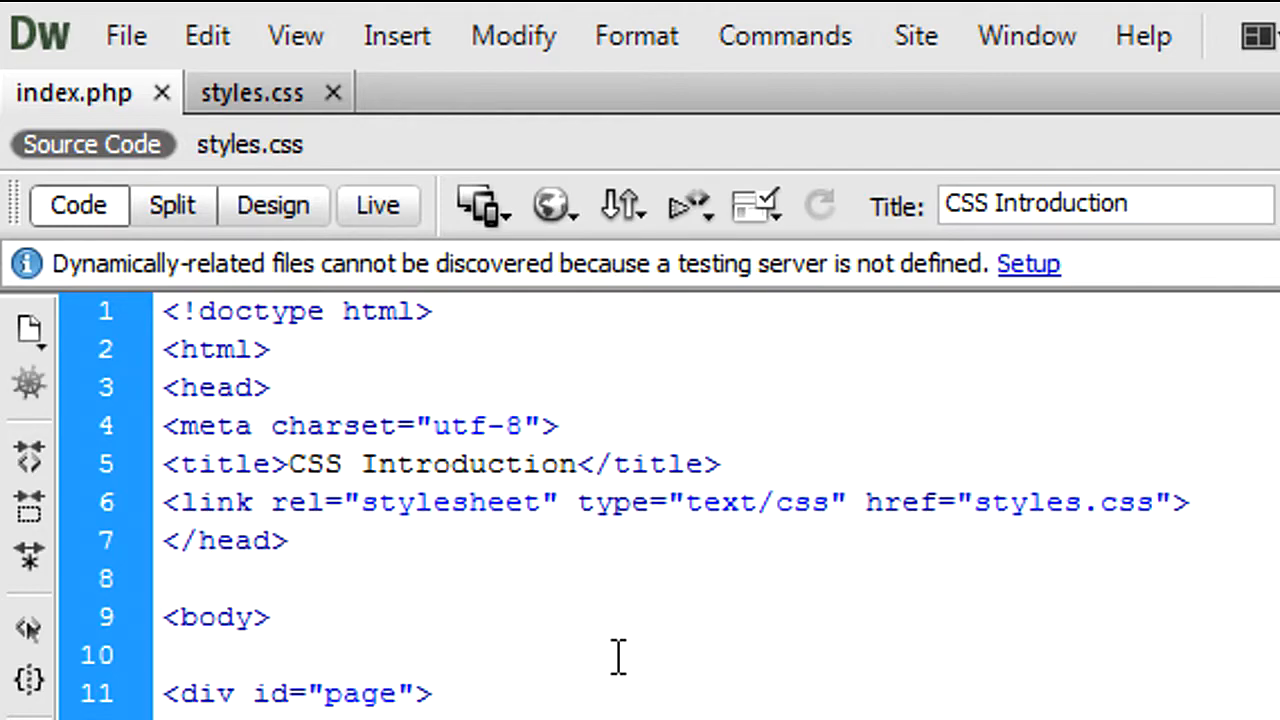
{"action": "type", "text": "style=\""}
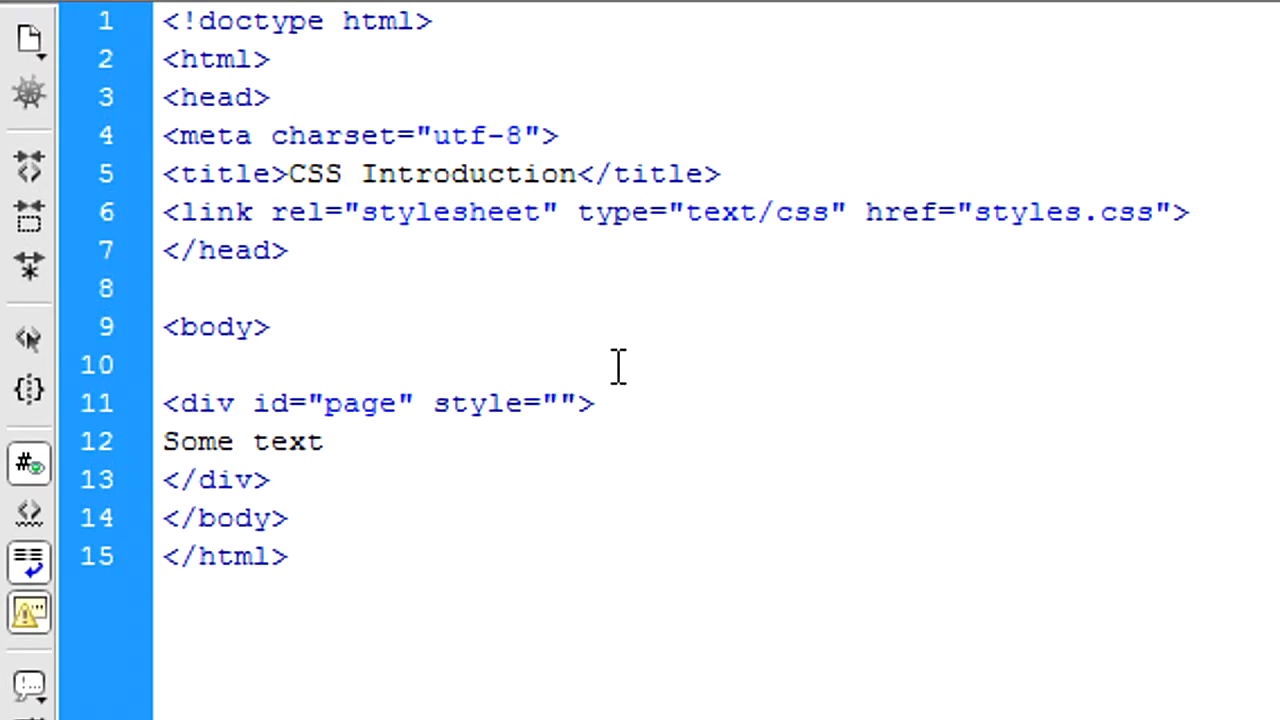
{"action": "type", "text": "color:"}
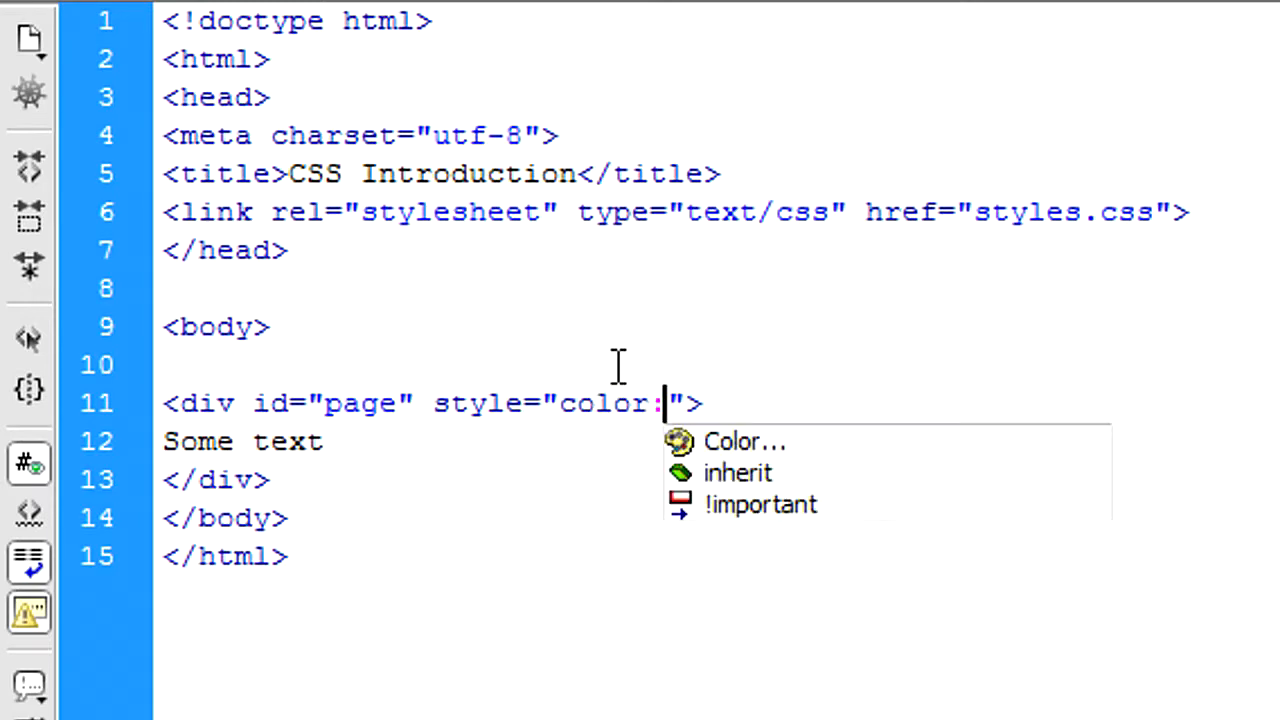
{"action": "left_click", "coordinate": [745, 442]}
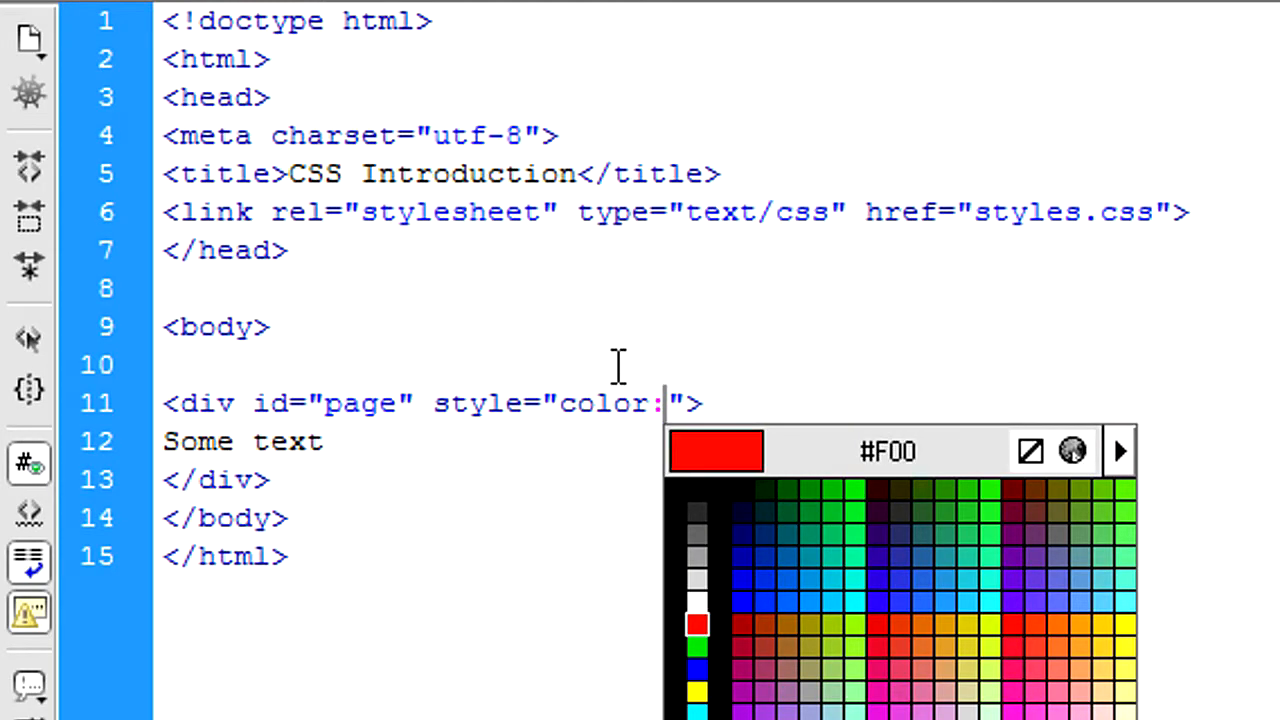
{"action": "left_click", "coordinate": [697, 624]}
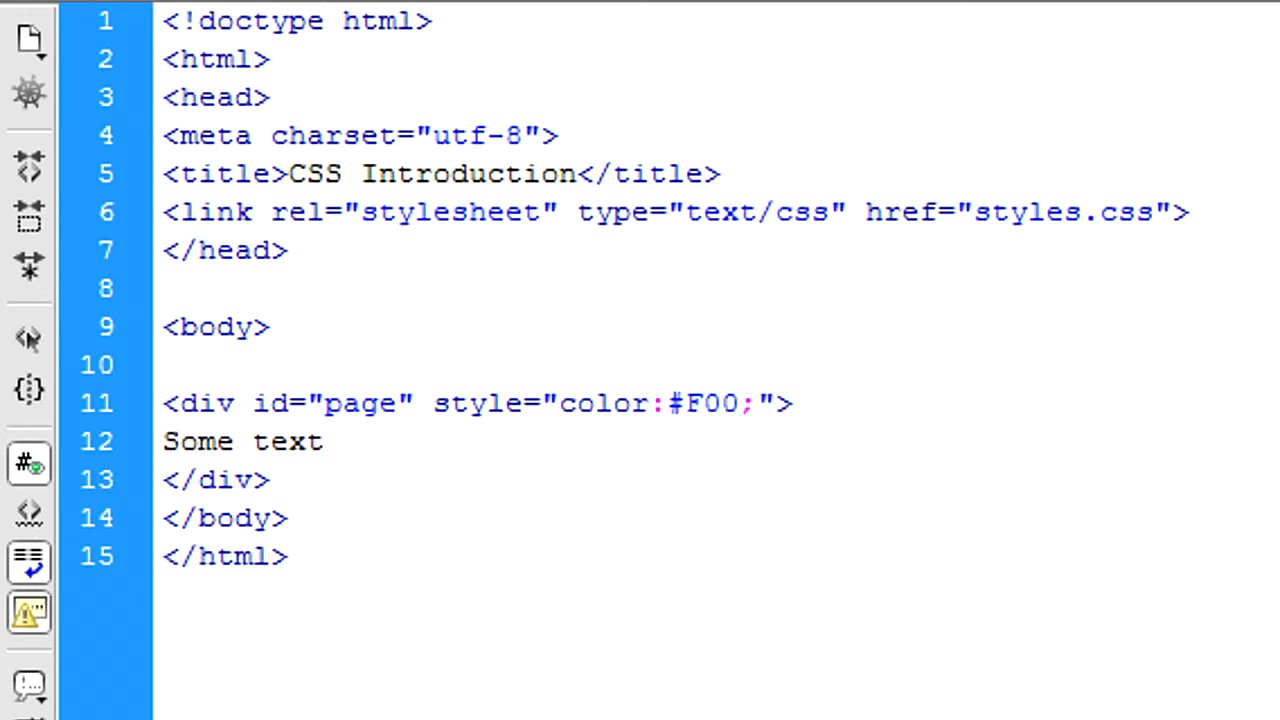
{"action": "left_click", "coordinate": [752, 403]}
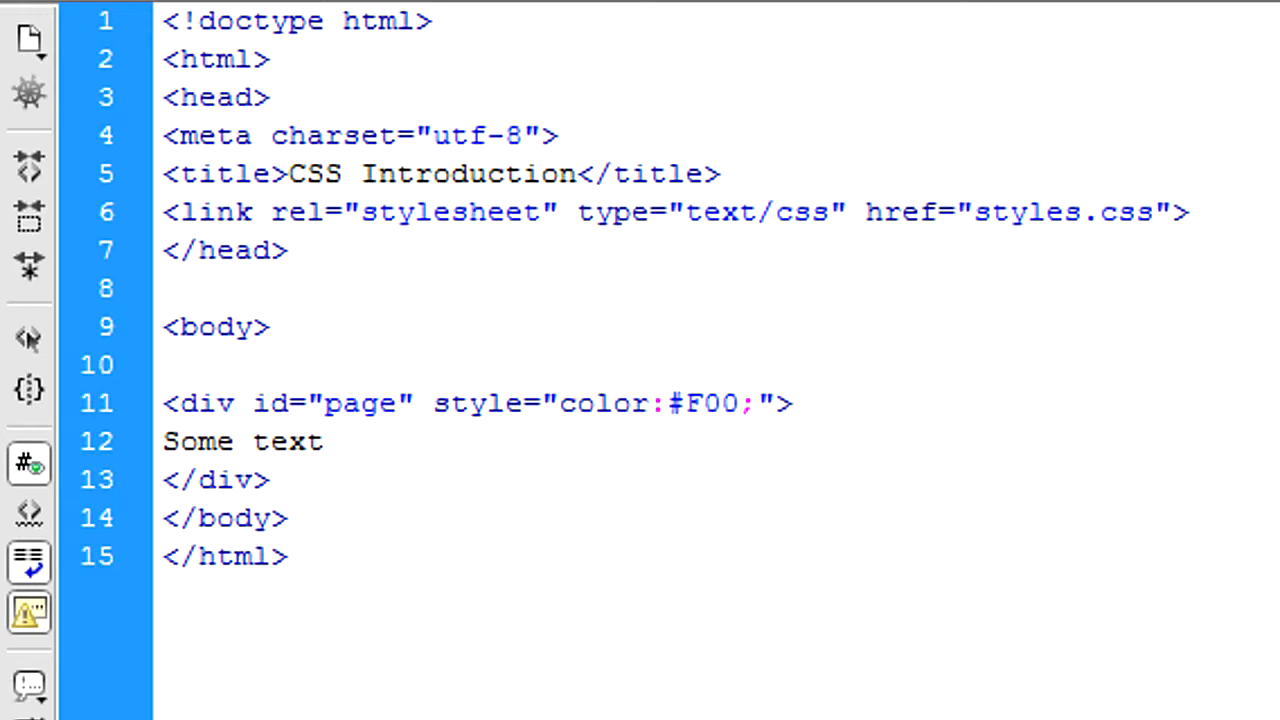
{"action": "left_click", "coordinate": [752, 403]}
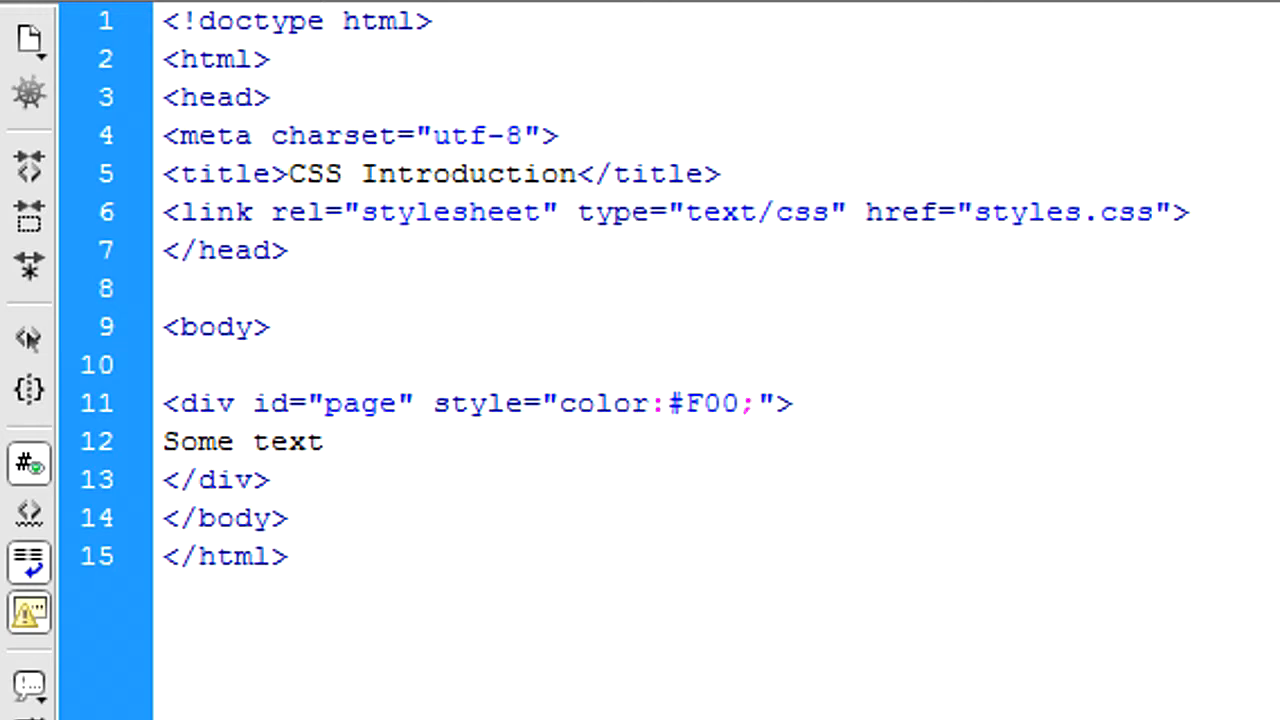
{"action": "left_click", "coordinate": [753, 403]}
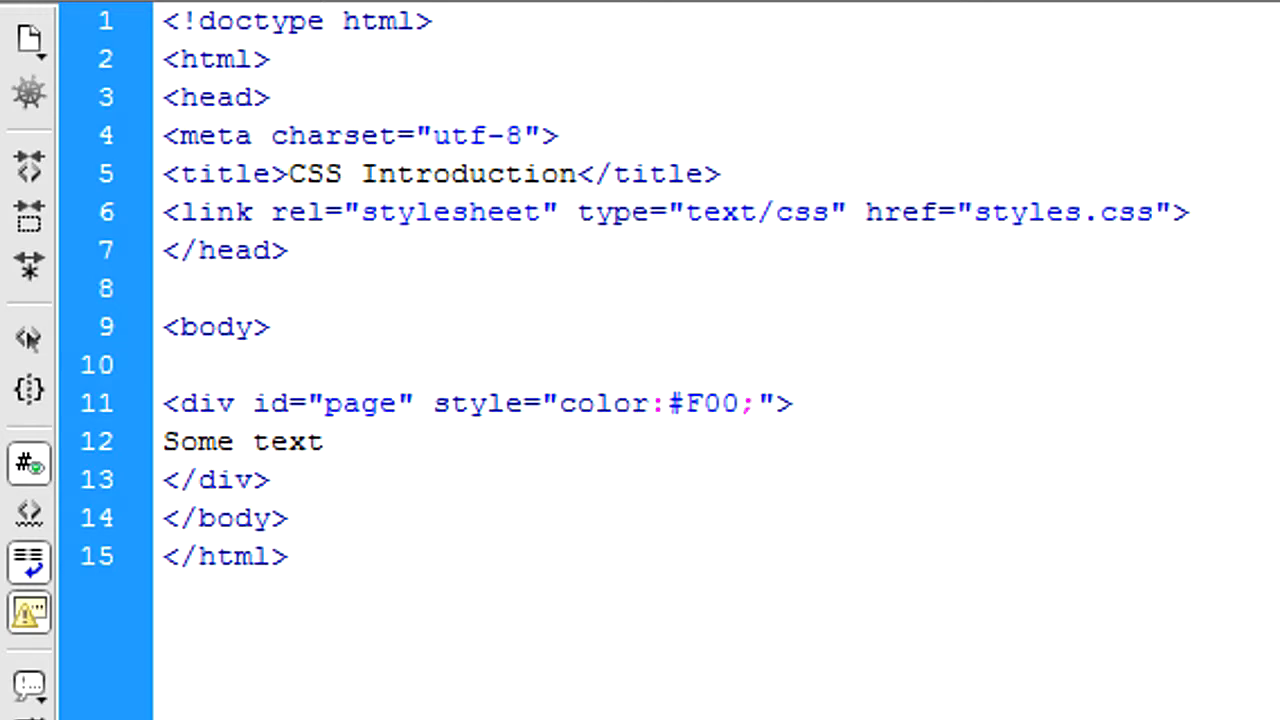
{"action": "left_click", "coordinate": [752, 403]}
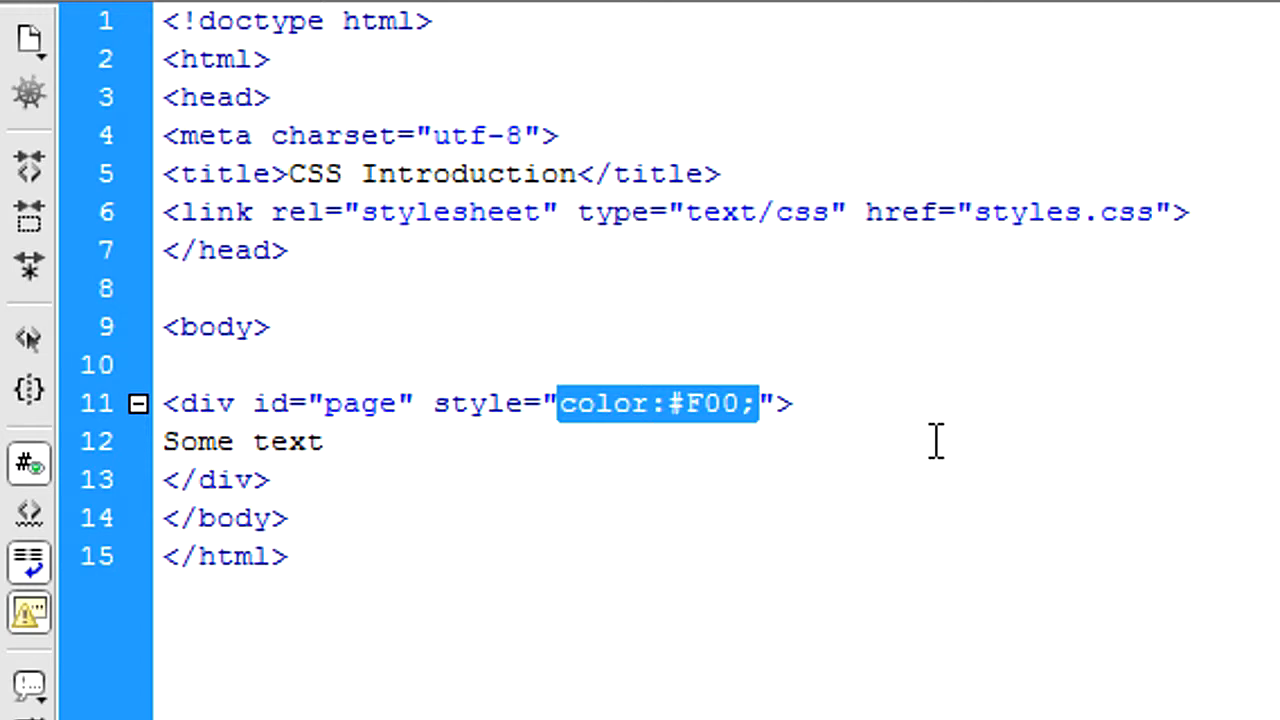
{"action": "mouse_move", "coordinate": [588, 350]}
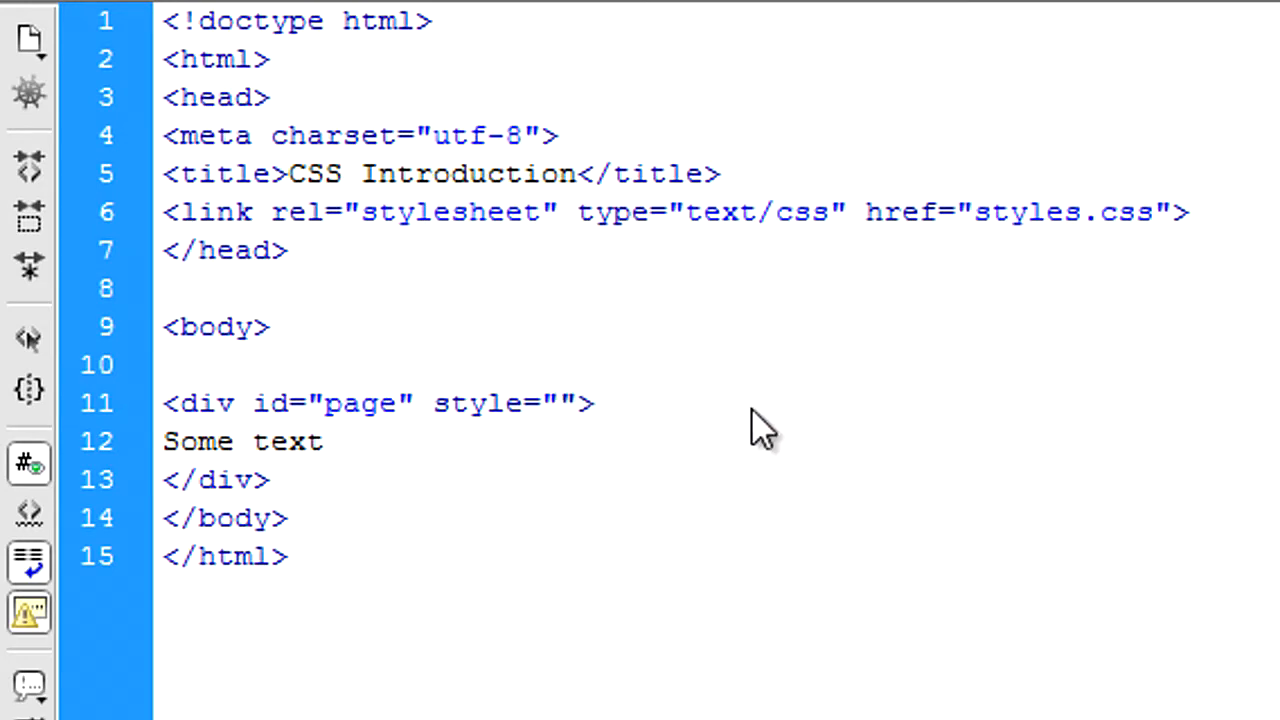
Add display with the value none to the page div's inline style.
{"action": "left_click", "coordinate": [555, 403]}
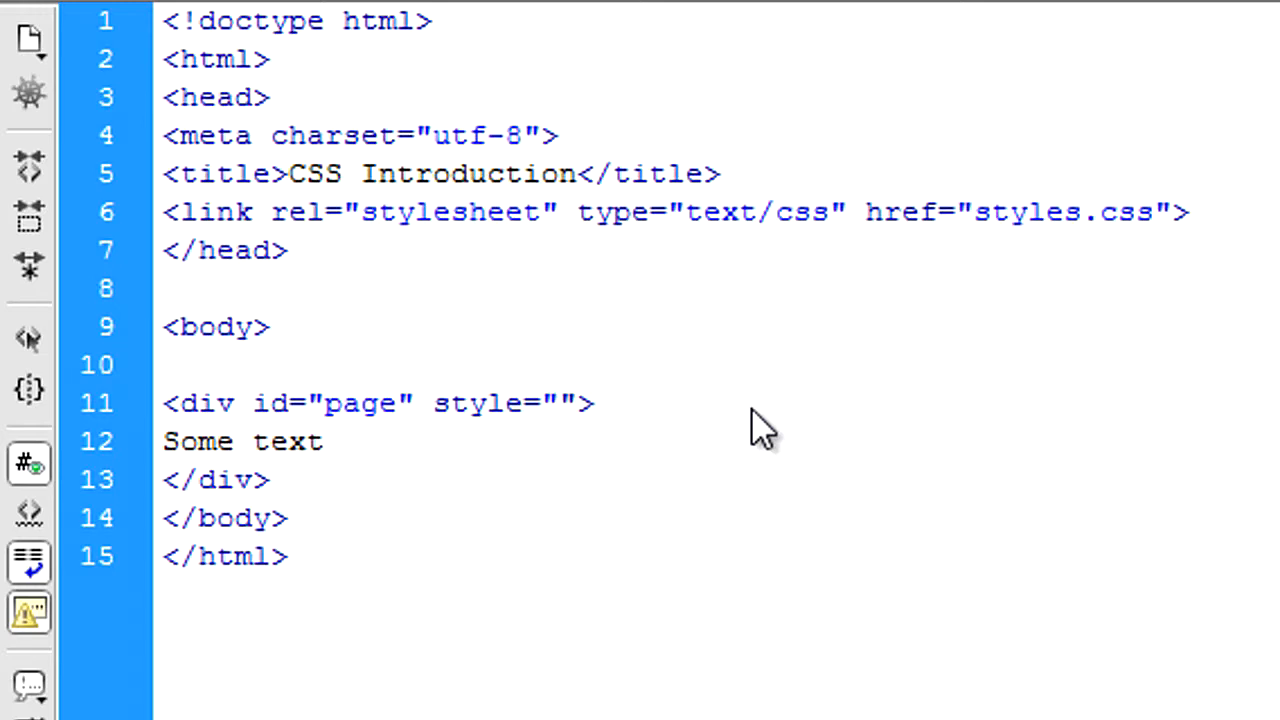
{"action": "left_click", "coordinate": [555, 403]}
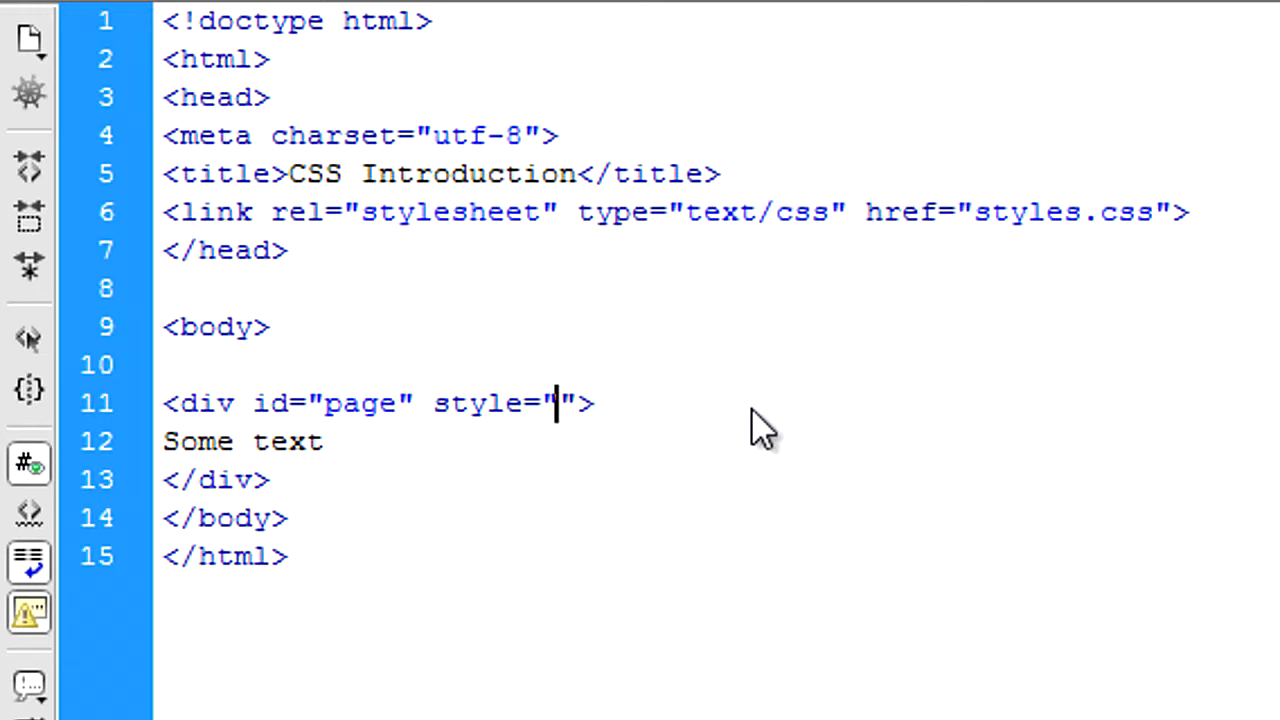
{"action": "type", "text": "dia"}
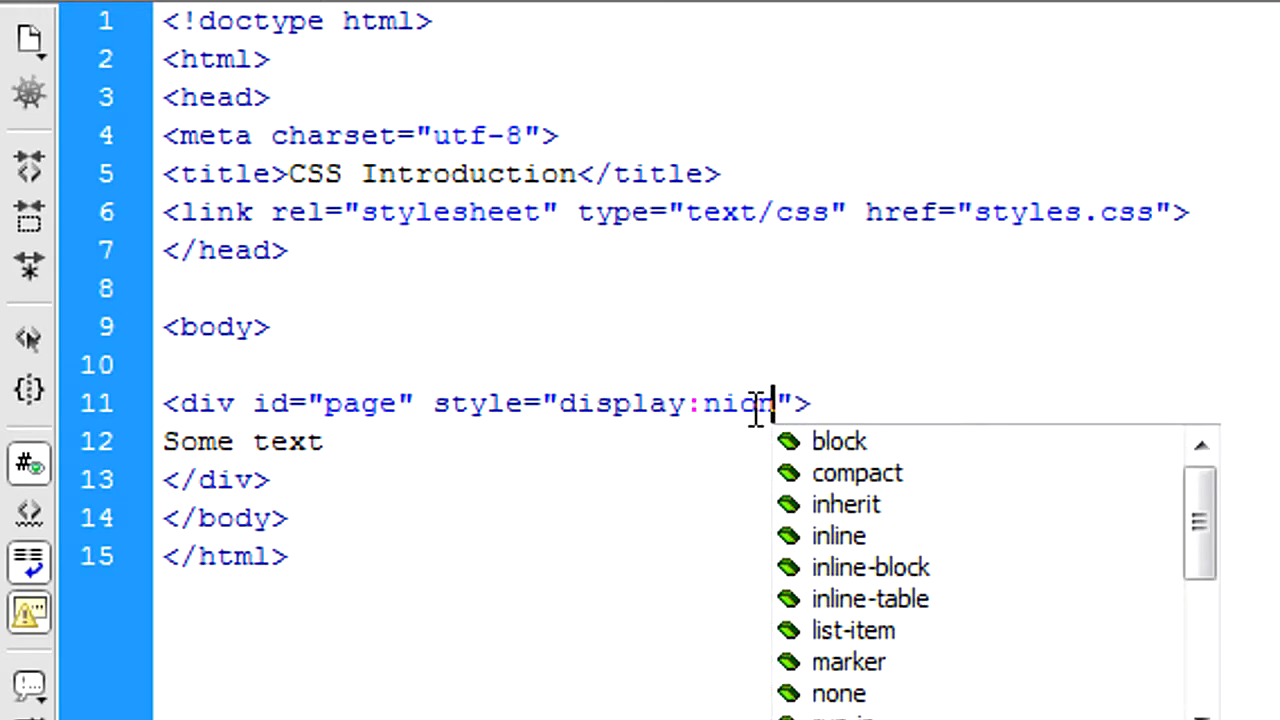
{"action": "left_click", "coordinate": [838, 692]}
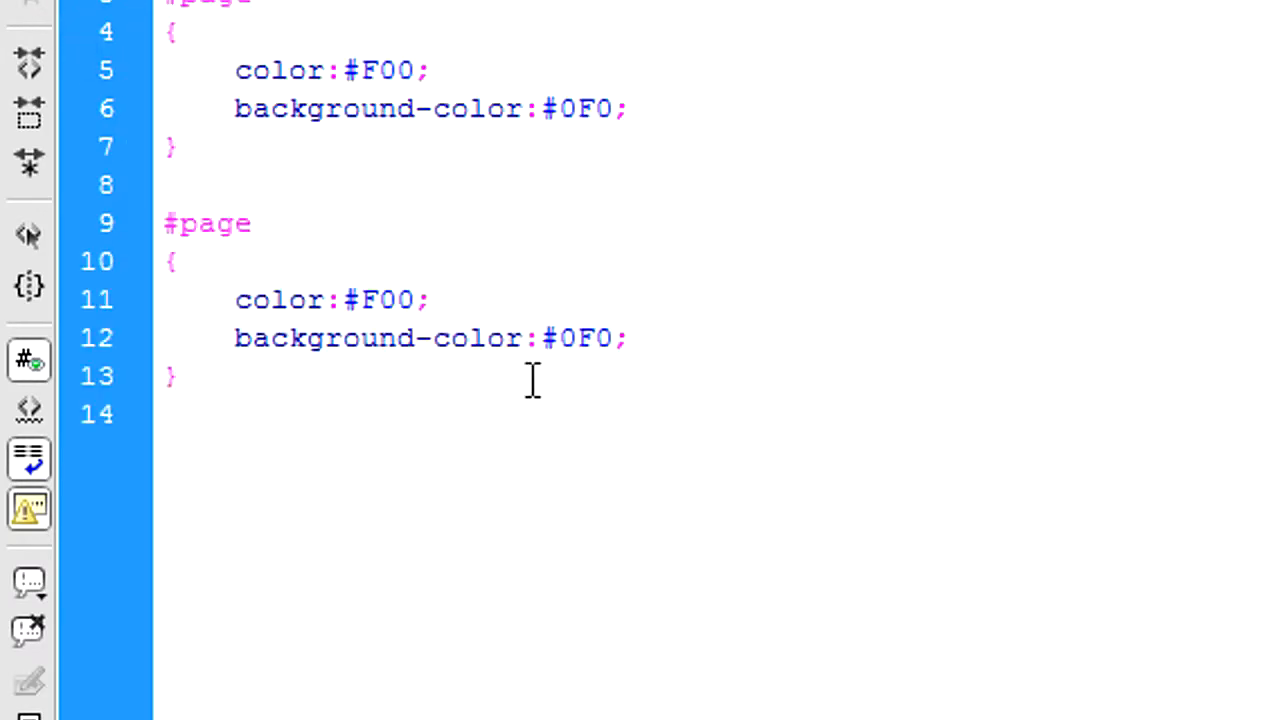
Set the duplicate #page rule to display:none and return to index.php.
{"action": "type", "text": "dia"}
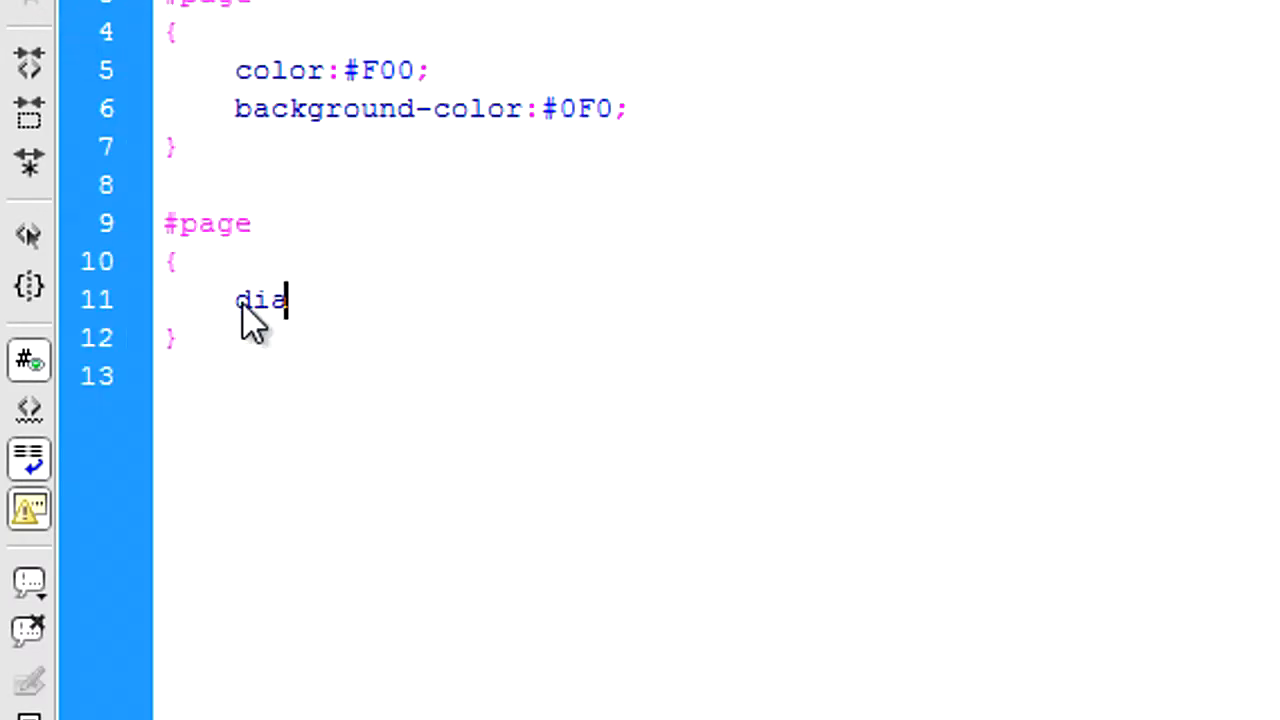
{"action": "type", "text": "splay:none;"}
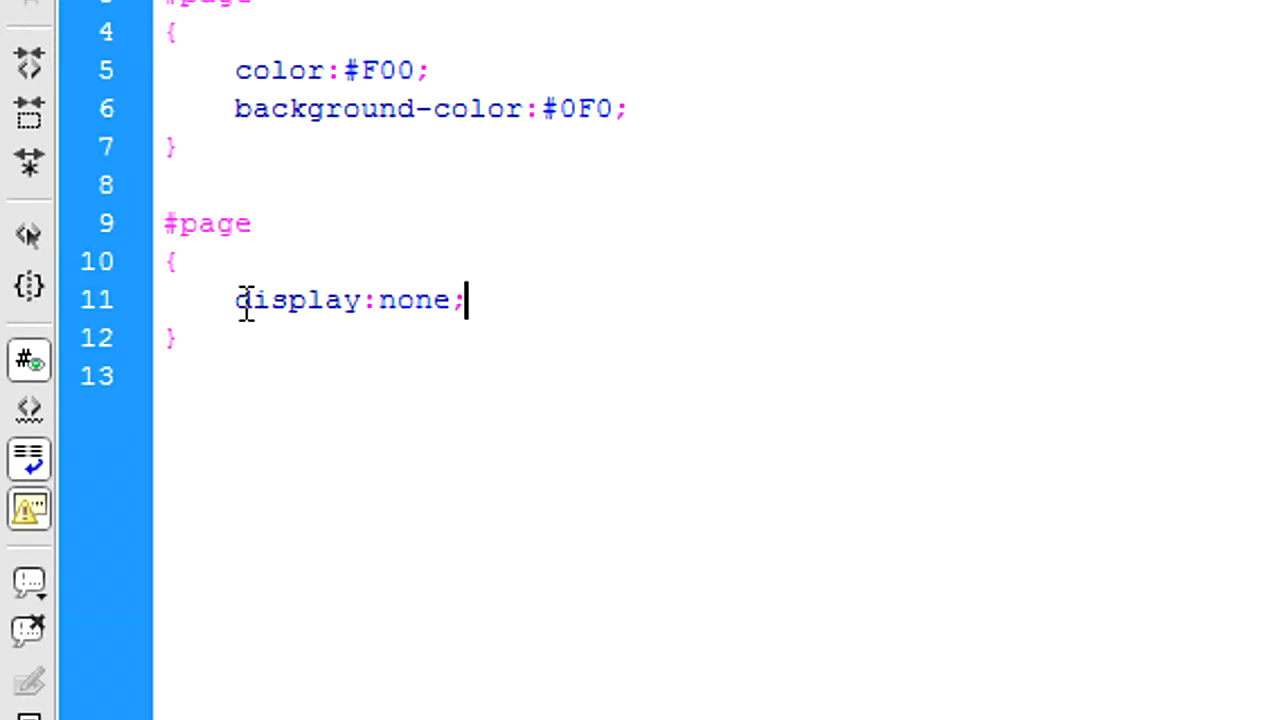
{"action": "mouse_move", "coordinate": [339, 485]}
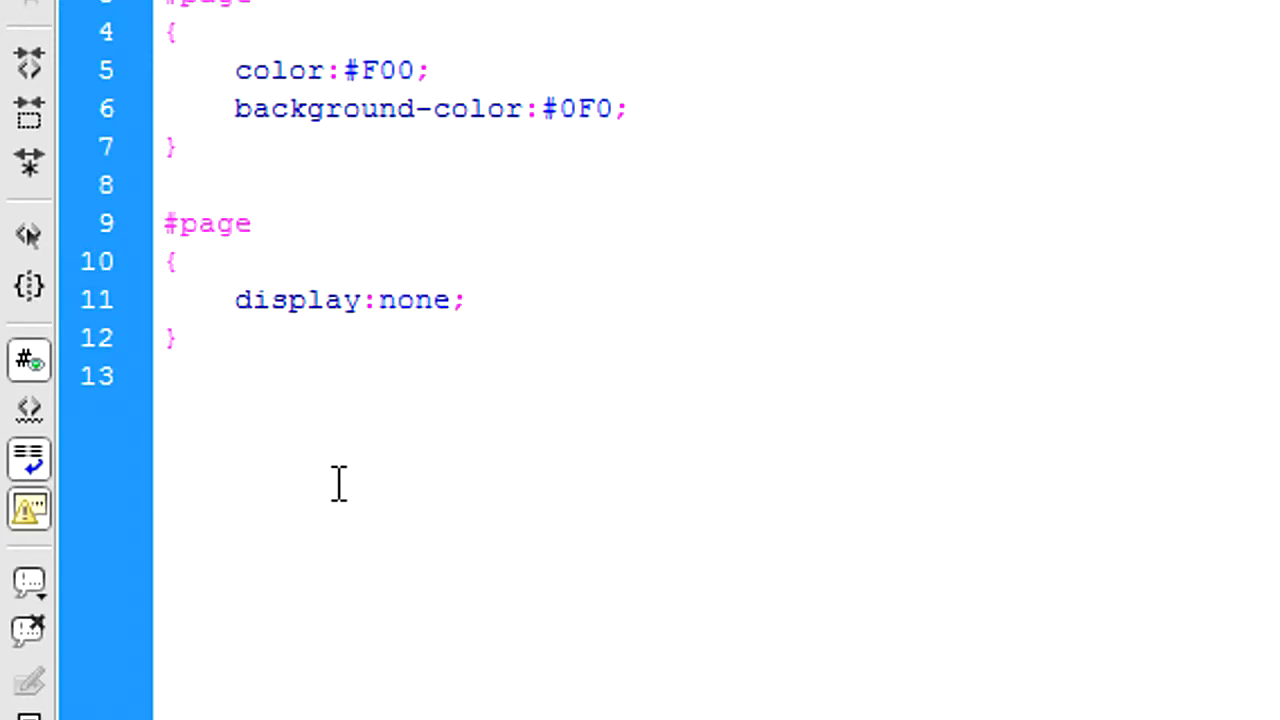
{"action": "left_click", "coordinate": [465, 299]}
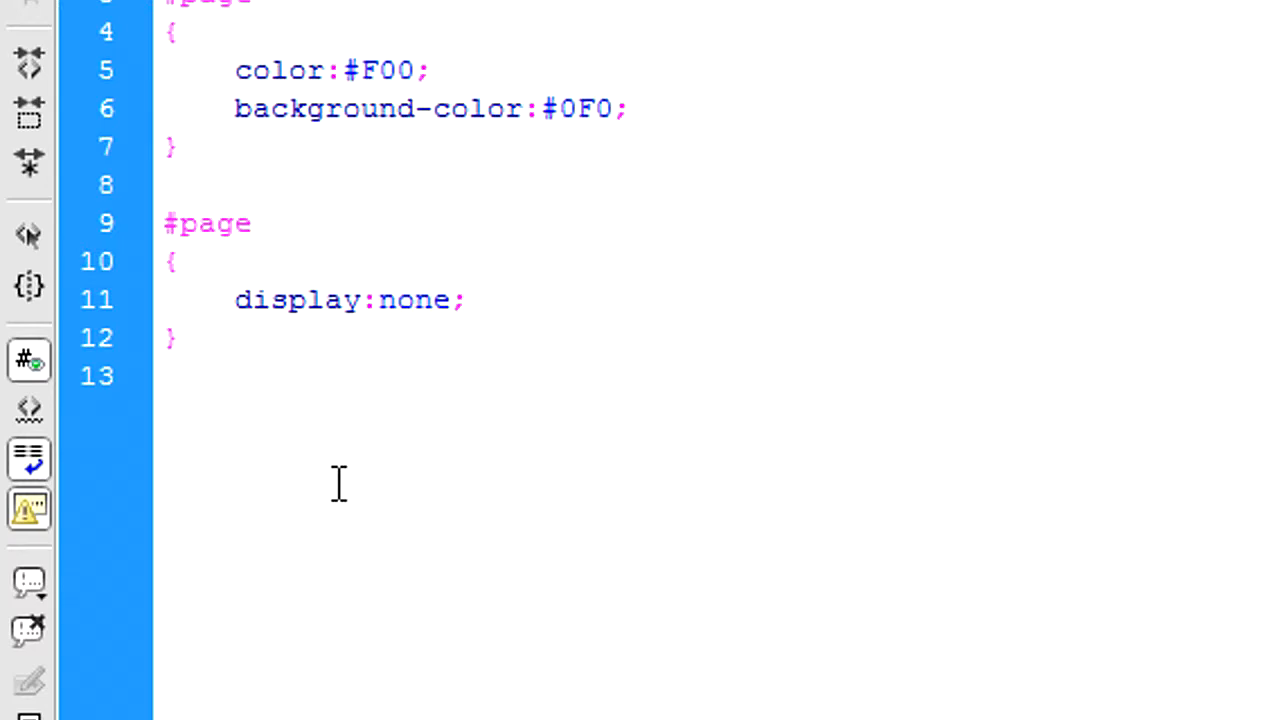
{"action": "left_click", "coordinate": [465, 299]}
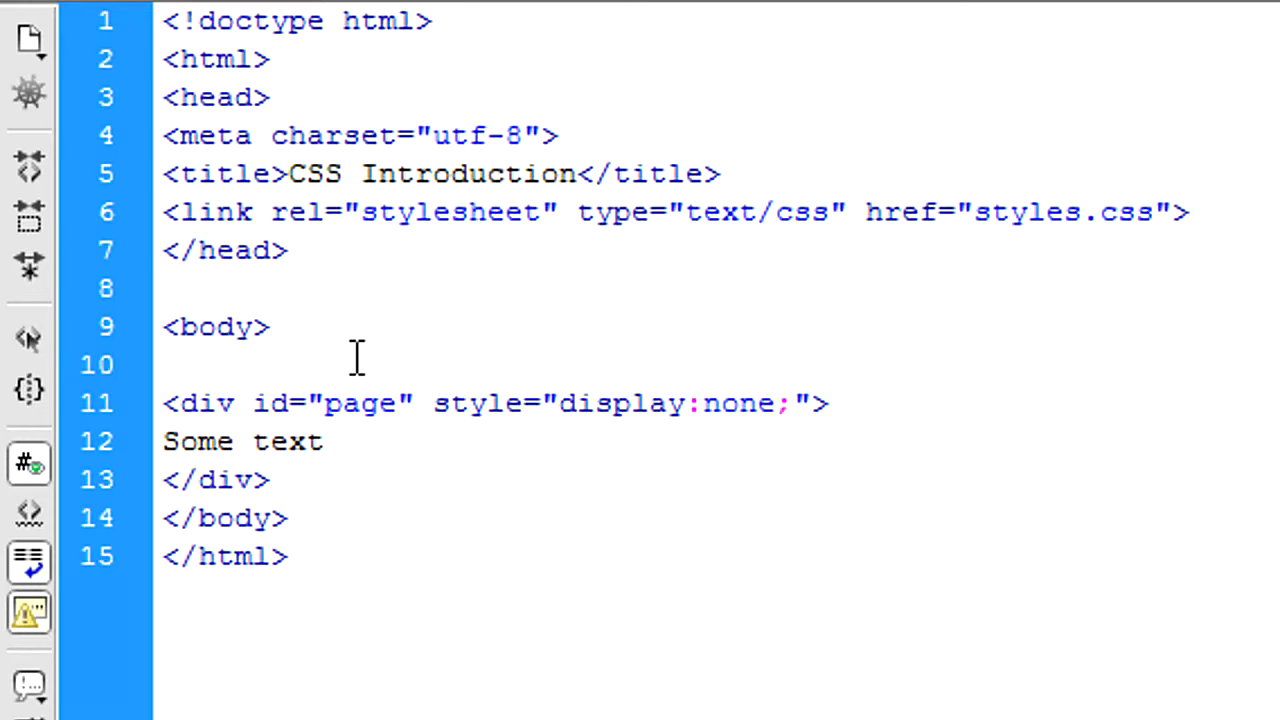
Place the cursor just after the inline display:none style on the page div in index.php.
{"action": "left_click", "coordinate": [785, 403]}
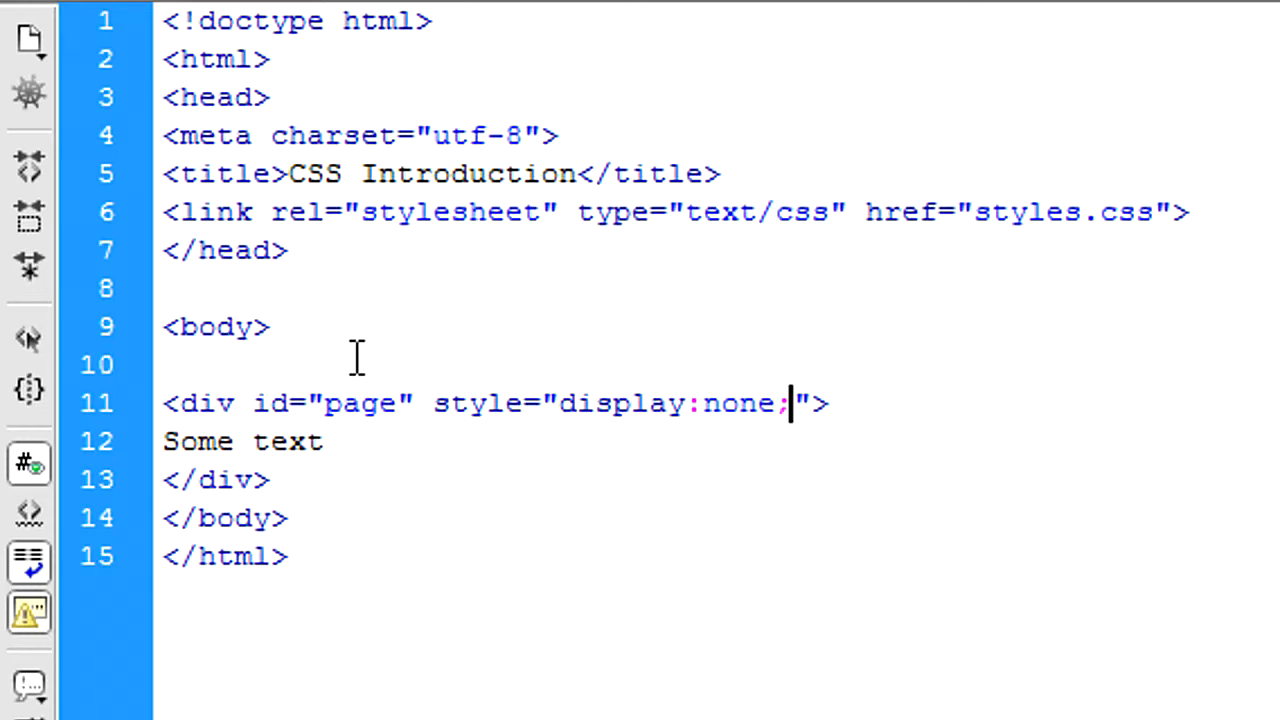
{"action": "mouse_move", "coordinate": [358, 40]}
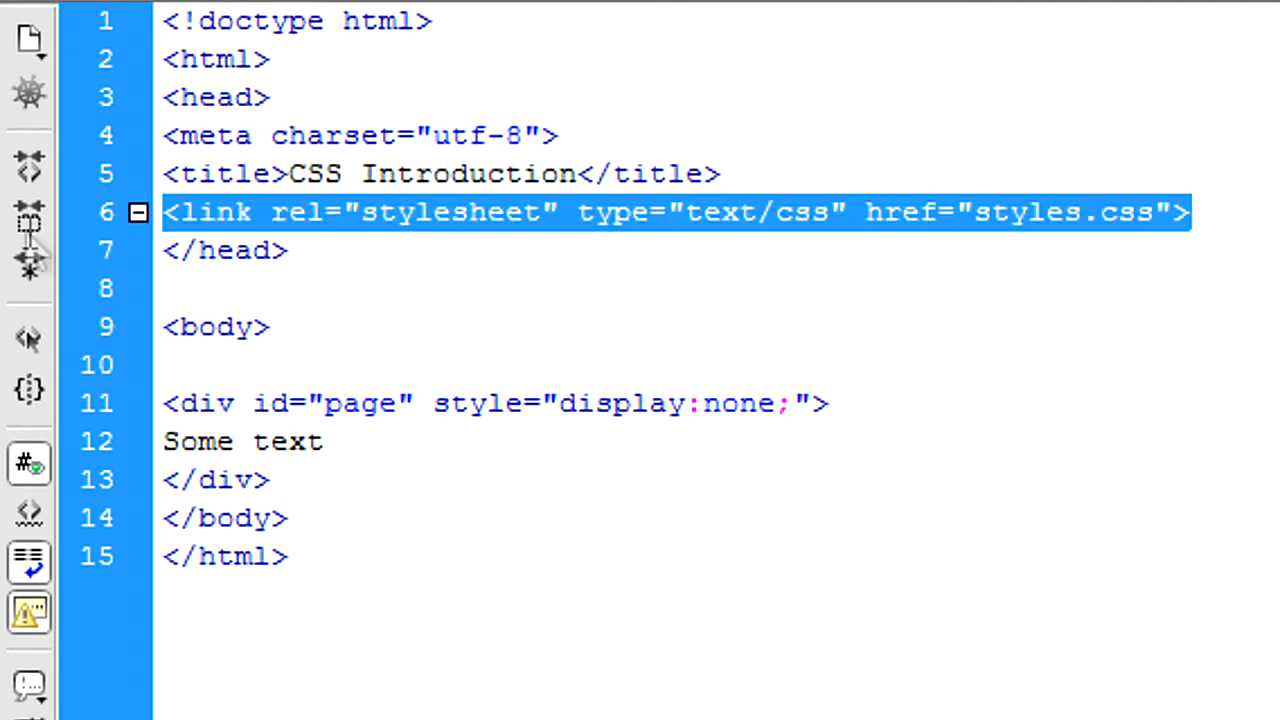
{"action": "mouse_move", "coordinate": [838, 335]}
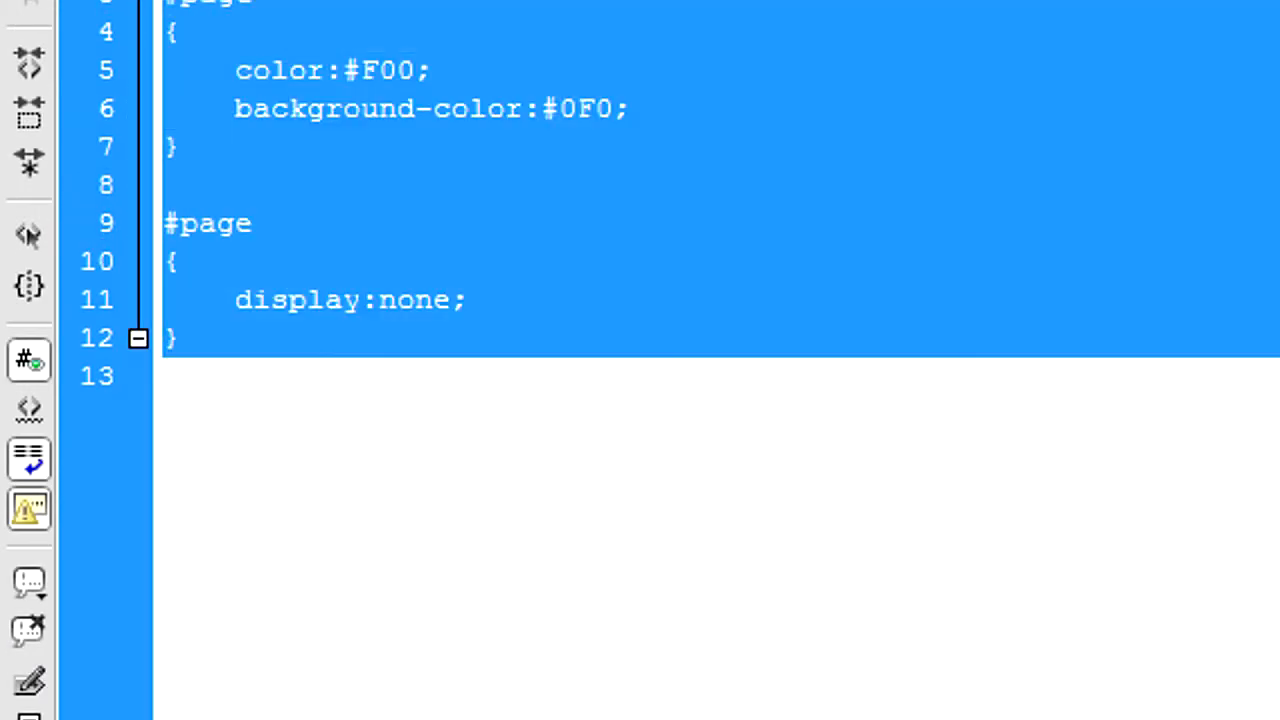
{"action": "left_click", "coordinate": [176, 338]}
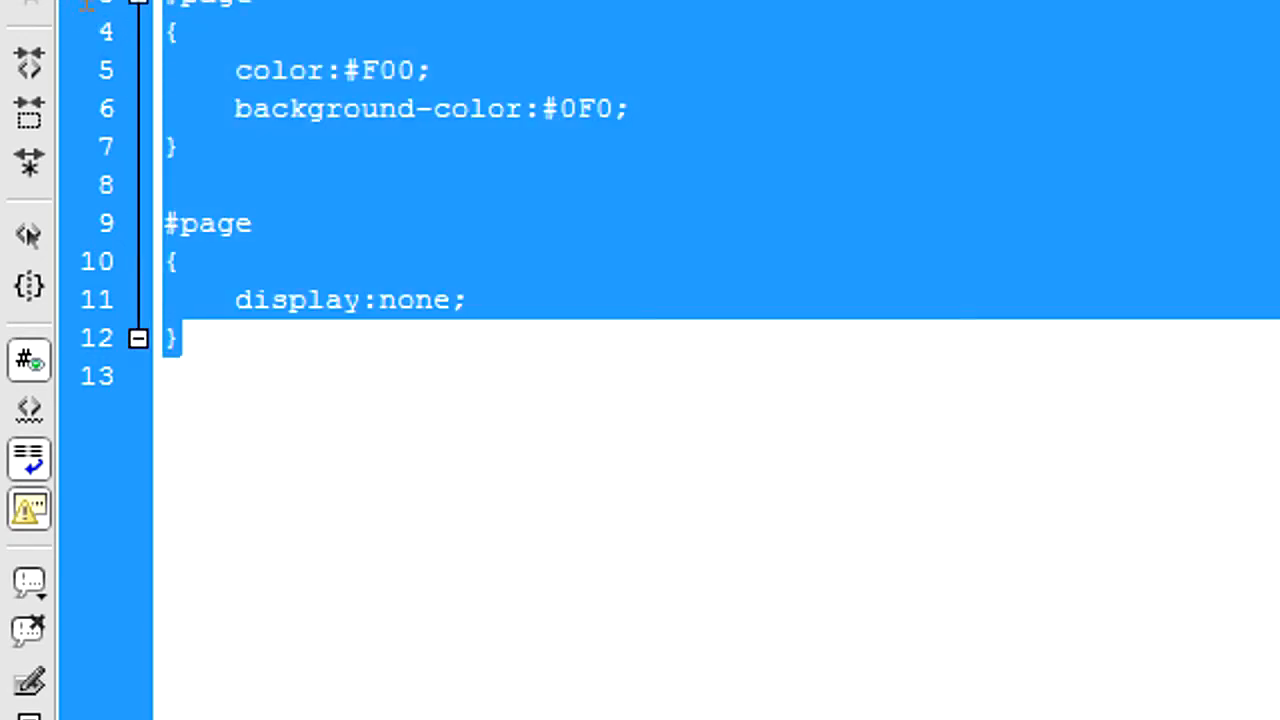
{"action": "mouse_move", "coordinate": [430, 230]}
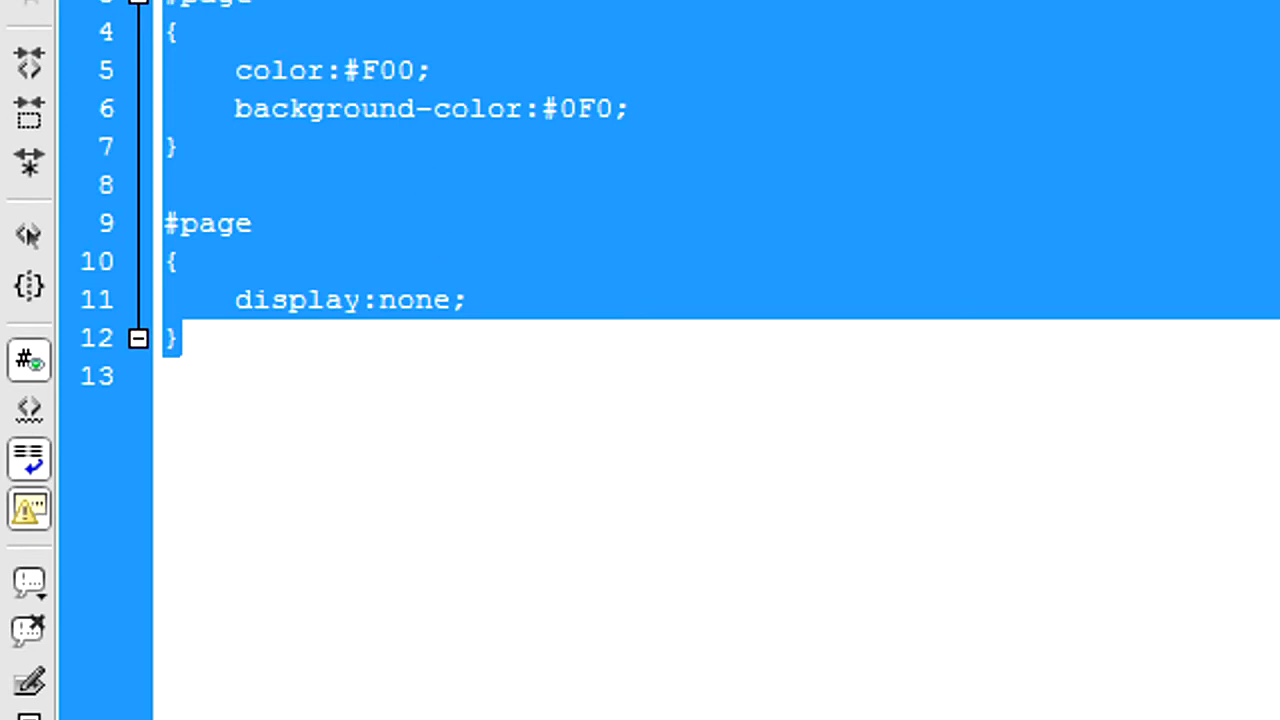
{"action": "mouse_move", "coordinate": [540, 255]}
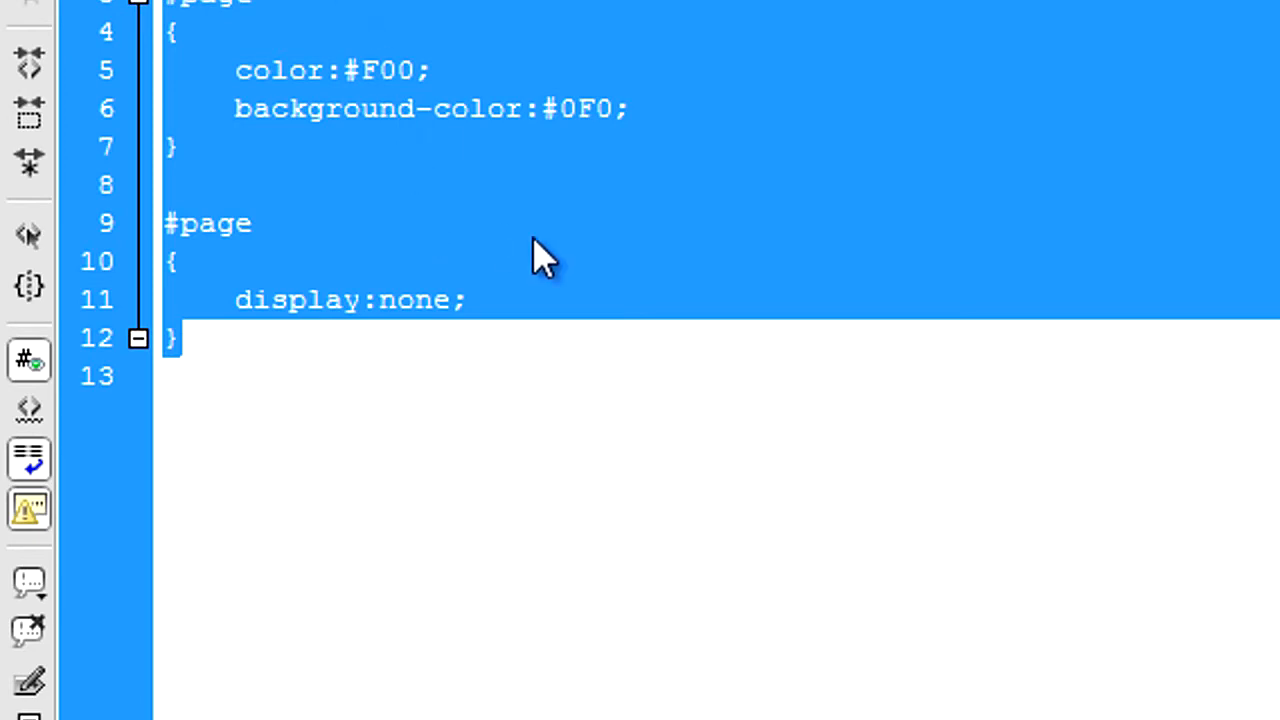